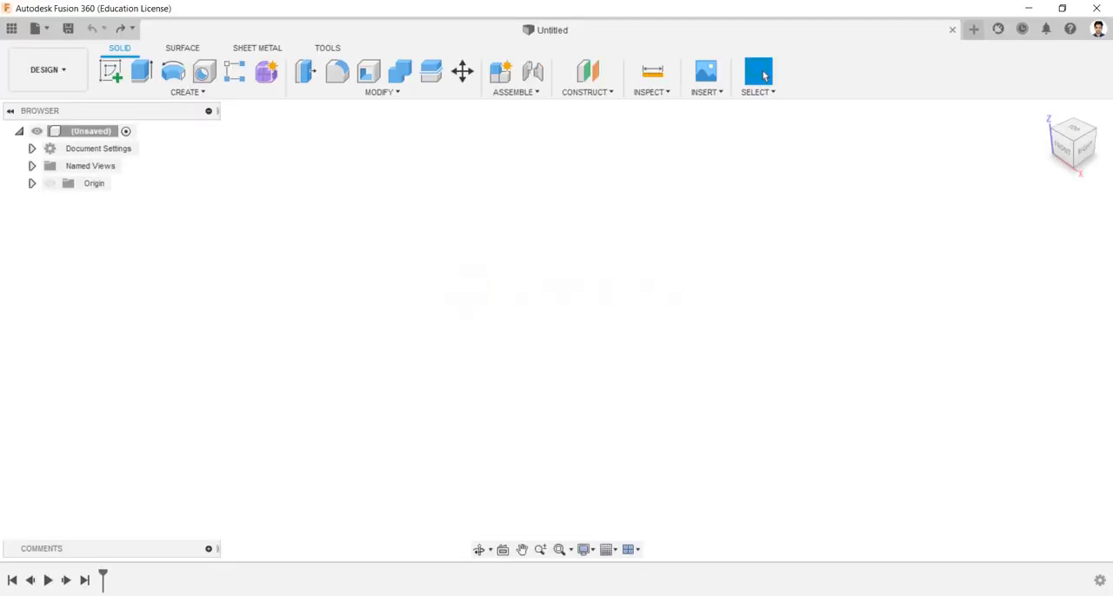
Draw the inverted-L profile on the front plane with a 9 mm wall and 63 mm inner depth
left_click(11, 29)
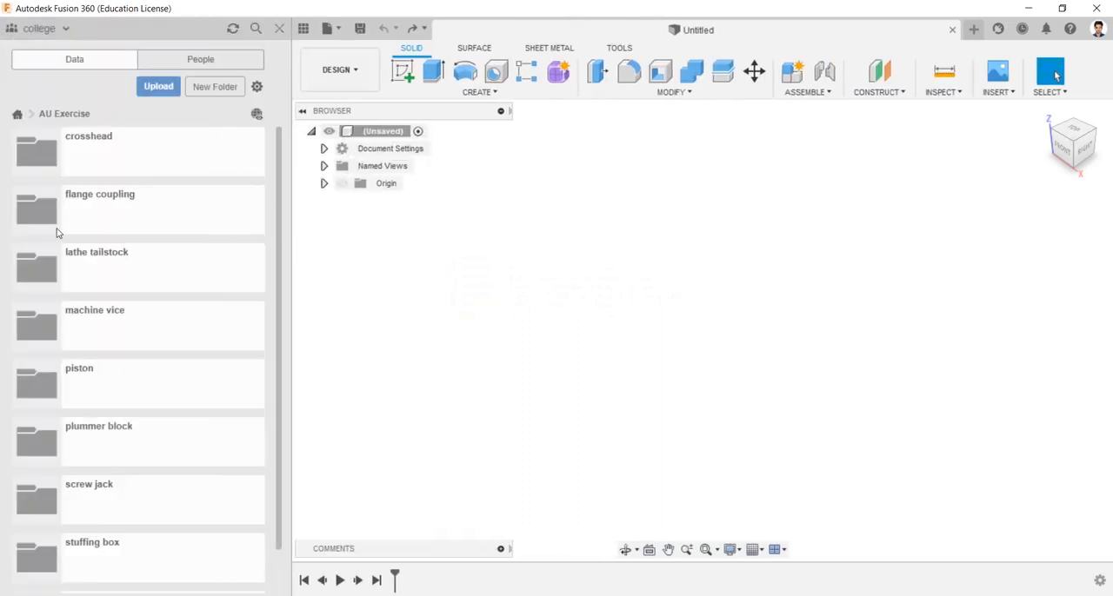
double_click(79, 368)
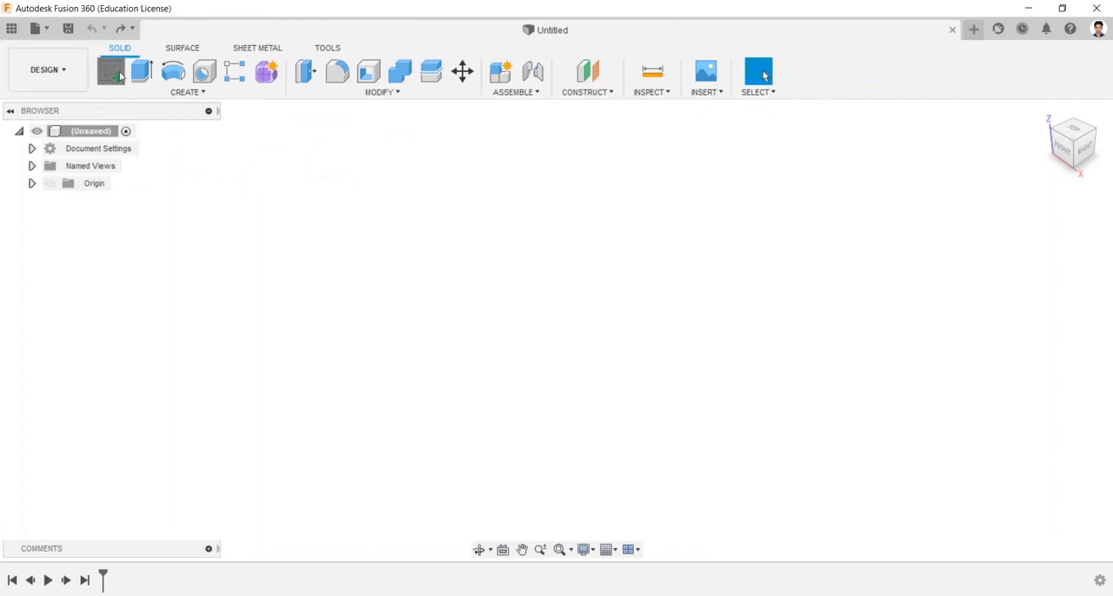
left_click(110, 71)
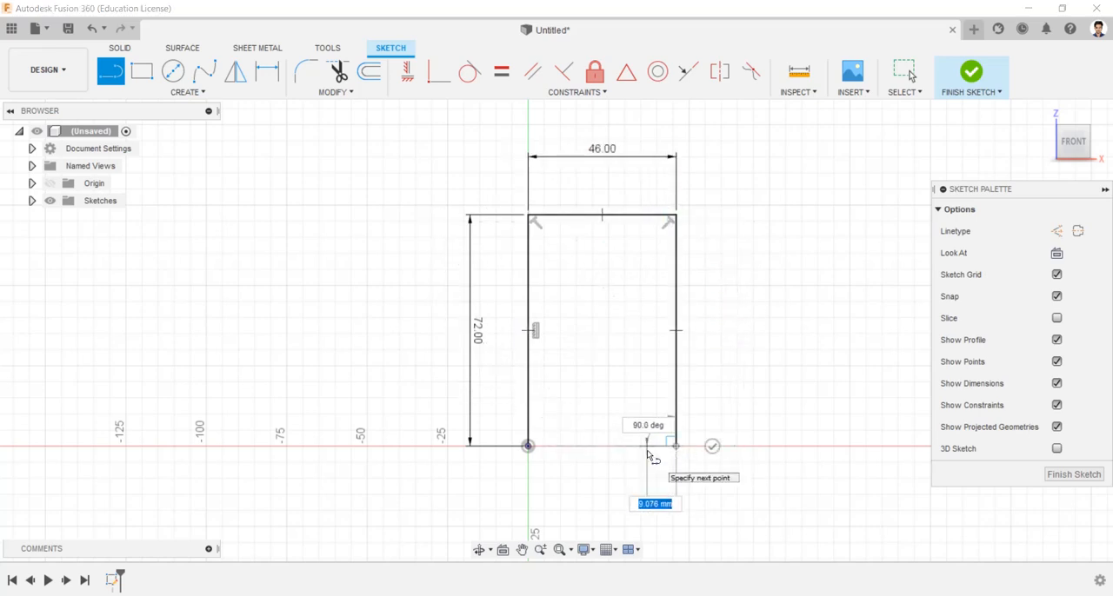
type("9.00")
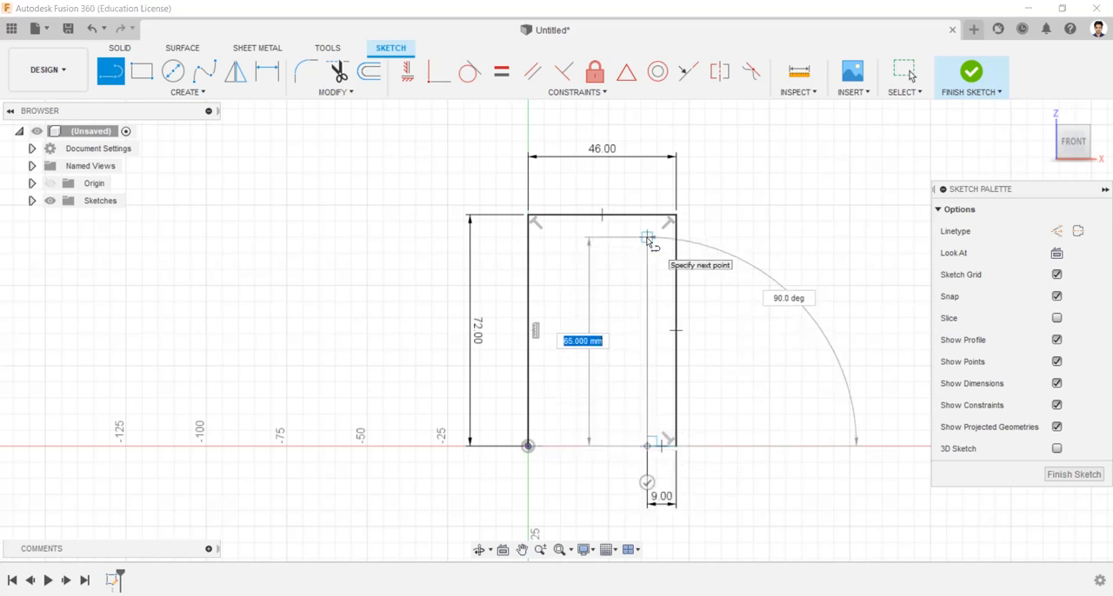
type("63")
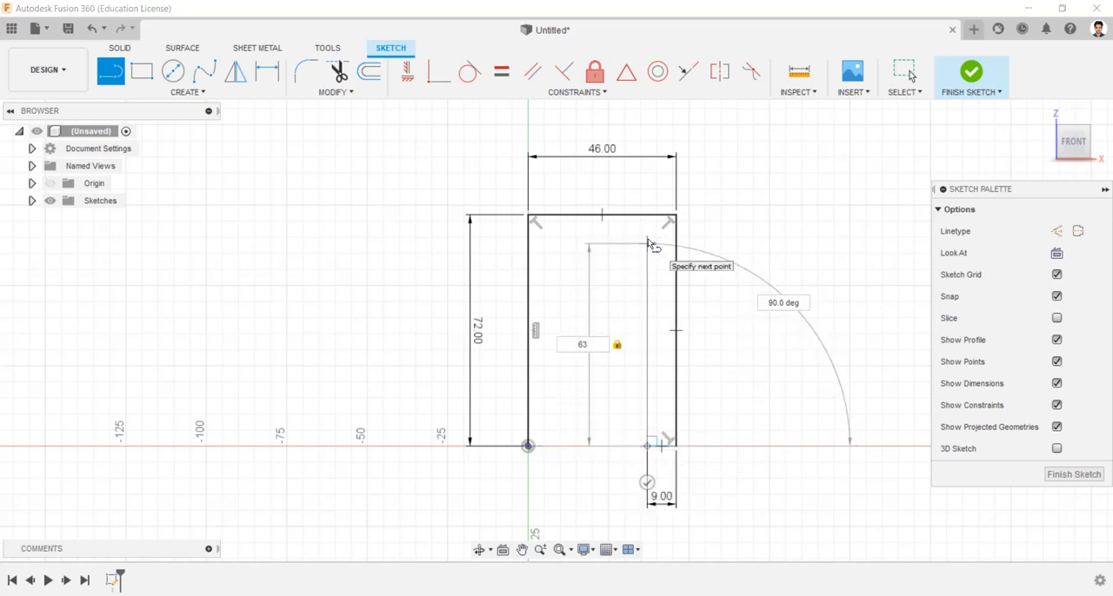
left_click(534, 246)
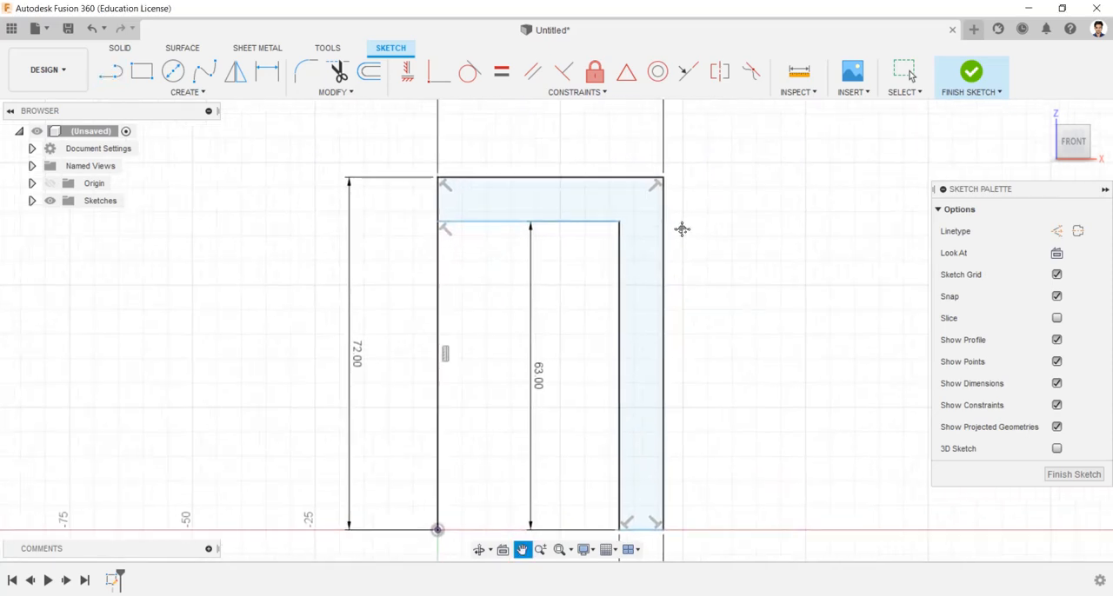
Add a three-point arc crown across the top edge and an R10 inner-corner fillet
left_click(187, 91)
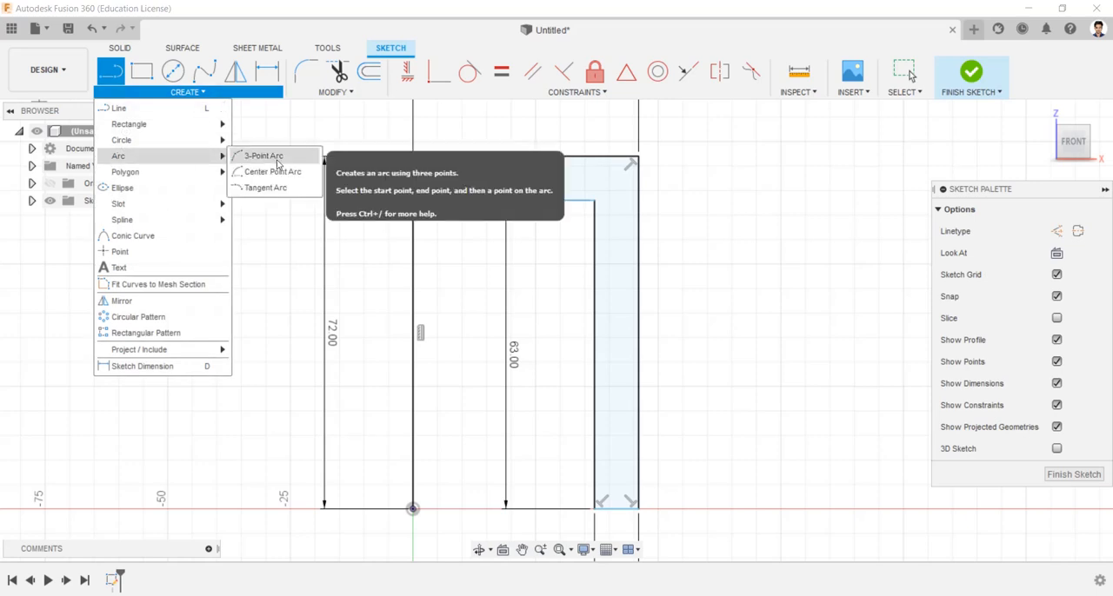
left_click(263, 155)
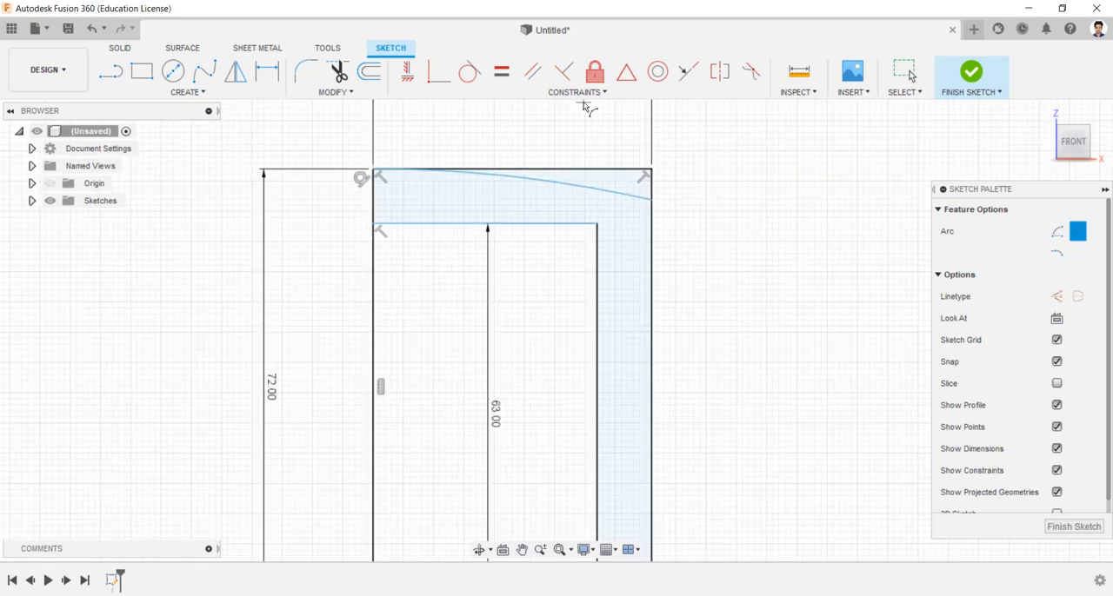
left_click(526, 187)
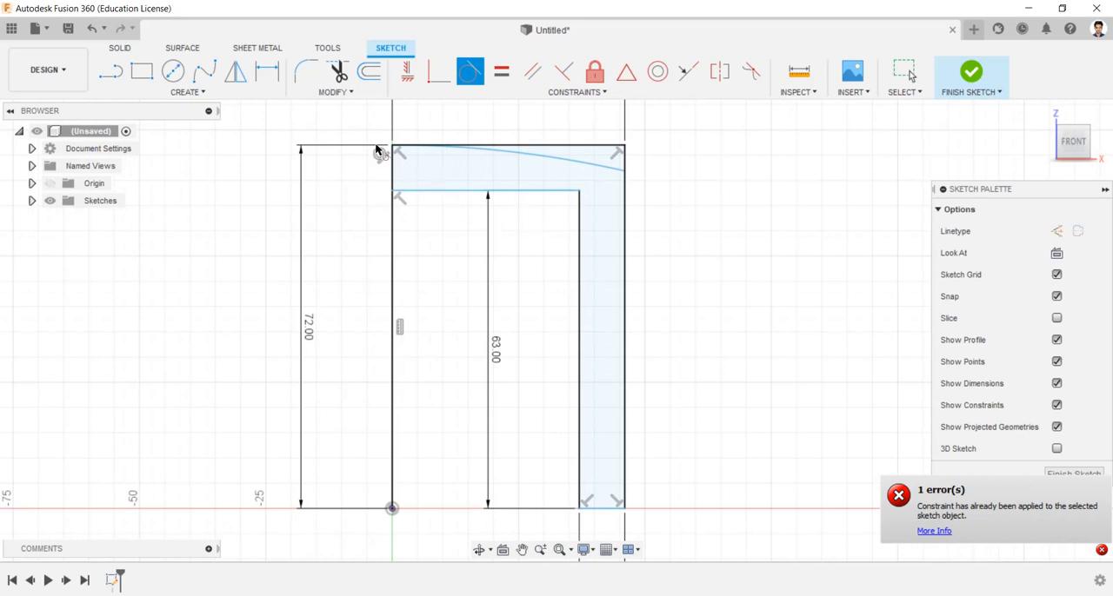
left_click(306, 71)
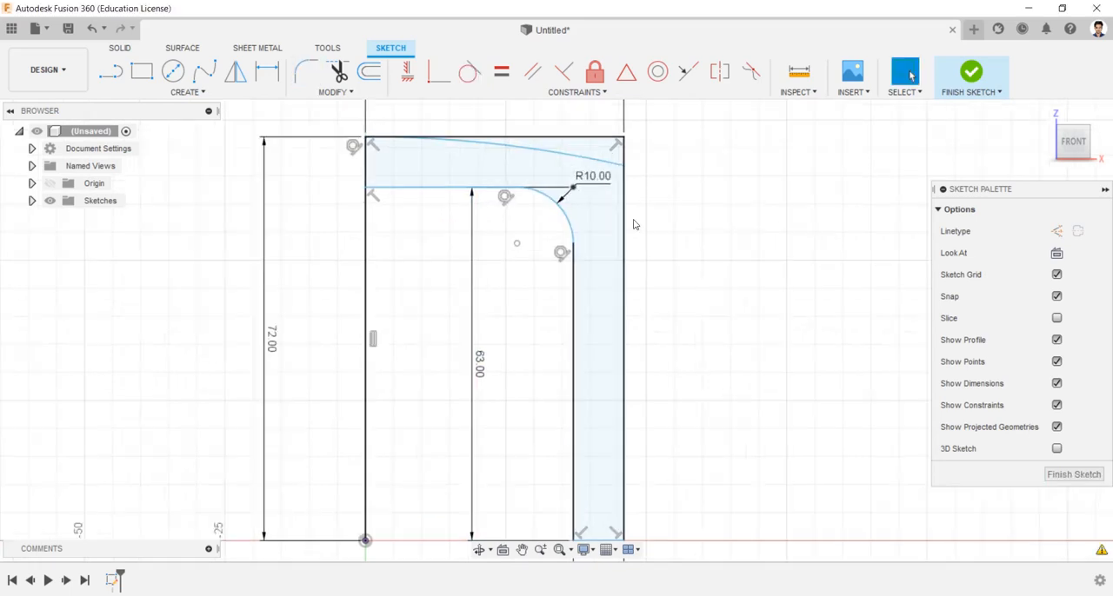
Draw the first 3.5×3 ring groove rectangle on the outer wall
left_click(141, 71)
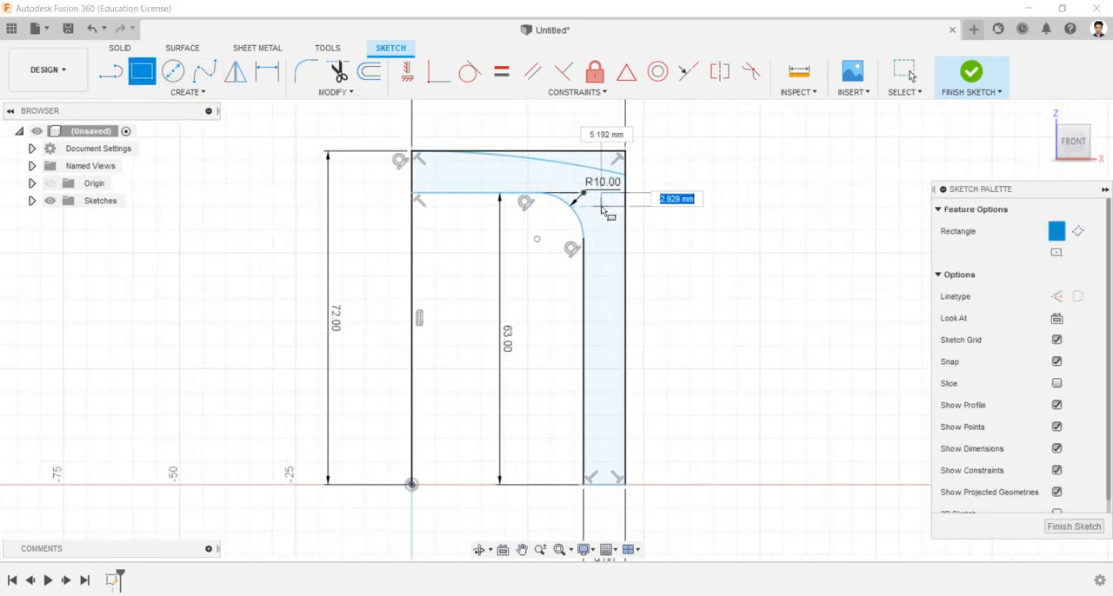
type("3.00")
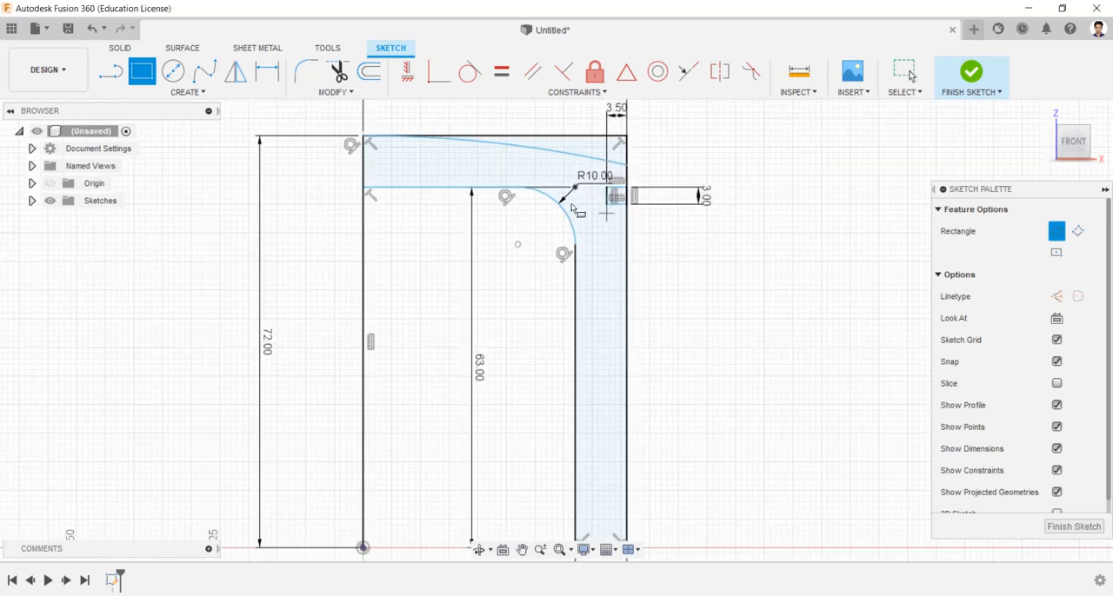
left_click(187, 92)
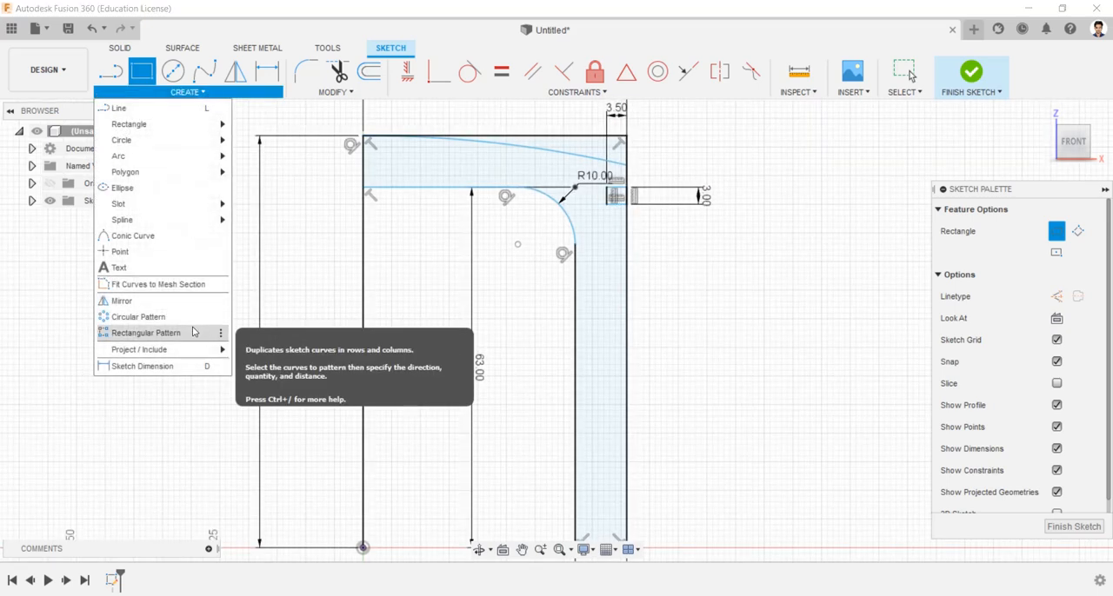
Pattern the groove four times down the outer wall at 19 mm spacing
left_click(145, 333)
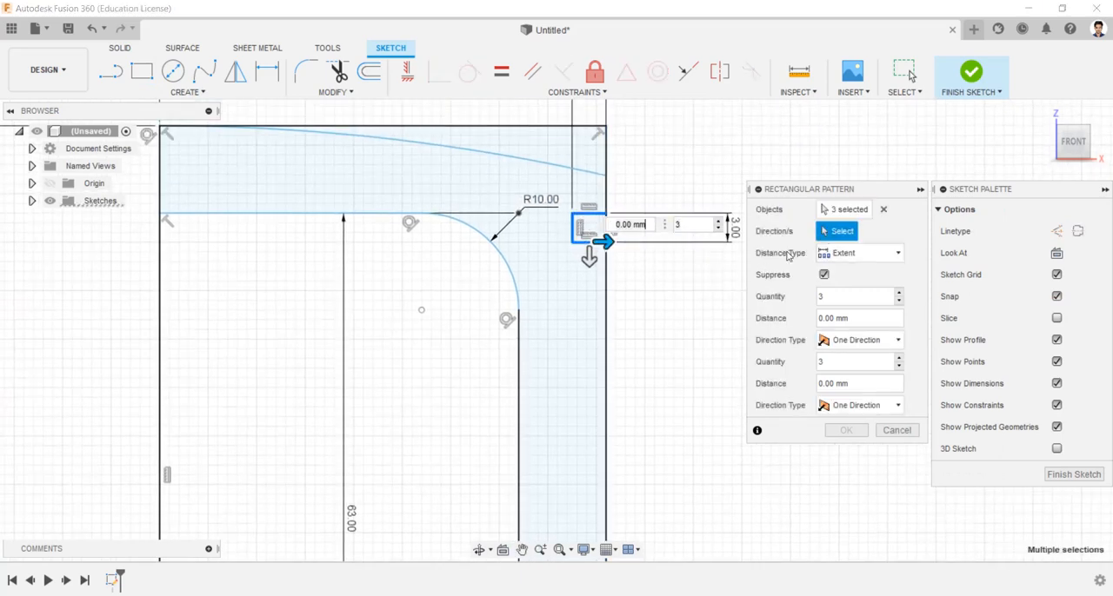
left_click(589, 235)
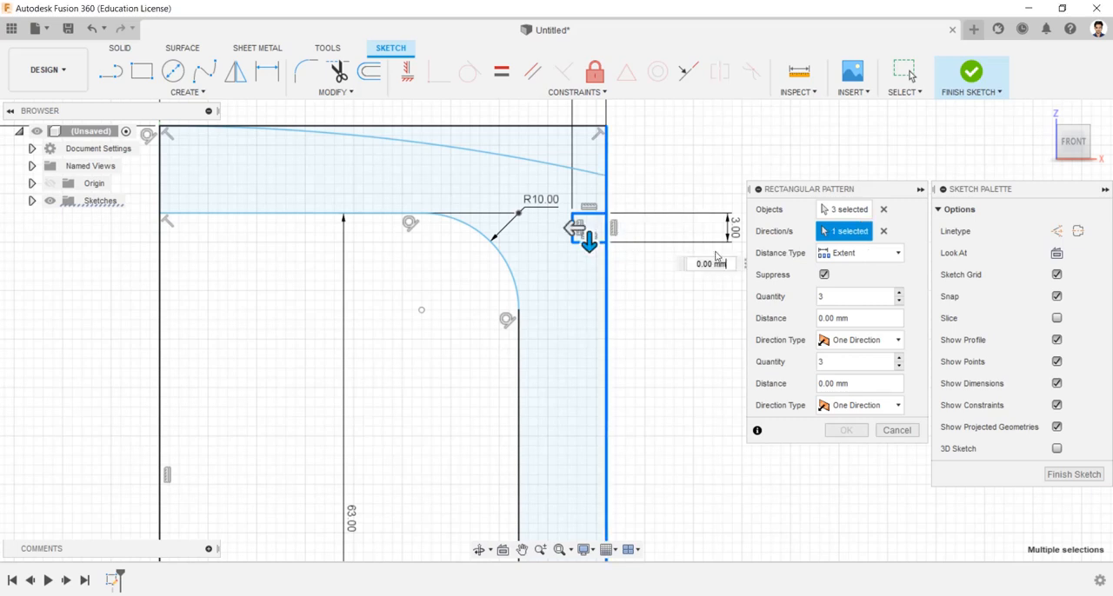
left_click_drag(590, 241, 590, 311)
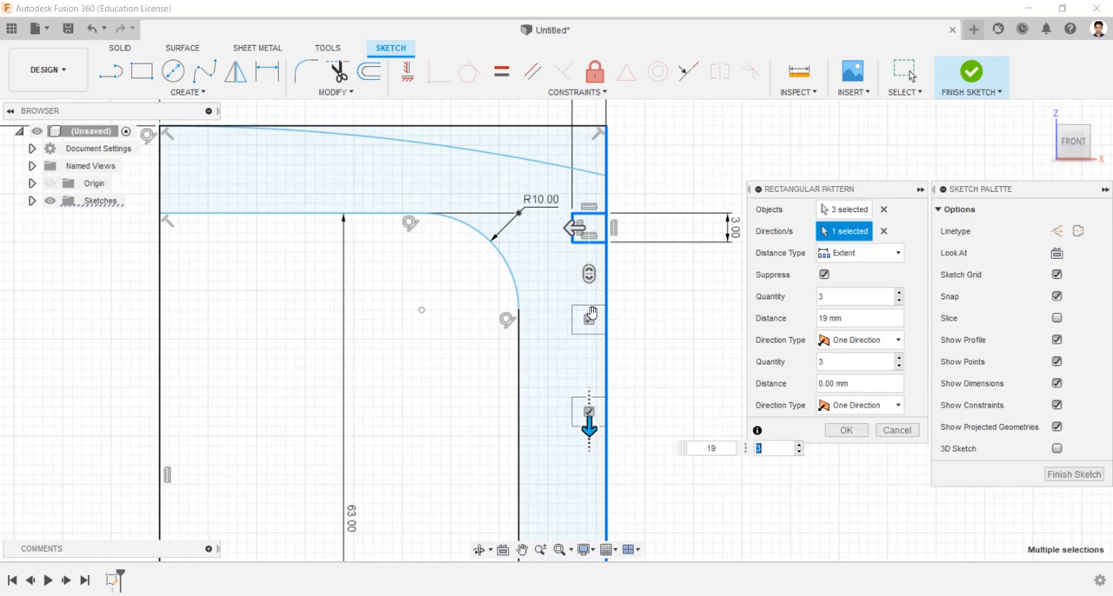
left_click(898, 292)
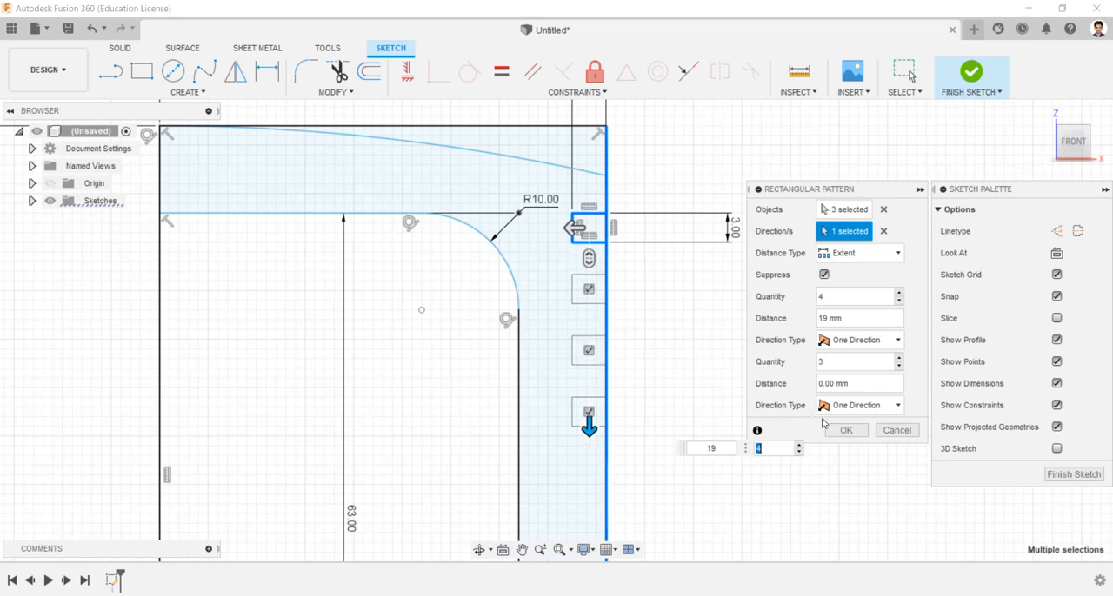
left_click(845, 430)
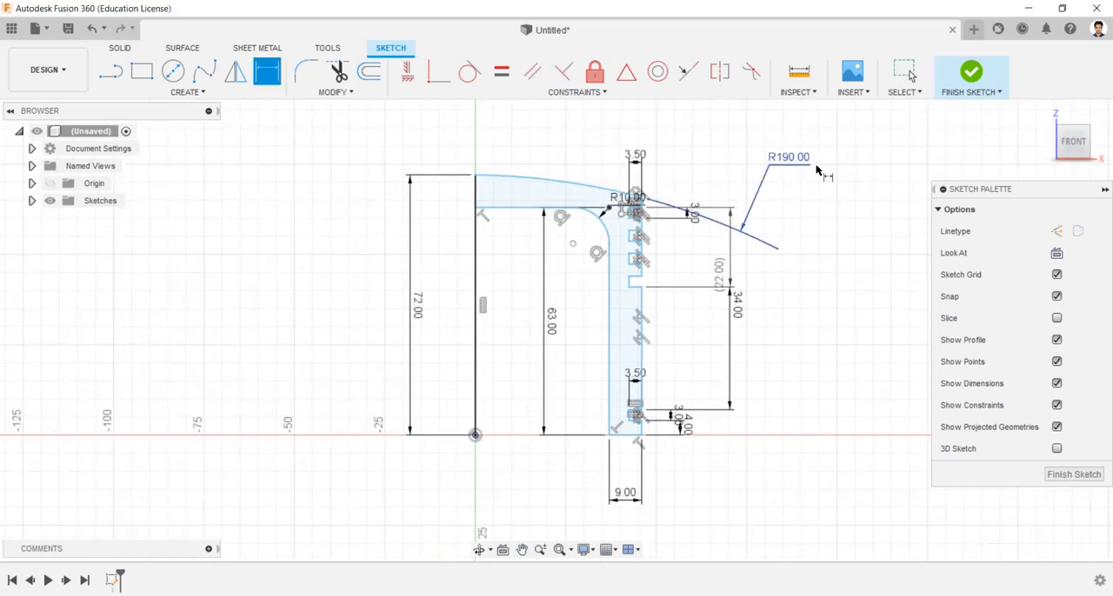
Revolve the grooved profile 360° about its left line into the solid piston
left_click(971, 71)
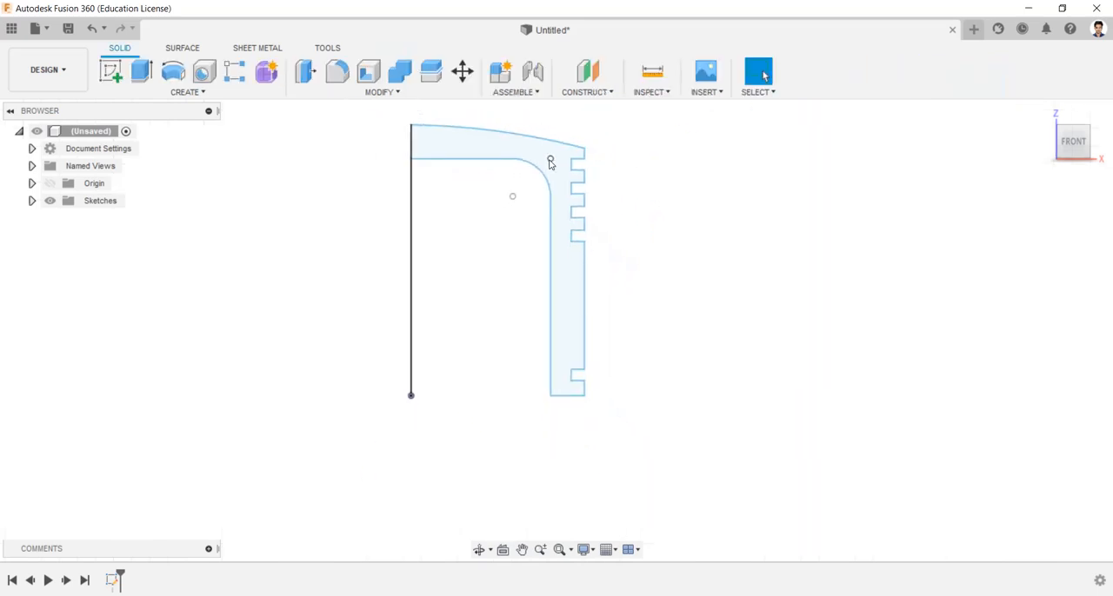
left_click(172, 71)
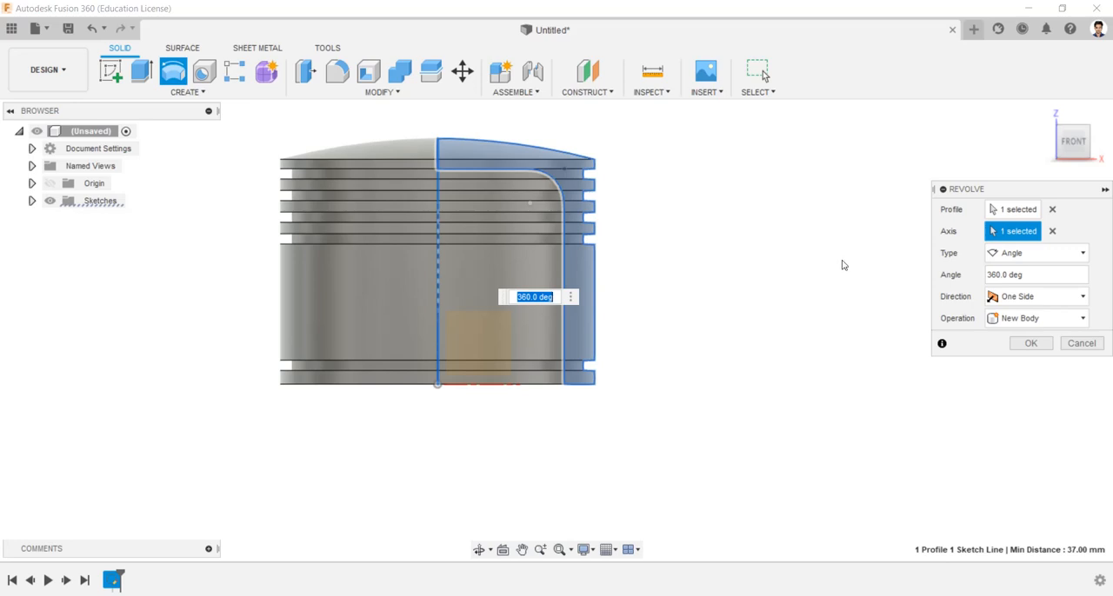
left_click(1030, 343)
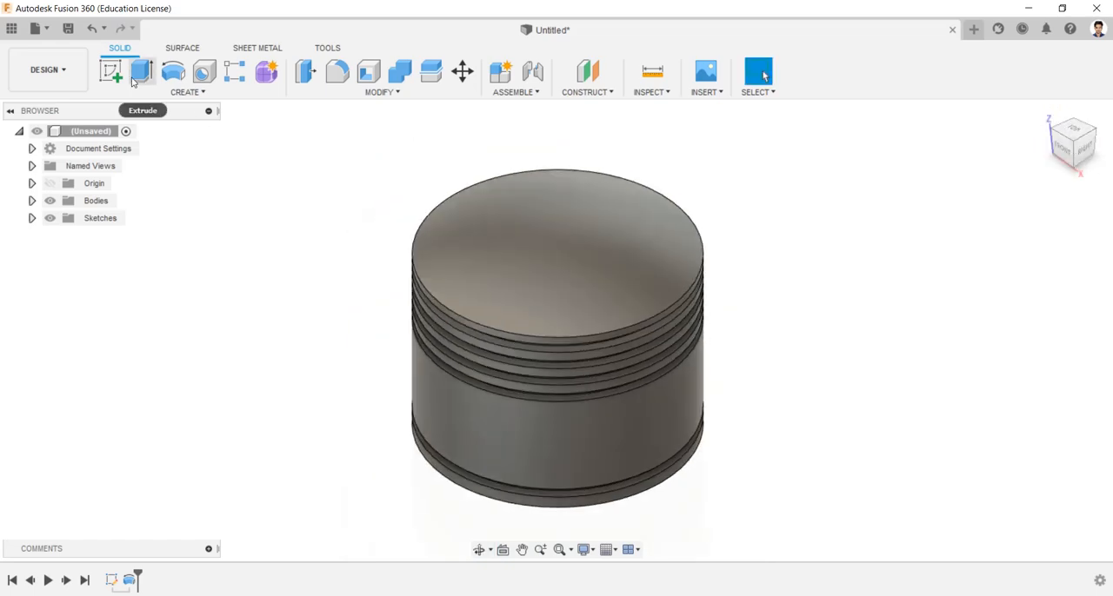
Sketch 30 and 22 mm pin-bore circles 24 mm up on the front plane
left_click(110, 72)
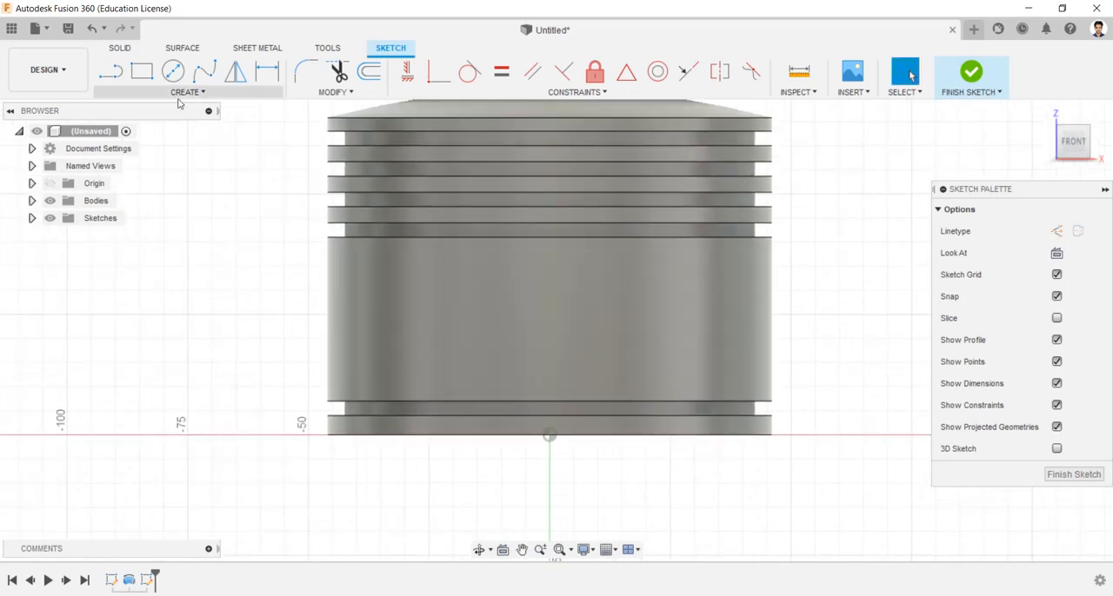
left_click(173, 71)
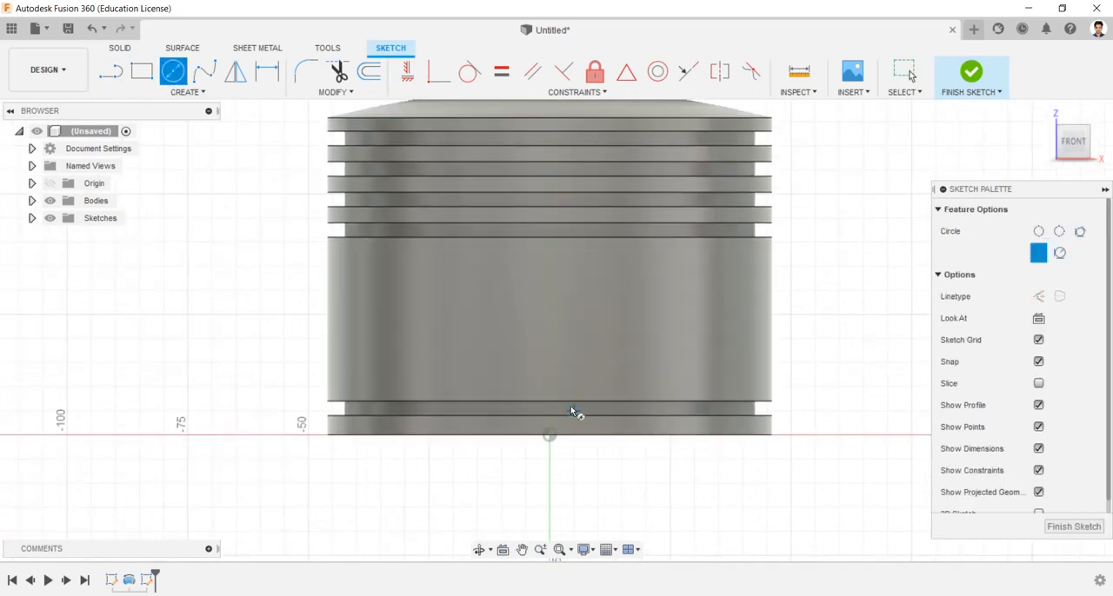
mouse_move(550, 323)
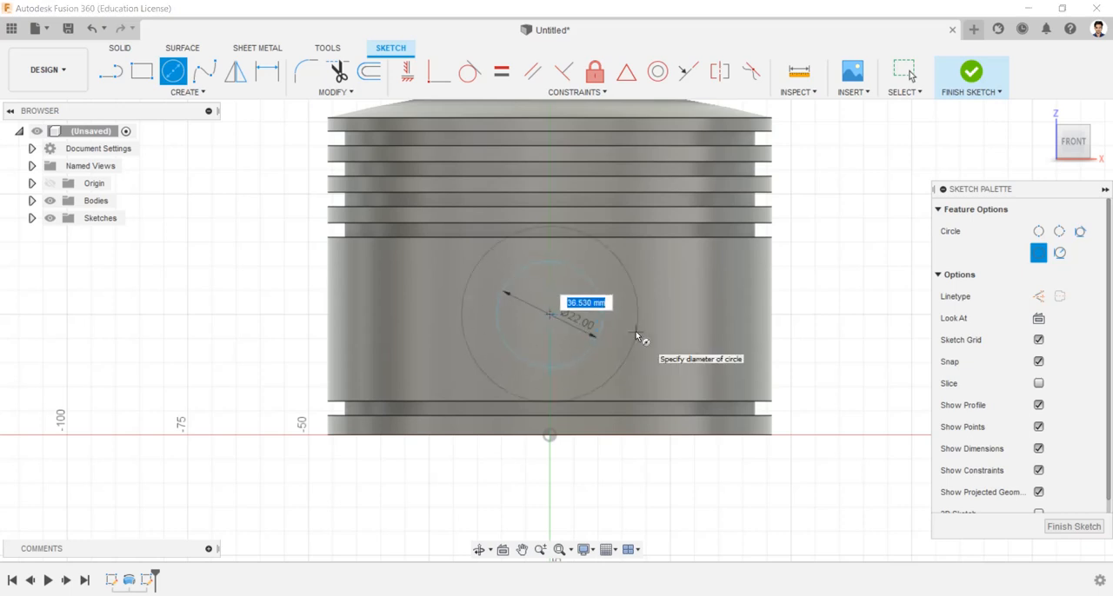
left_click(268, 72)
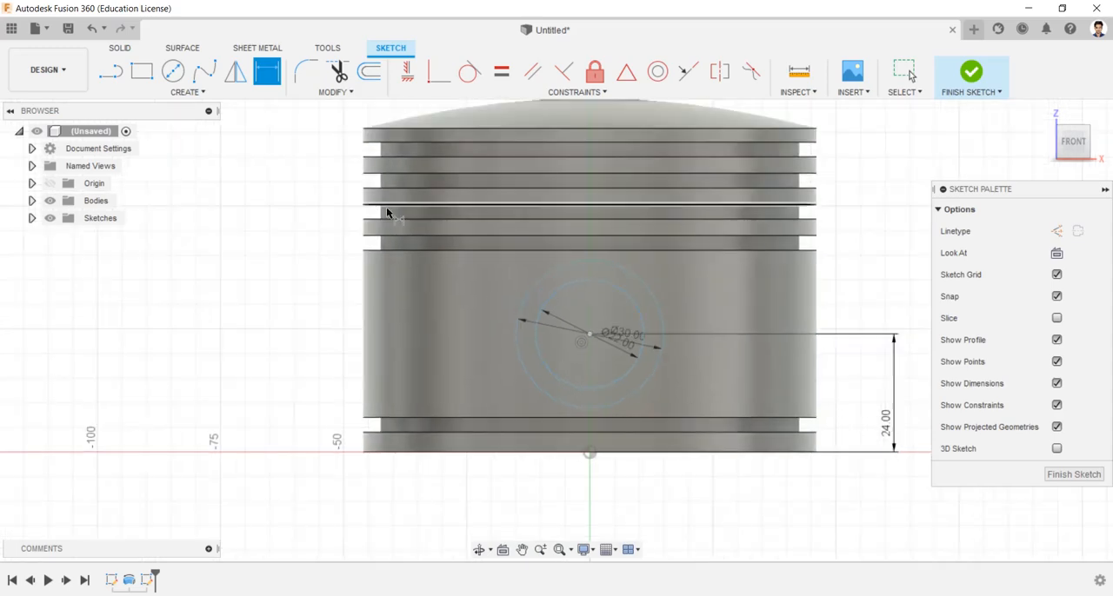
Add a 100×30 rectangle across the lower body and finish the sketch
left_click(142, 71)
type("30")
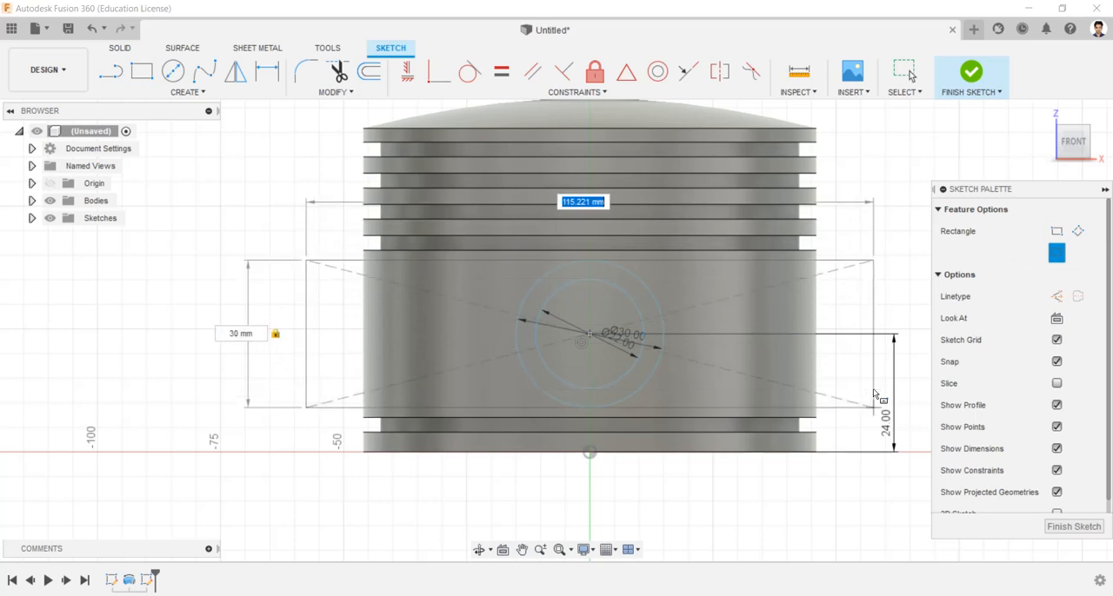
type("100")
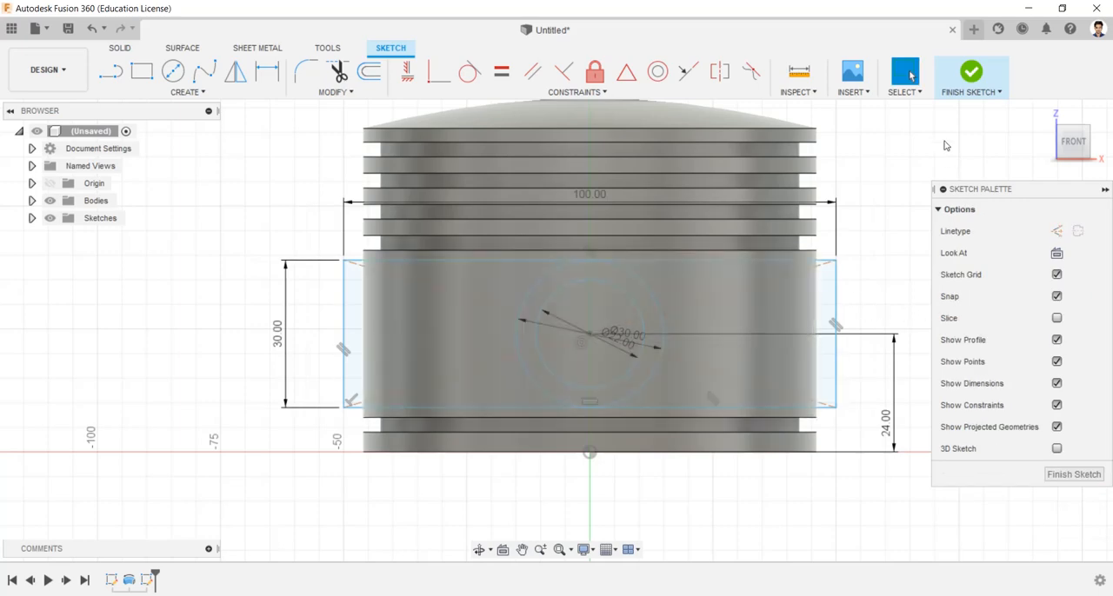
left_click(971, 74)
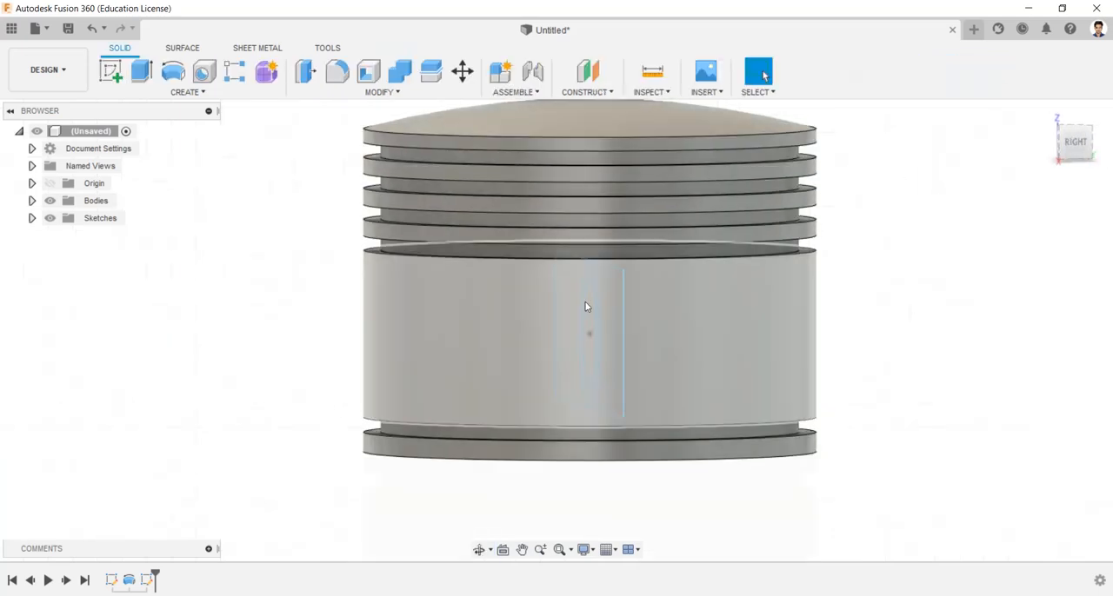
Extrude the ring profile 15 mm from a 25 mm offset, then repeat at -25/-15 mm, joined
left_click(141, 71)
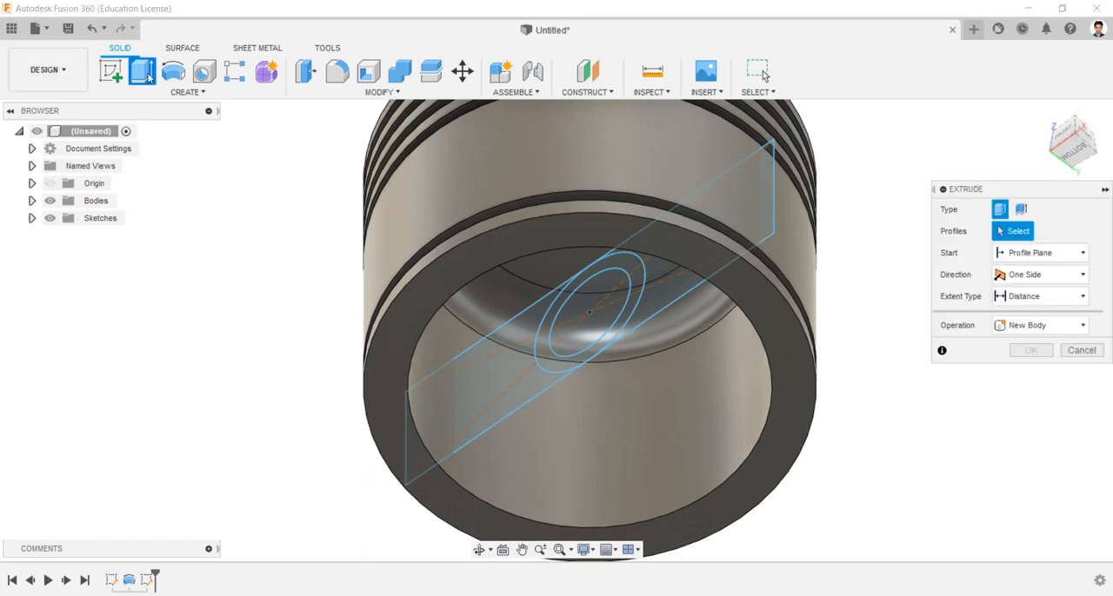
left_click(591, 313)
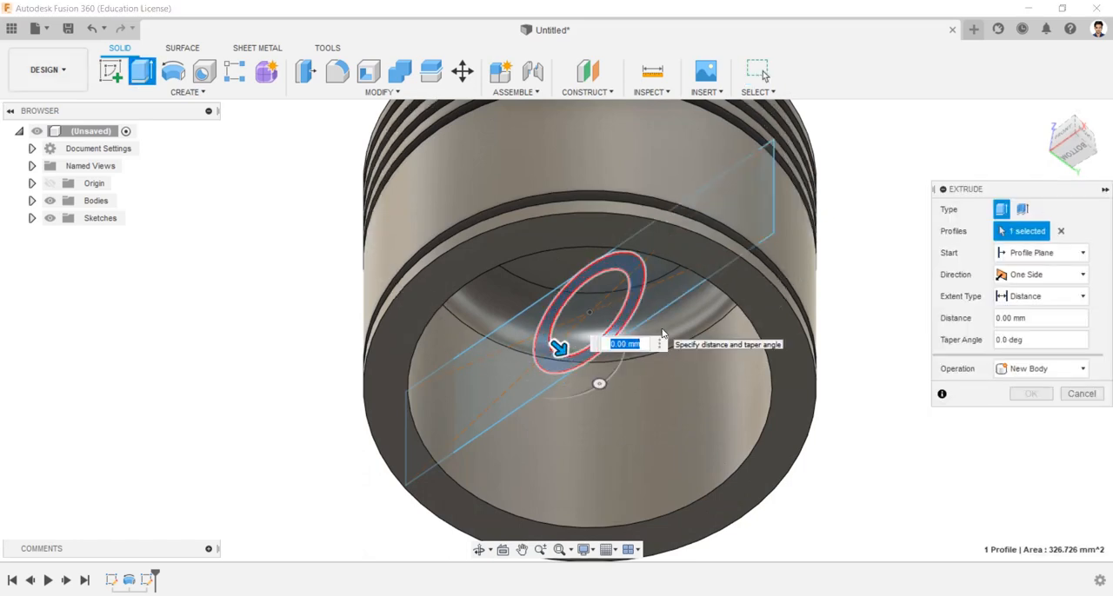
left_click(1040, 252)
type("1")
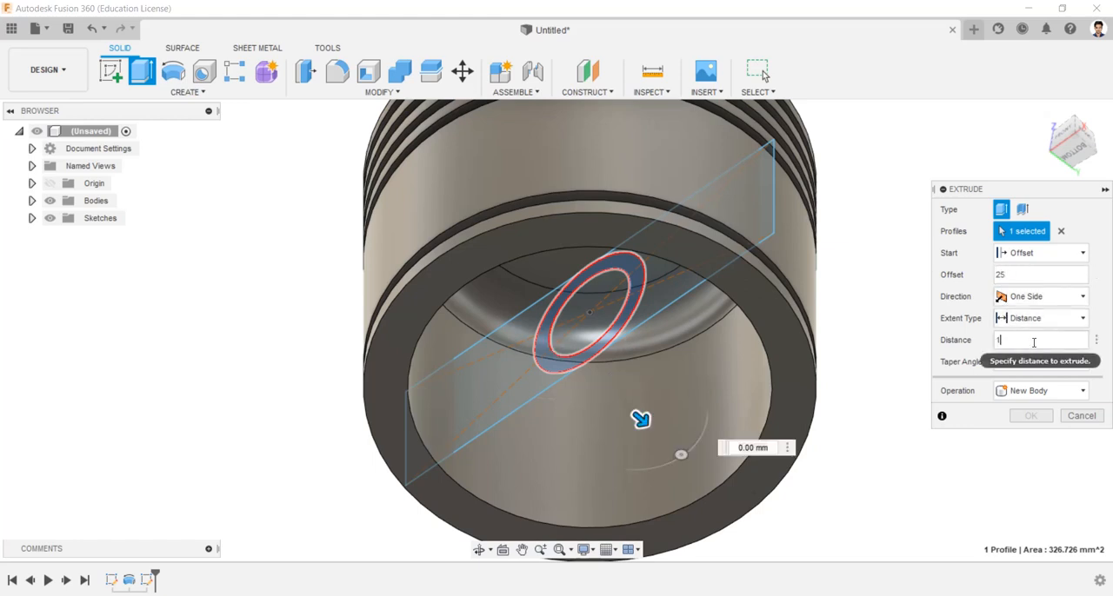
left_click(1040, 390)
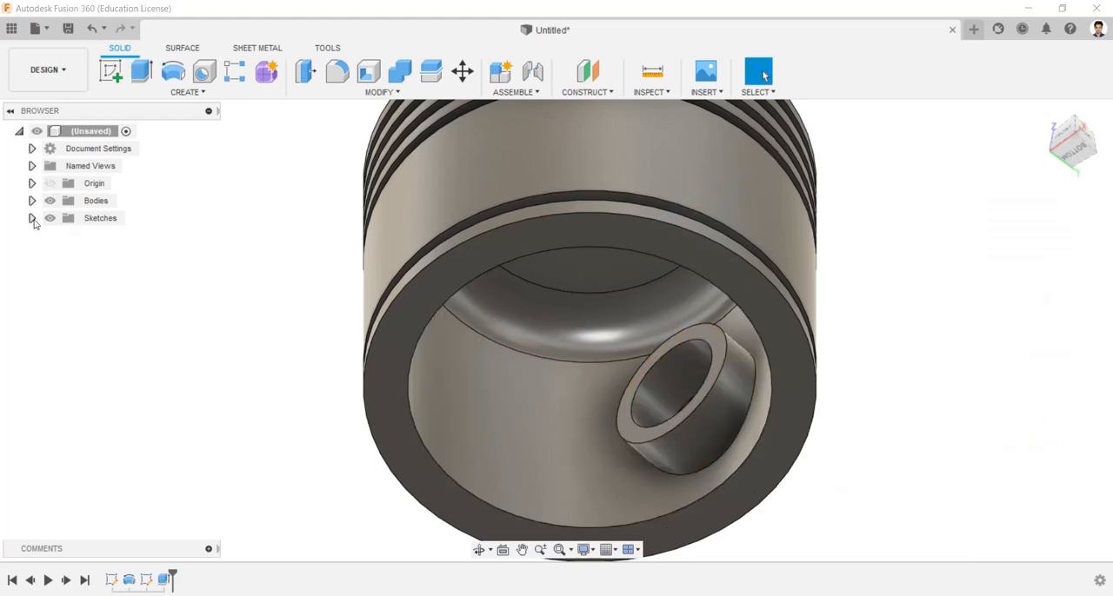
left_click(32, 217)
type("-15")
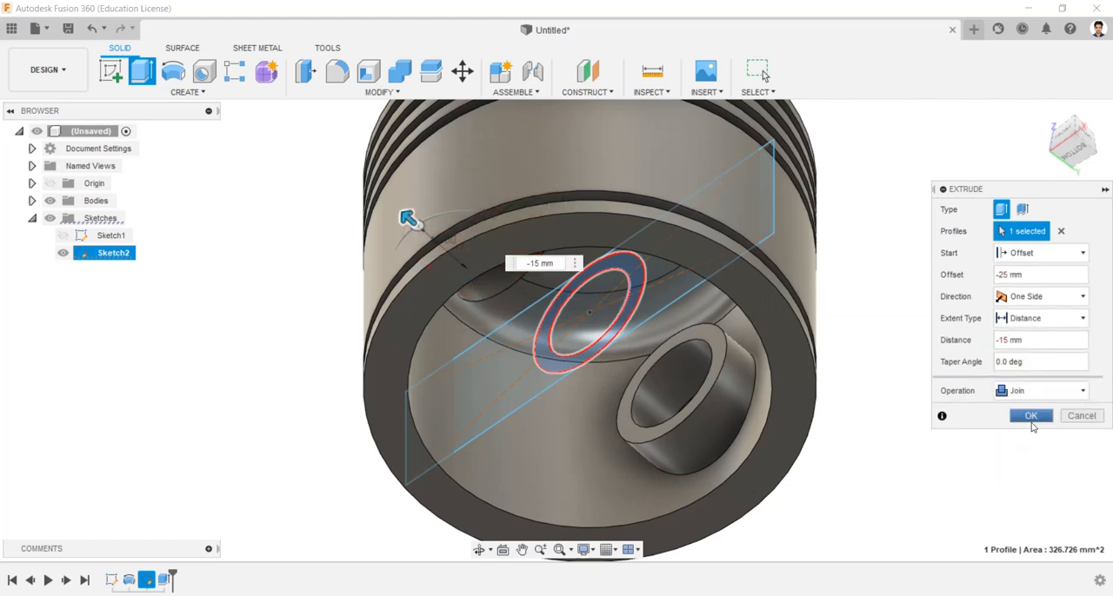
left_click(1030, 415)
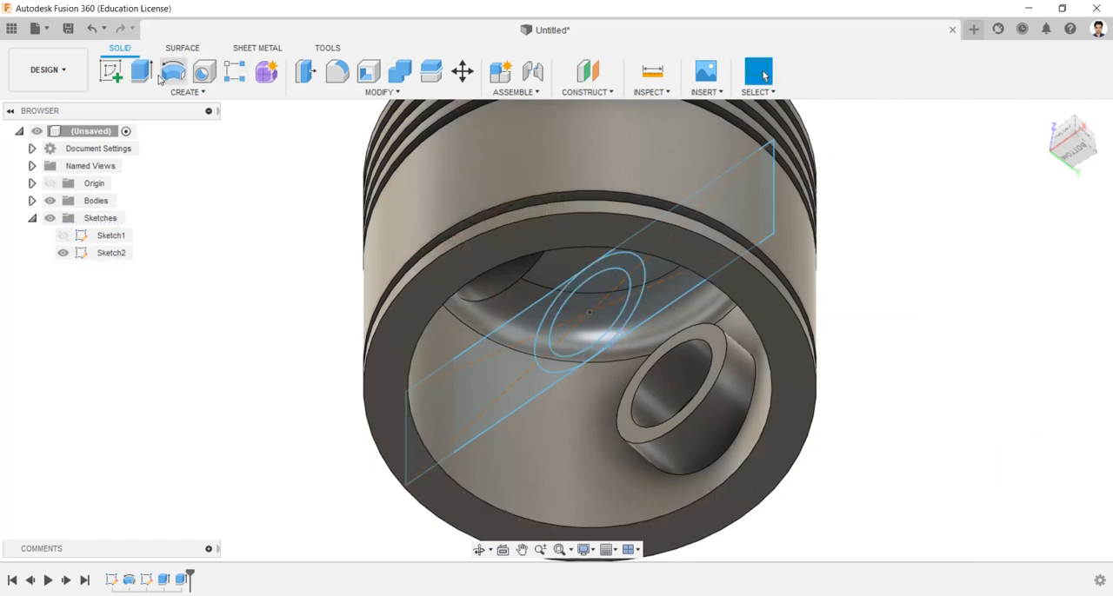
Set up an offset-start extrusion of the sketch profiles, entering 3, 8.5 and 30
left_click(141, 72)
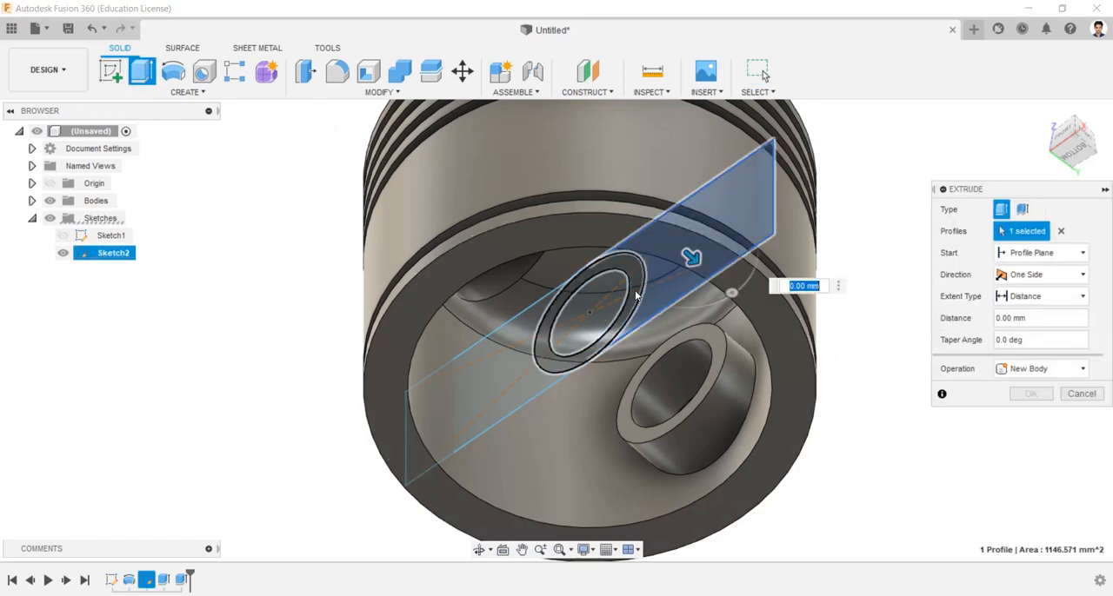
left_click(582, 313)
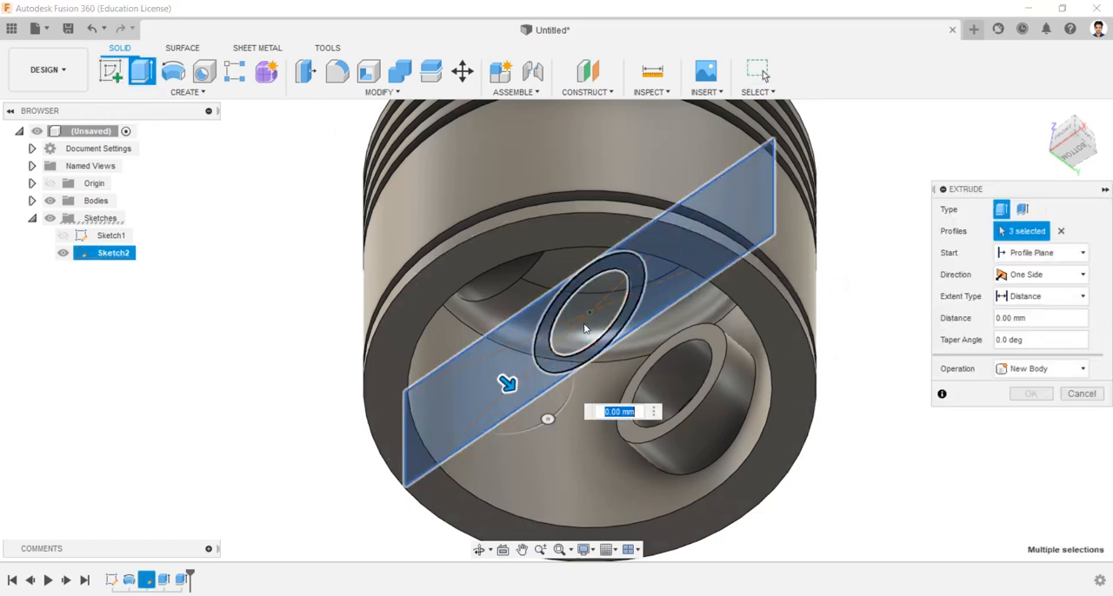
left_click(1040, 252)
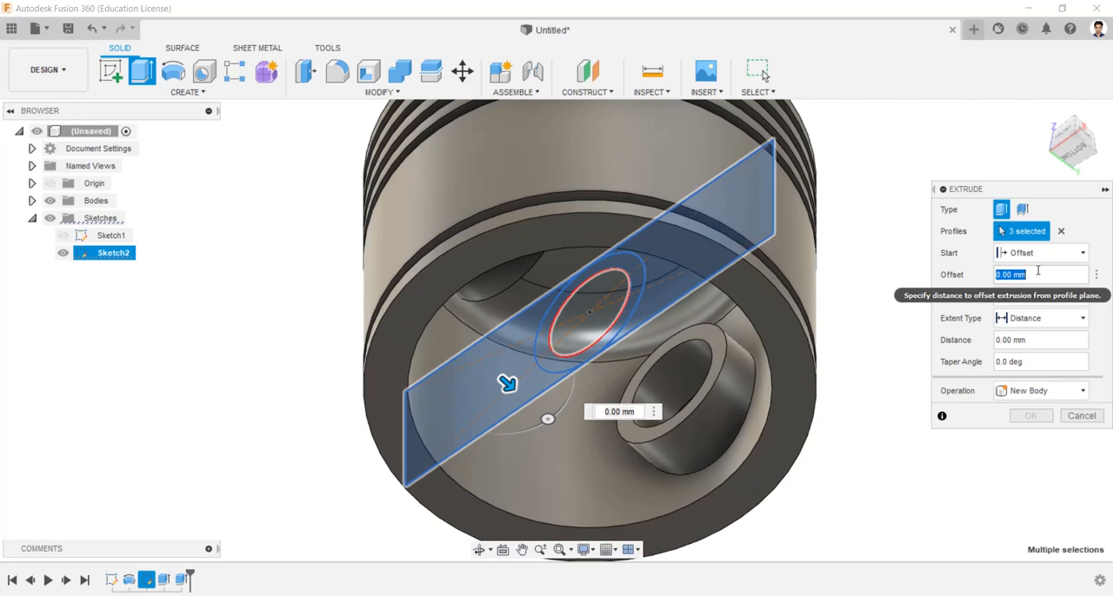
type("3")
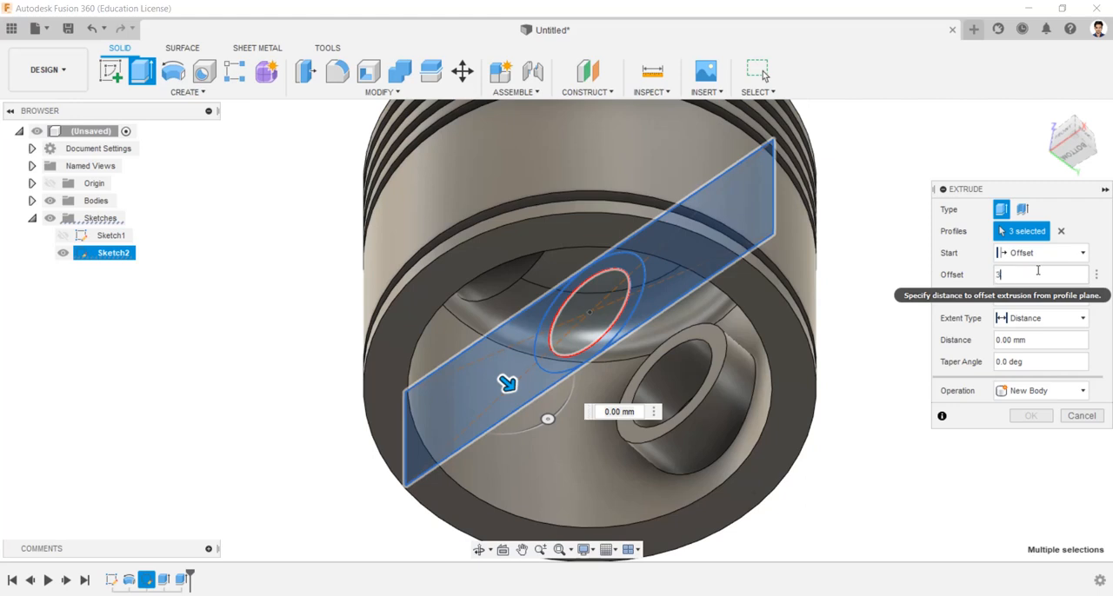
type("8.5")
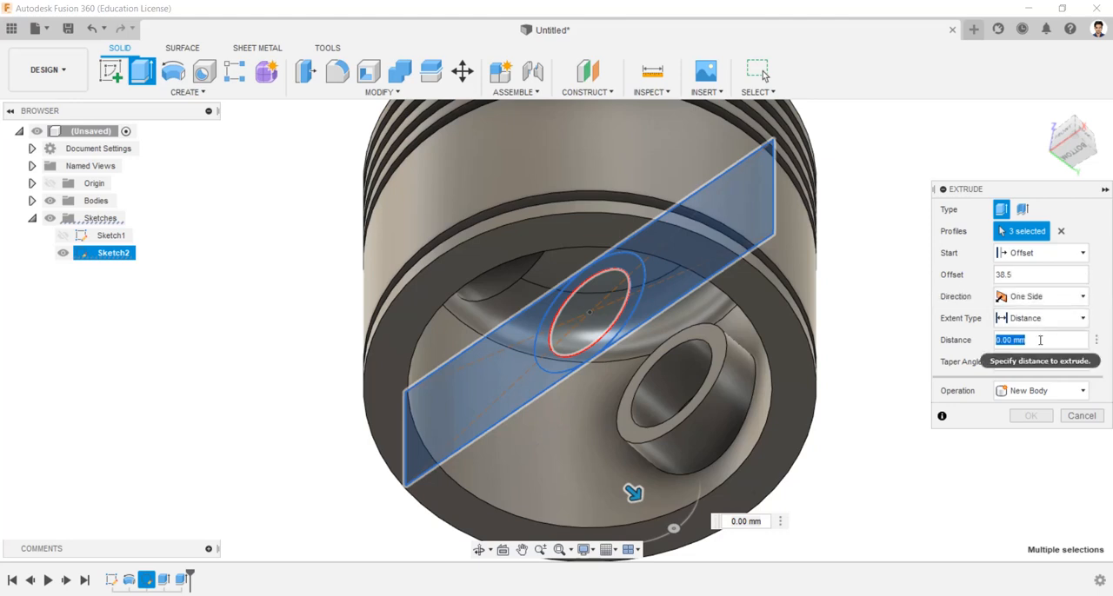
type("30")
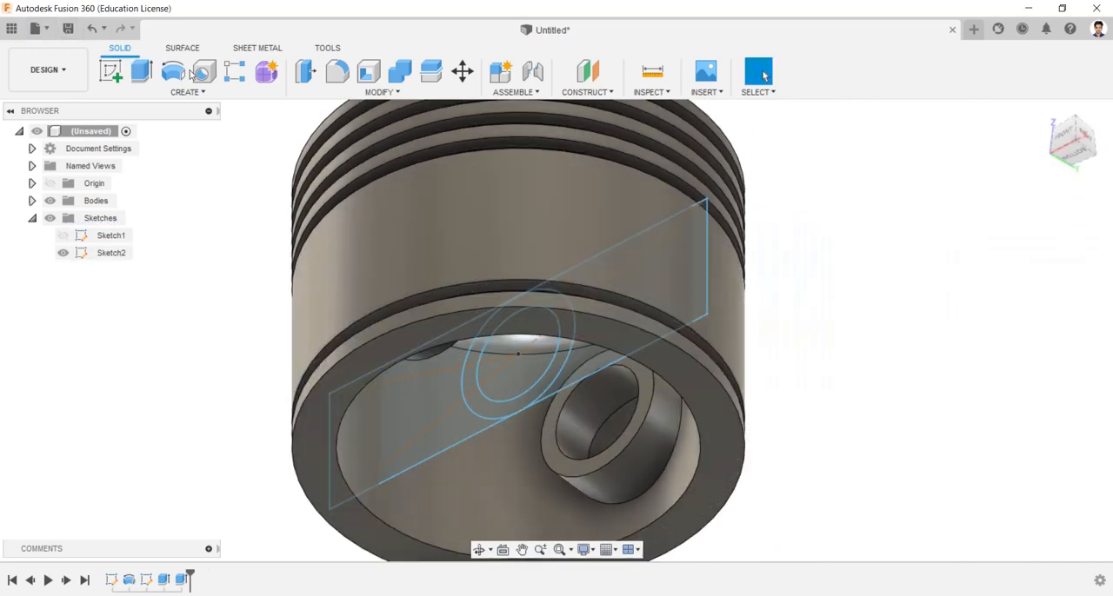
Extrude the remaining sketch profiles 15 mm starting at a 38.5 mm offset
left_click(141, 71)
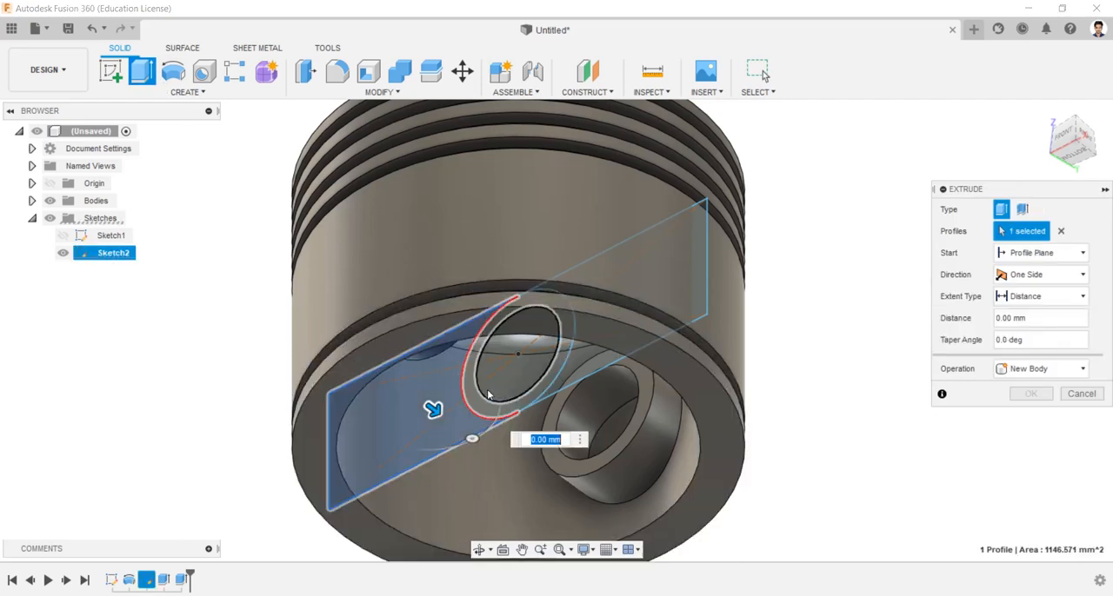
left_click(522, 348)
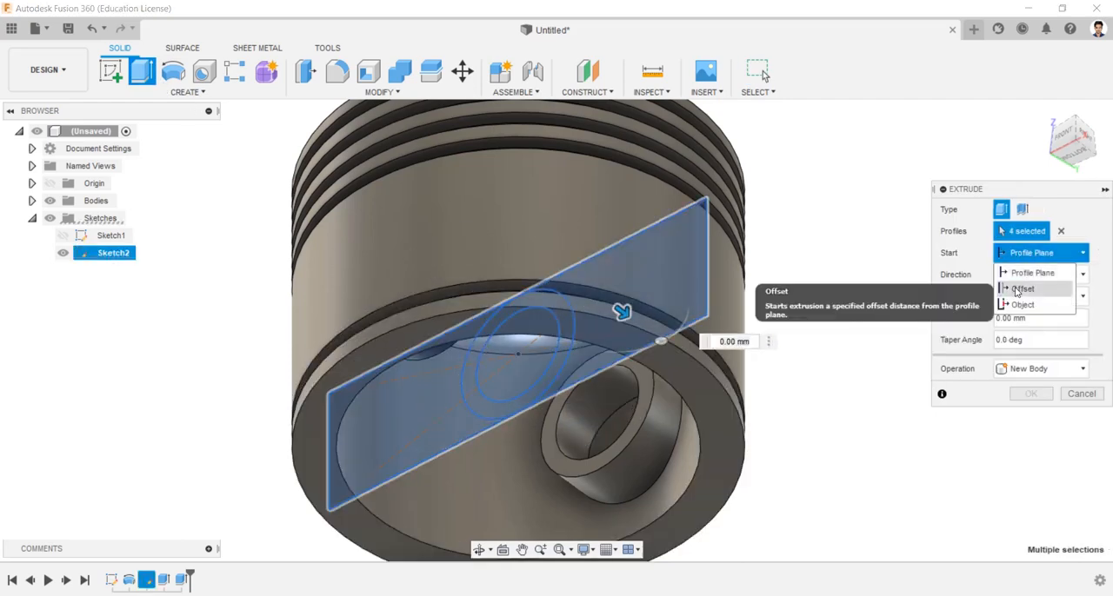
left_click(1022, 288)
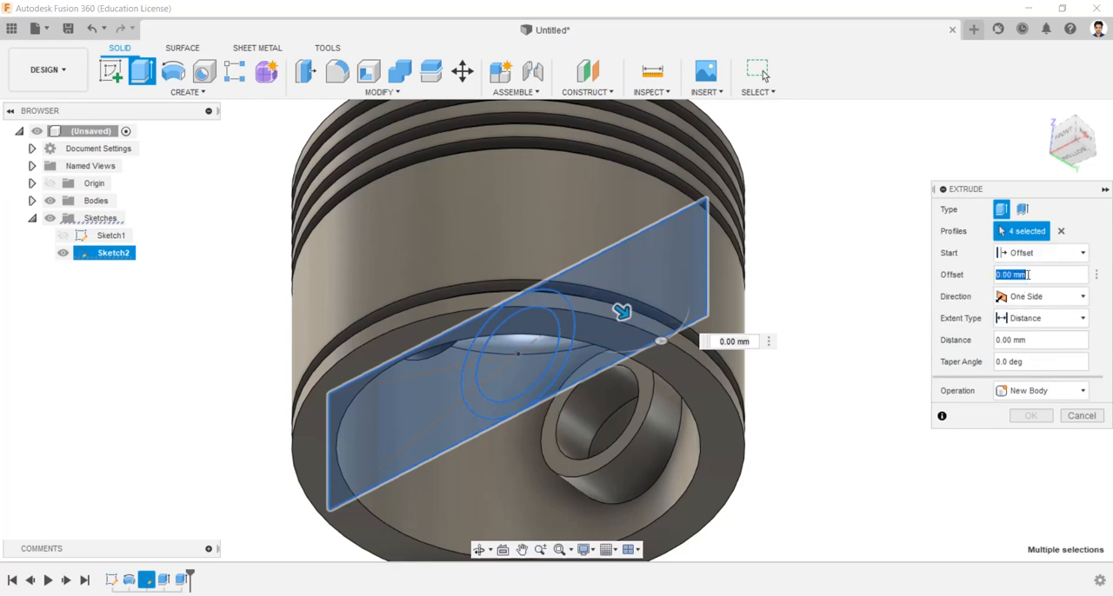
type("38.5")
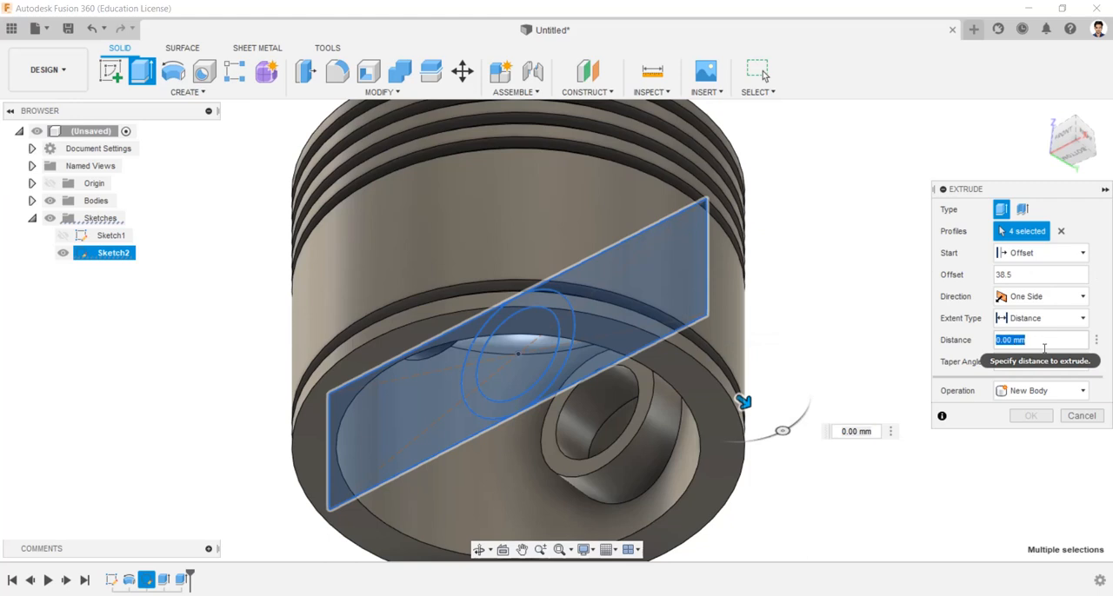
type("15")
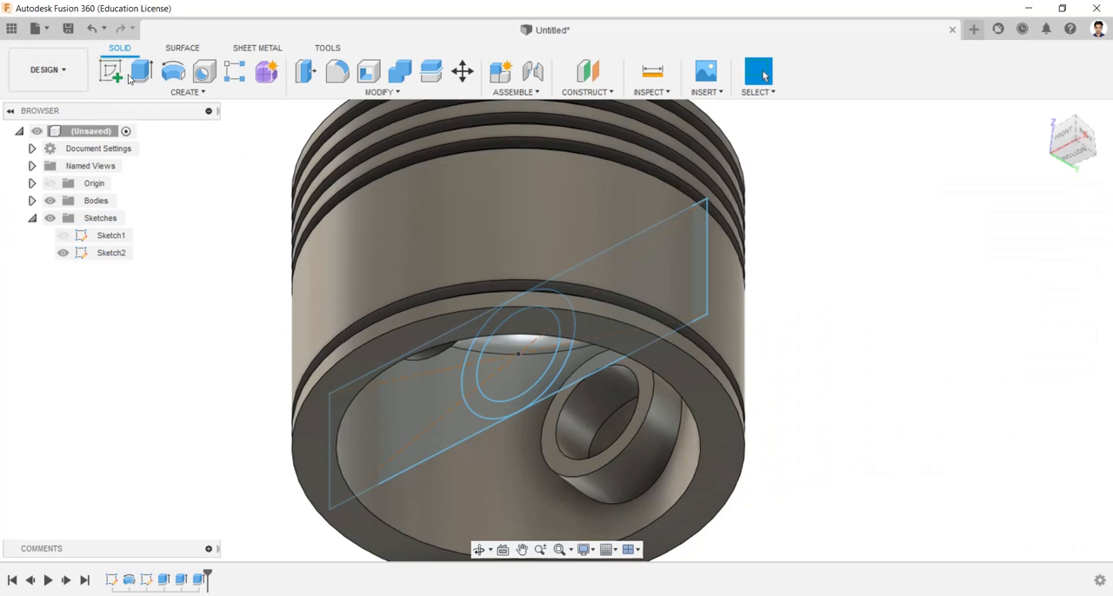
Cut the side recess -5 mm from a -38.5 mm offset and extrude the pin hole through
left_click(110, 71)
type("-38.5")
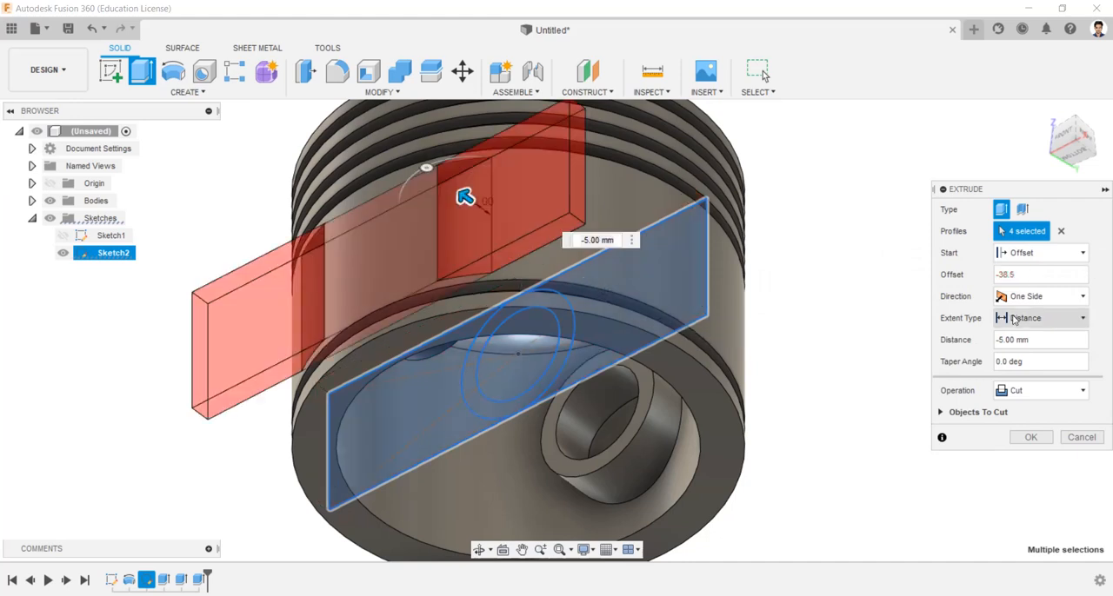
left_click(1038, 339)
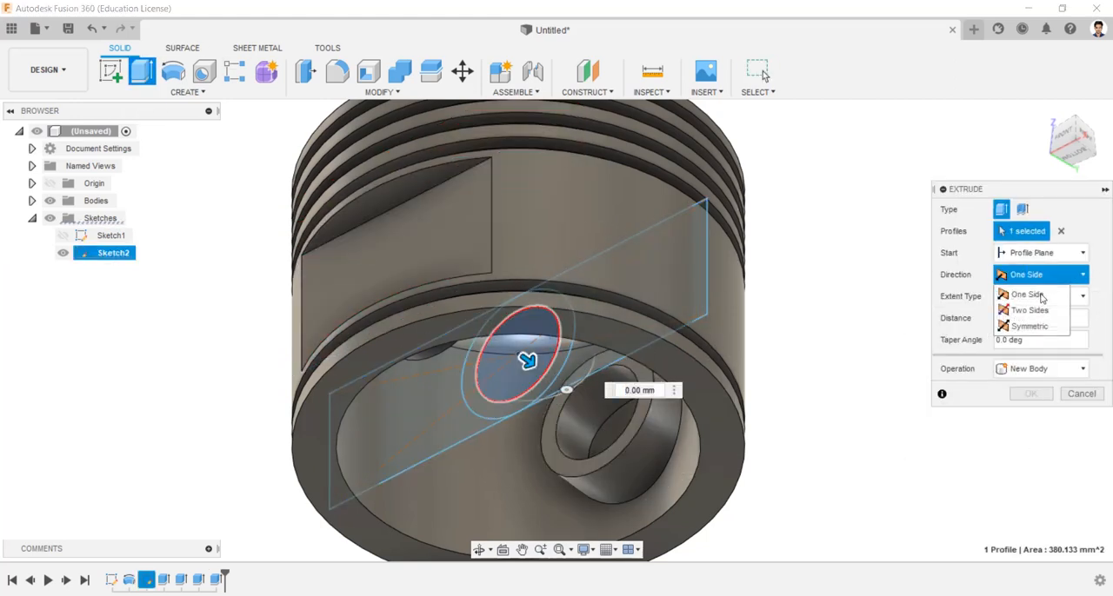
left_click(1029, 326)
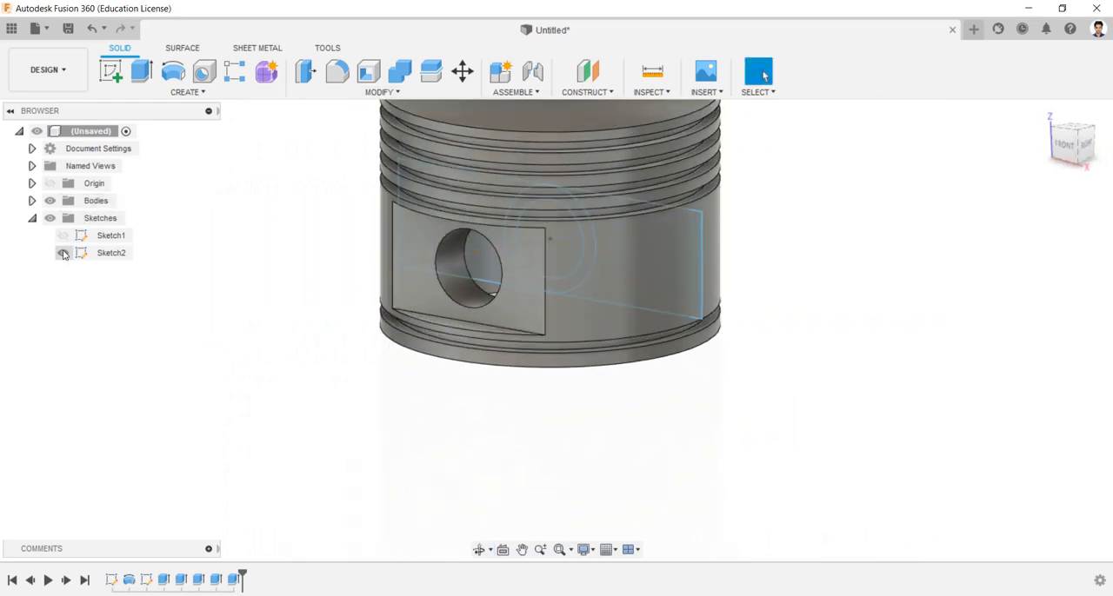
Hide Sketch2, then chamfer both pin-bore edges with 2 mm distance at 45°
left_click(63, 253)
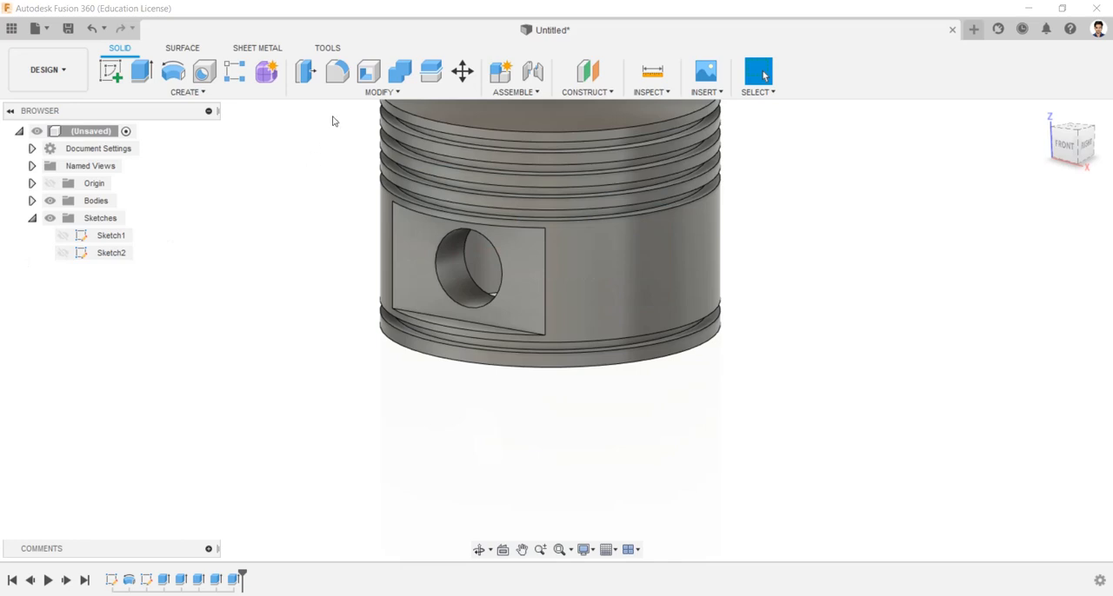
left_click(381, 91)
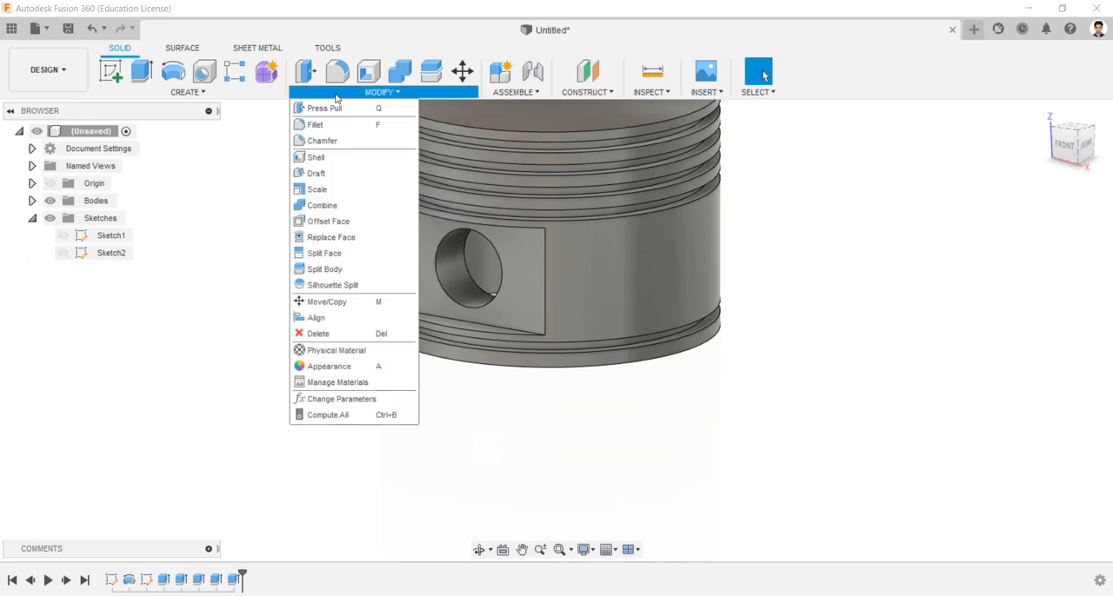
left_click(322, 139)
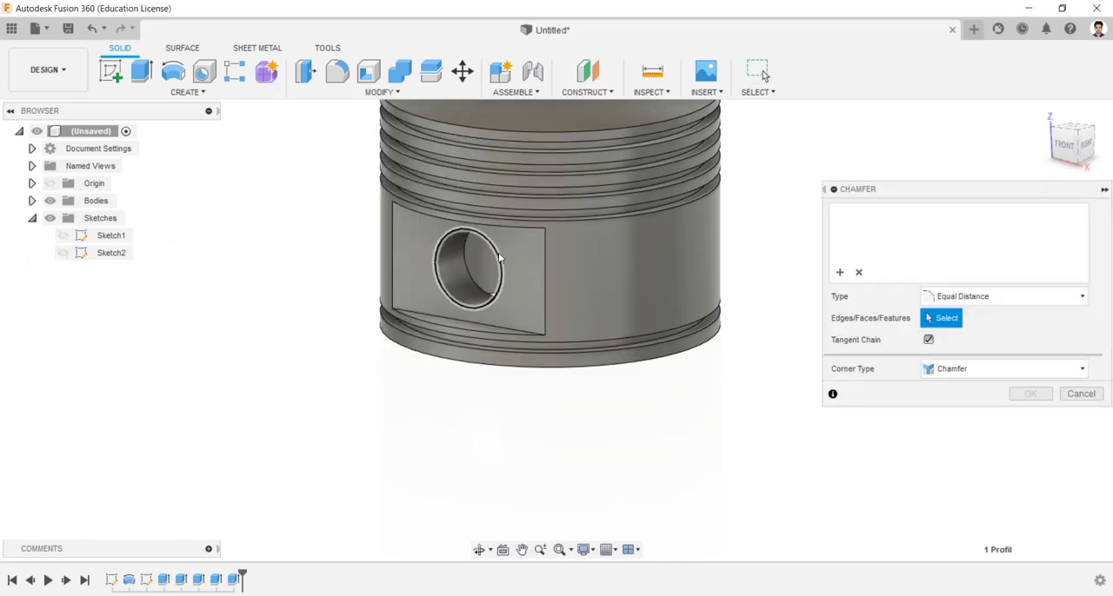
left_click(475, 244)
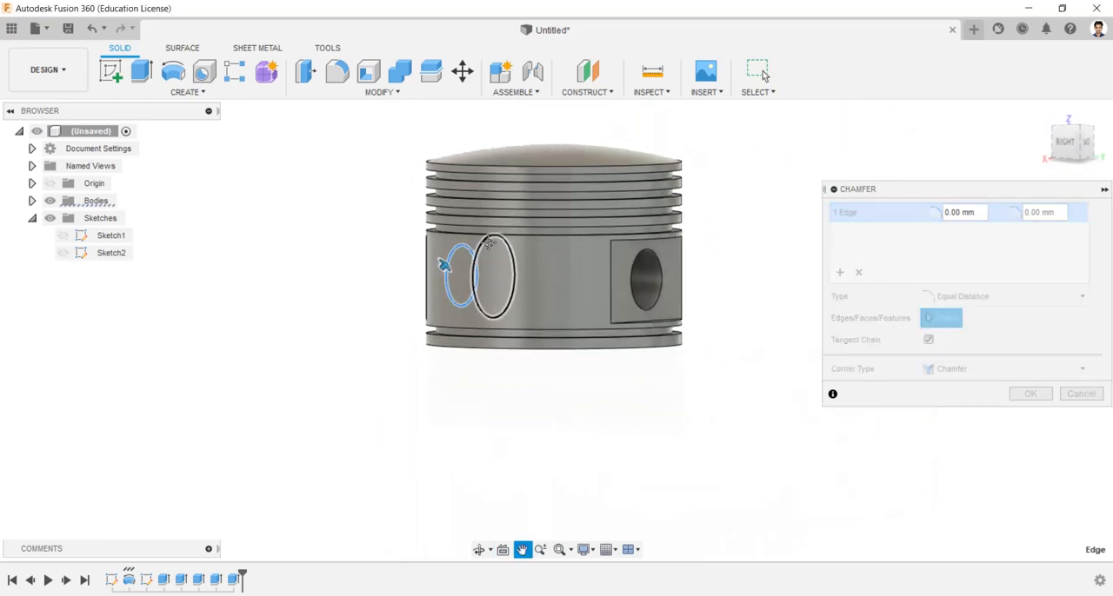
left_click(646, 278)
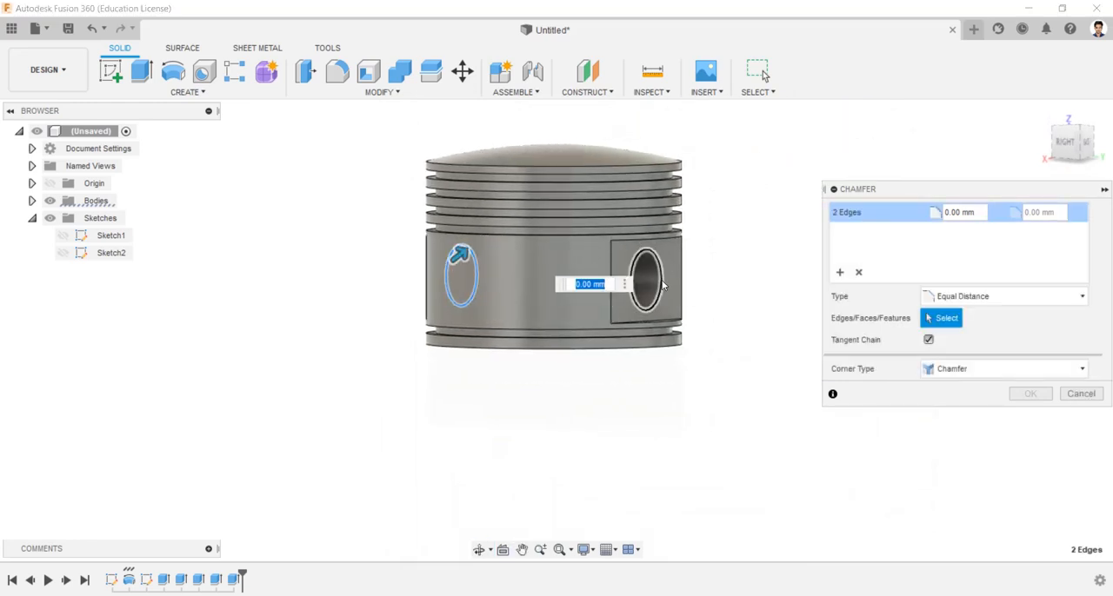
type("2")
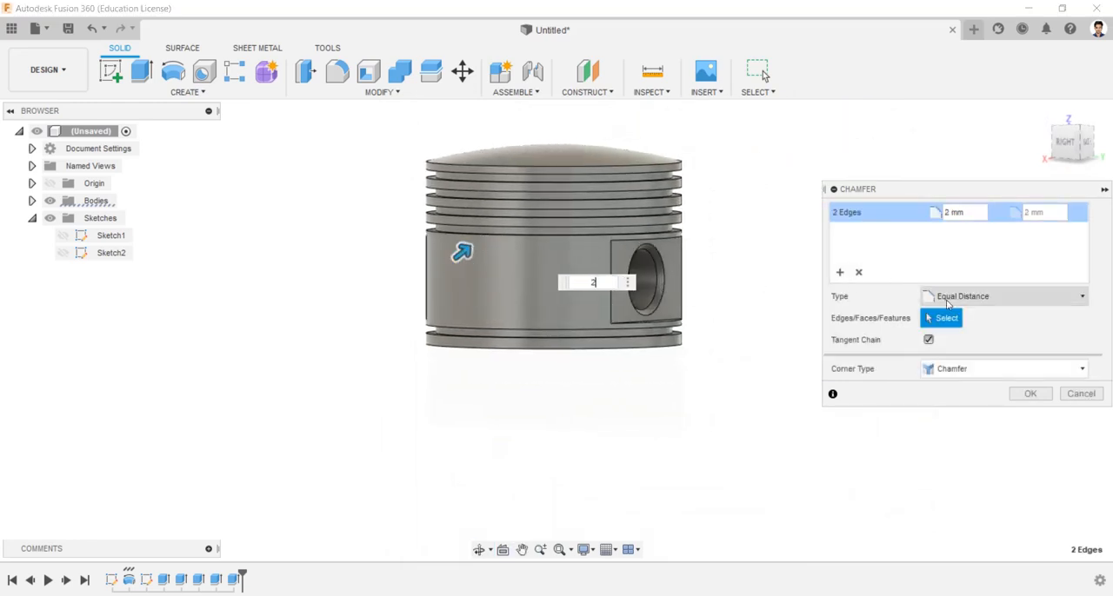
left_click(1000, 296)
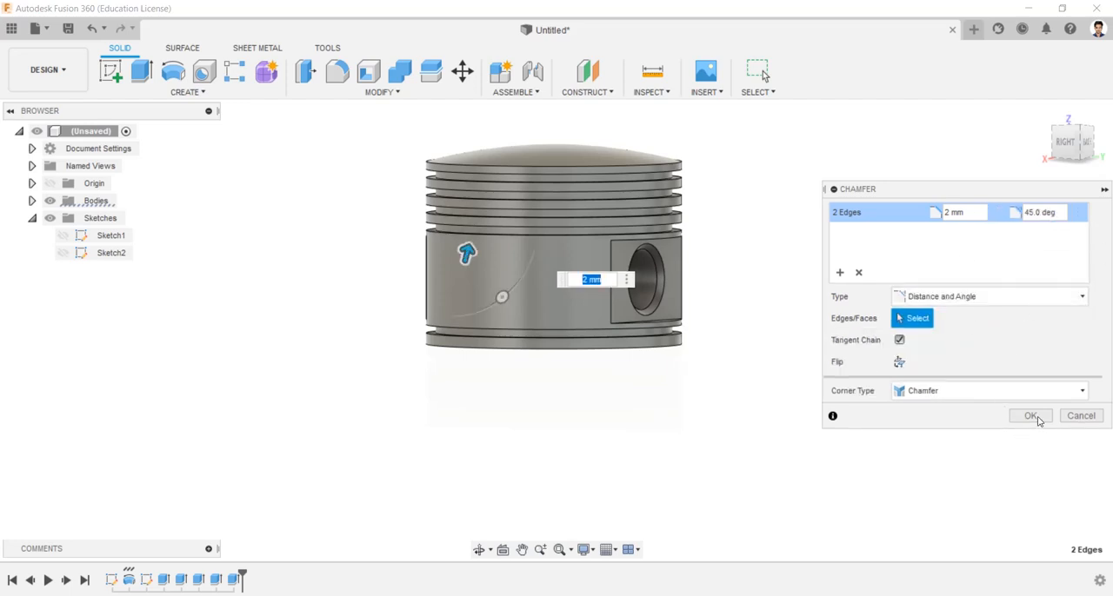
left_click(1031, 416)
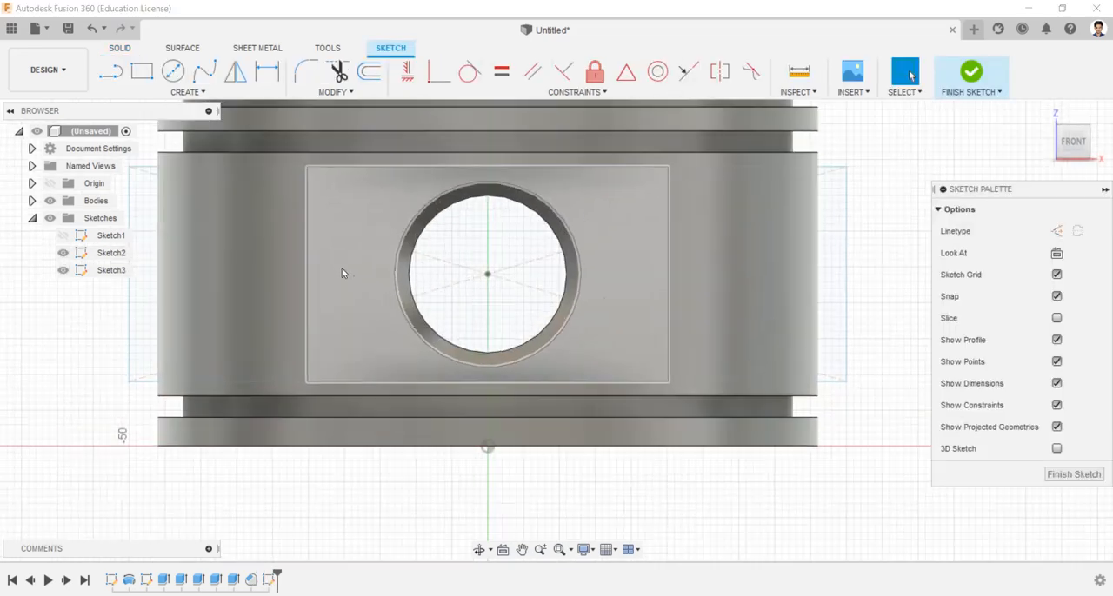
Draw a 22 mm circle at the pin-hole centre and finish the third sketch
left_click(172, 71)
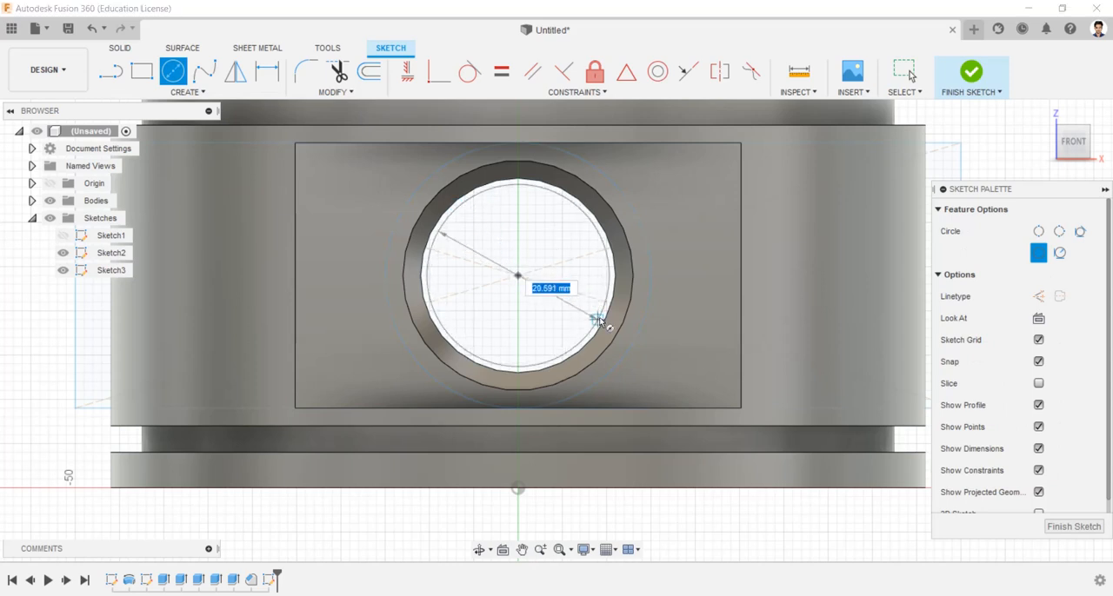
type("22")
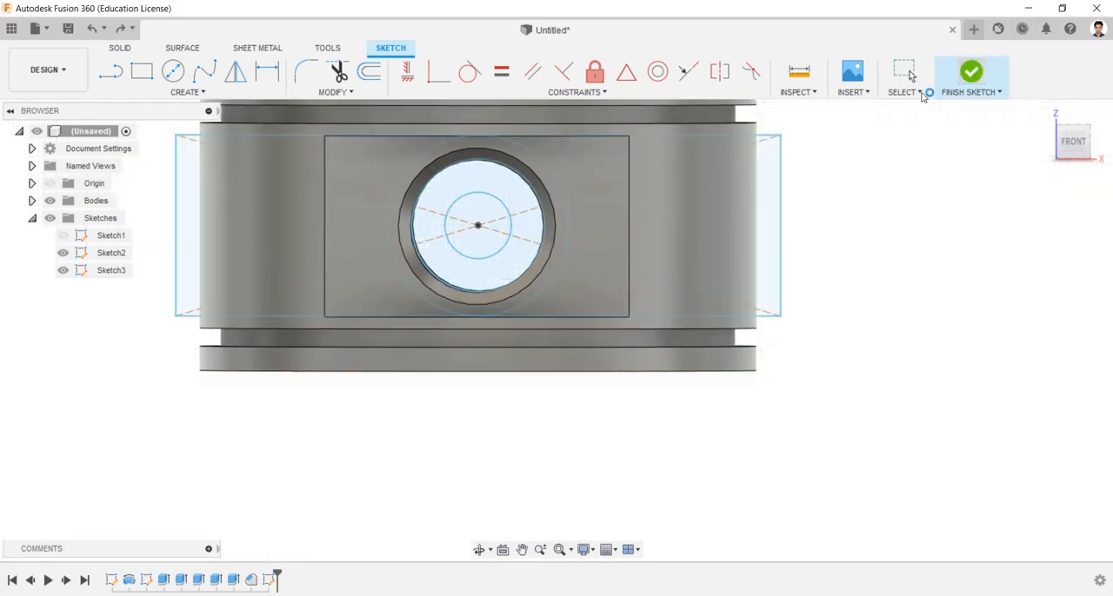
left_click(970, 72)
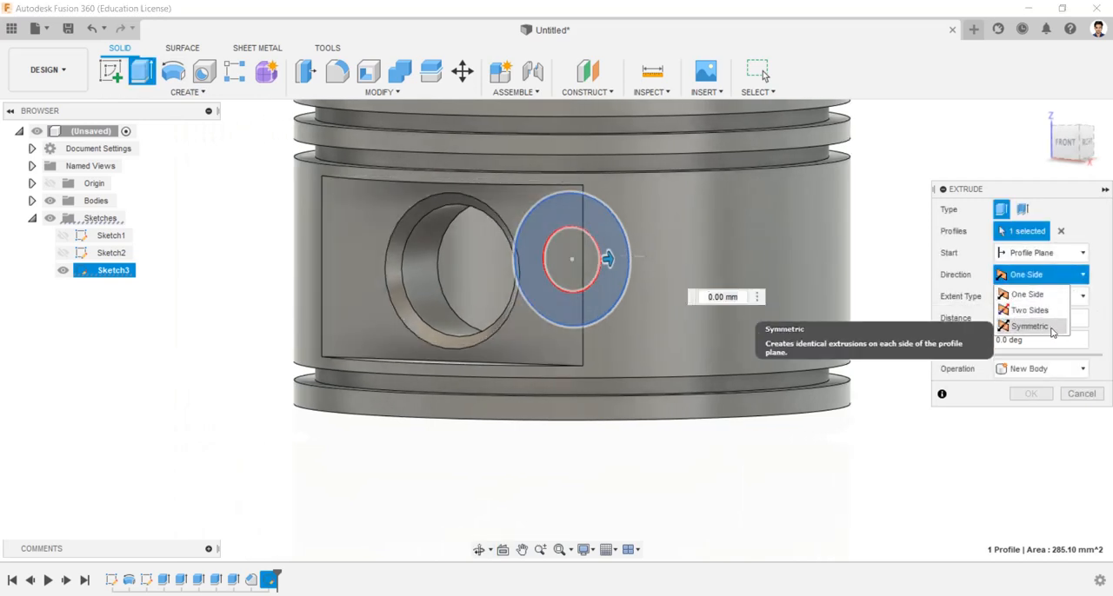
Extrude the small pin circle symmetrically 80 mm as a new body
left_click(1029, 326)
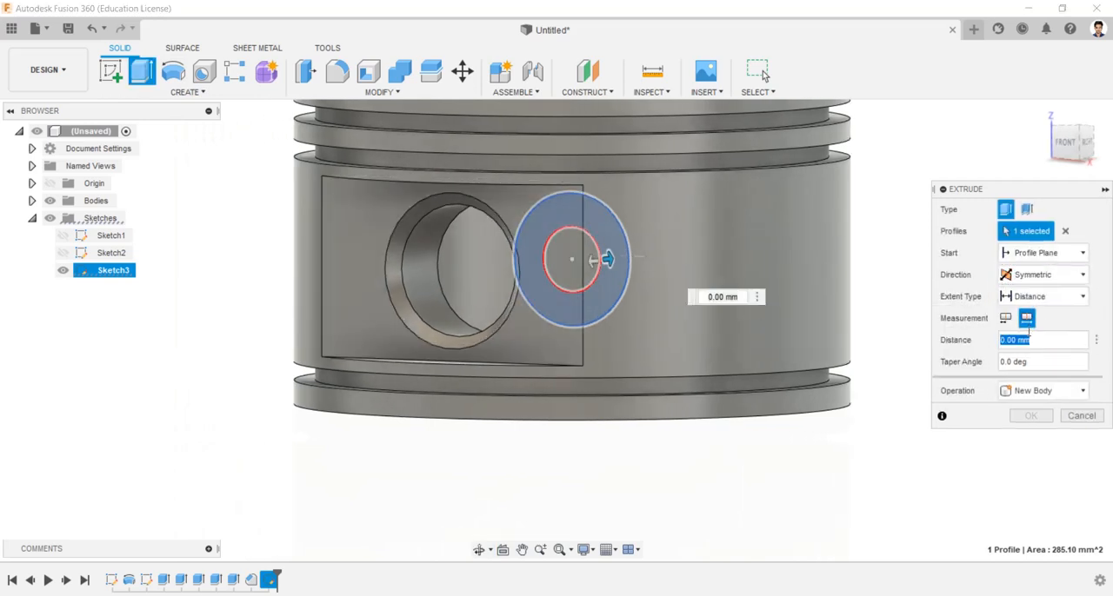
left_click(1043, 390)
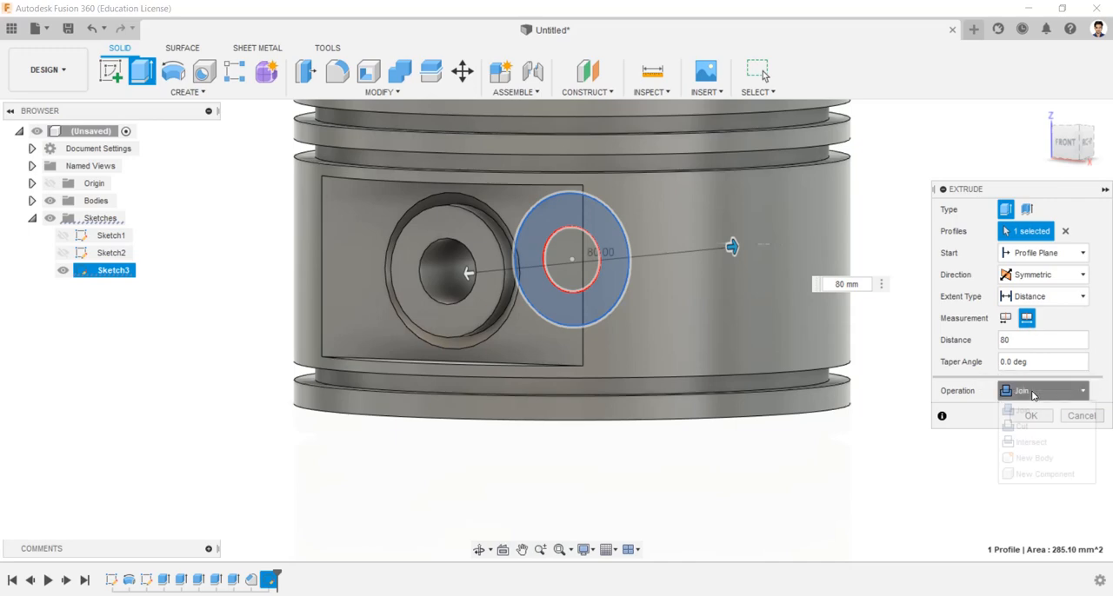
left_click(1039, 458)
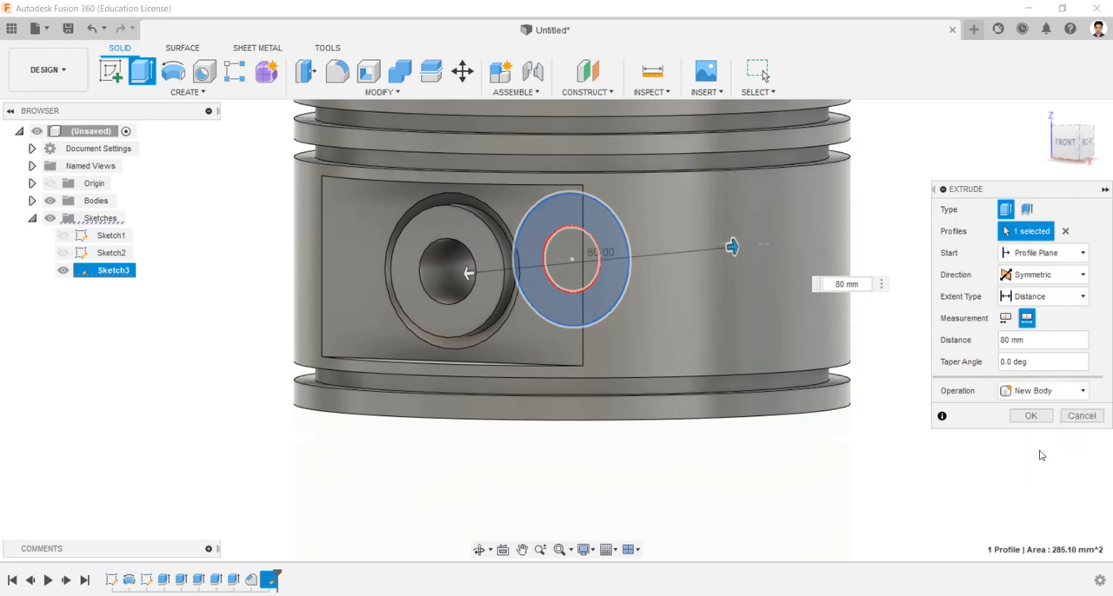
left_click(1030, 415)
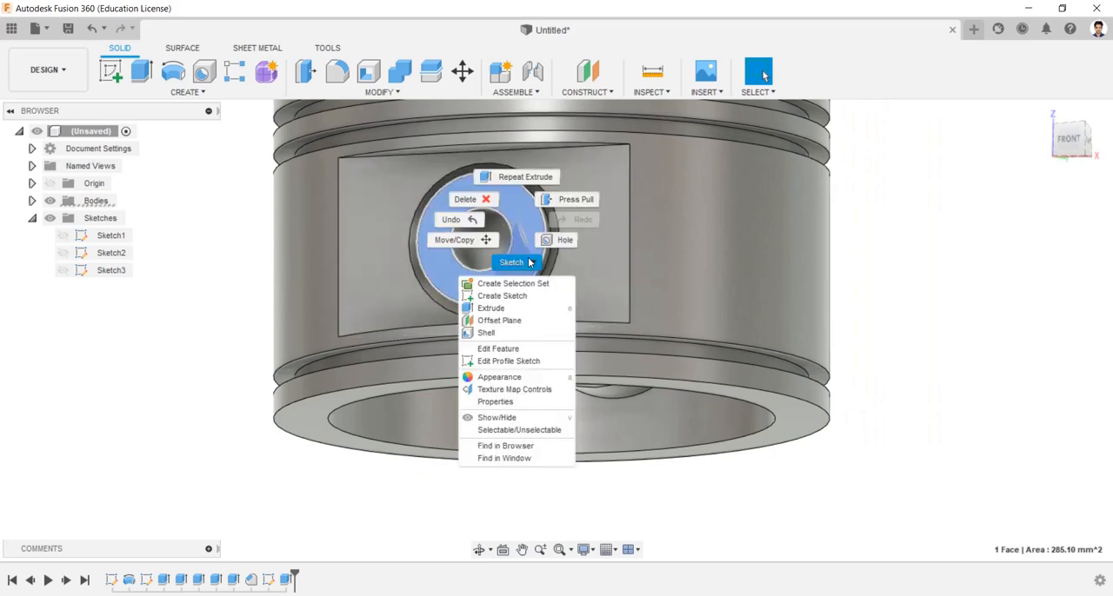
Sketch a circle on the pin's end face and extrude it -12 mm as new Body3
left_click(502, 295)
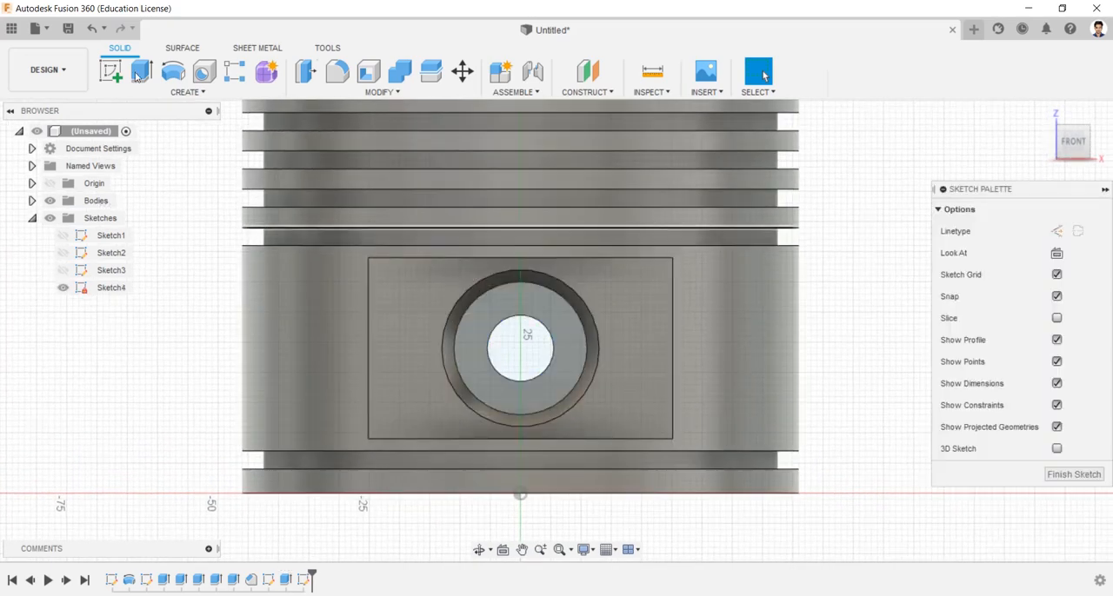
left_click(141, 71)
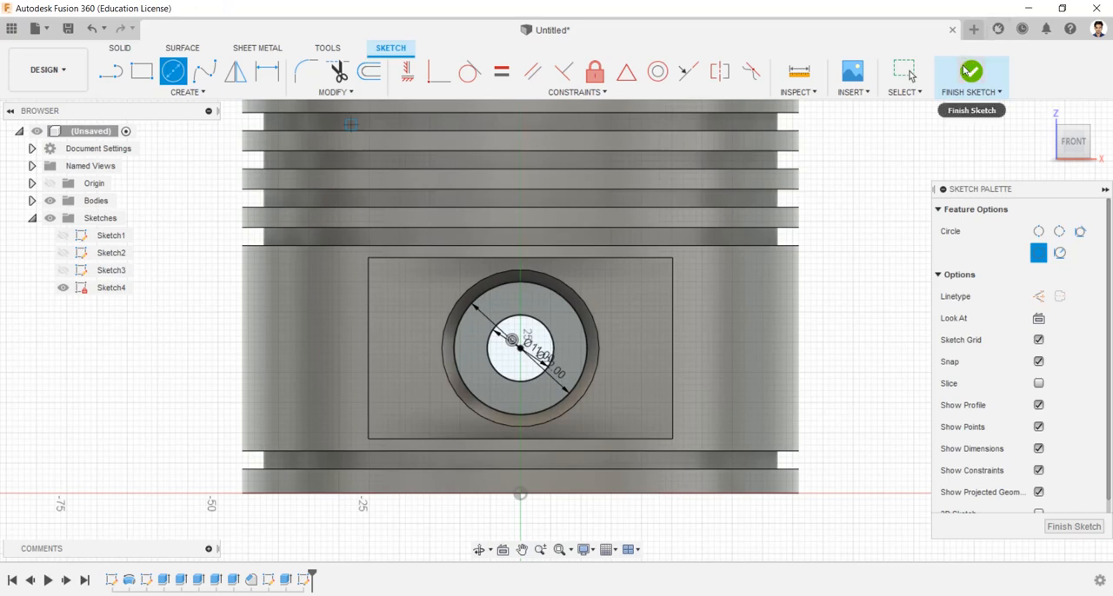
left_click(971, 73)
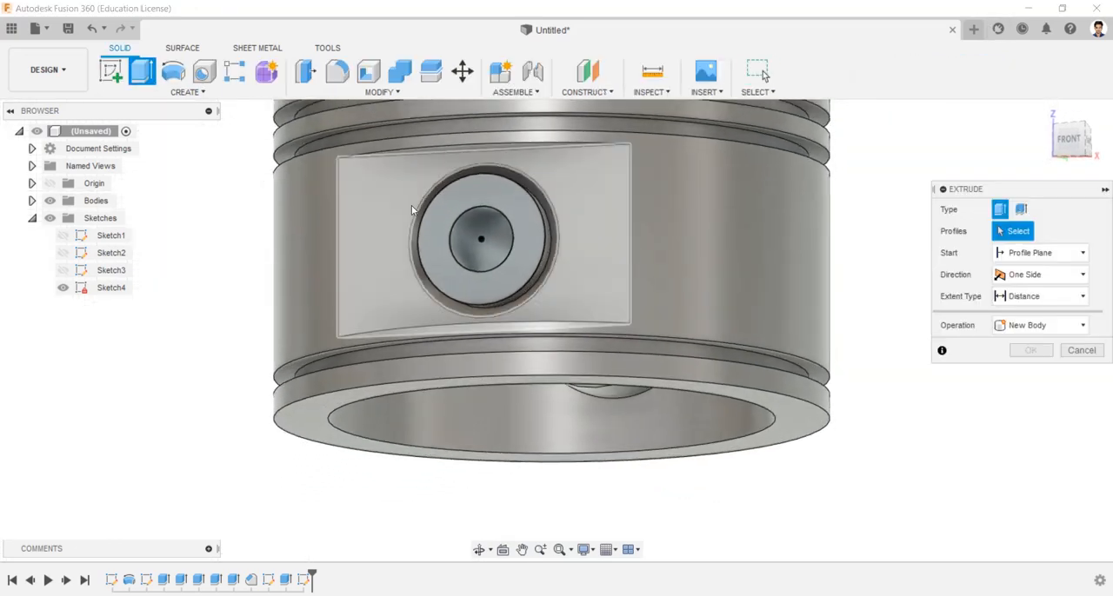
left_click(480, 240)
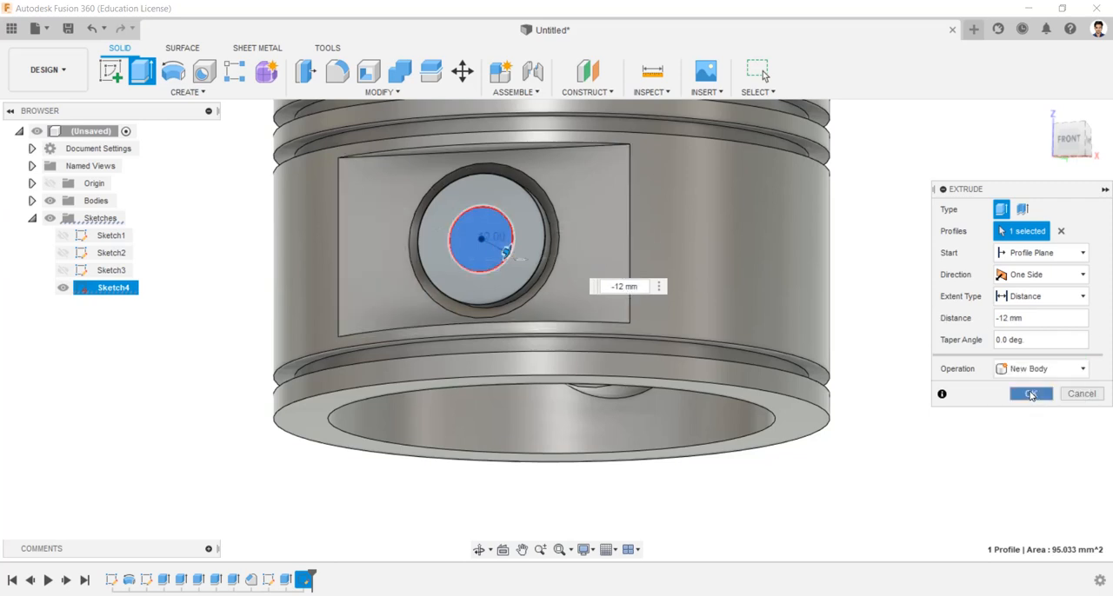
left_click(1031, 394)
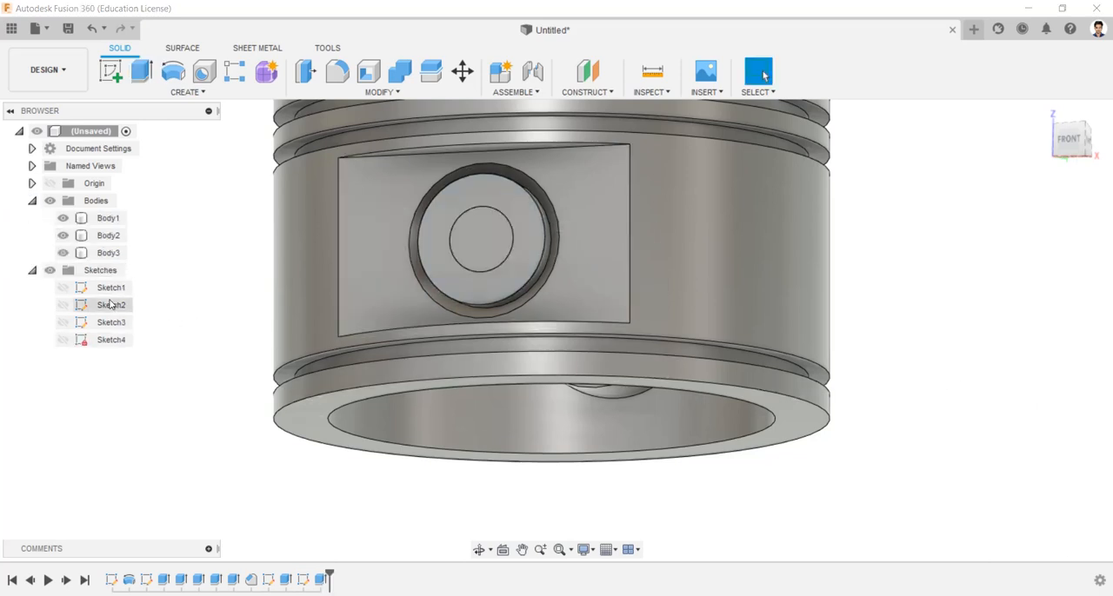
Isolate Body3 and extrude both end sketch profiles into a disc cap
right_click(109, 252)
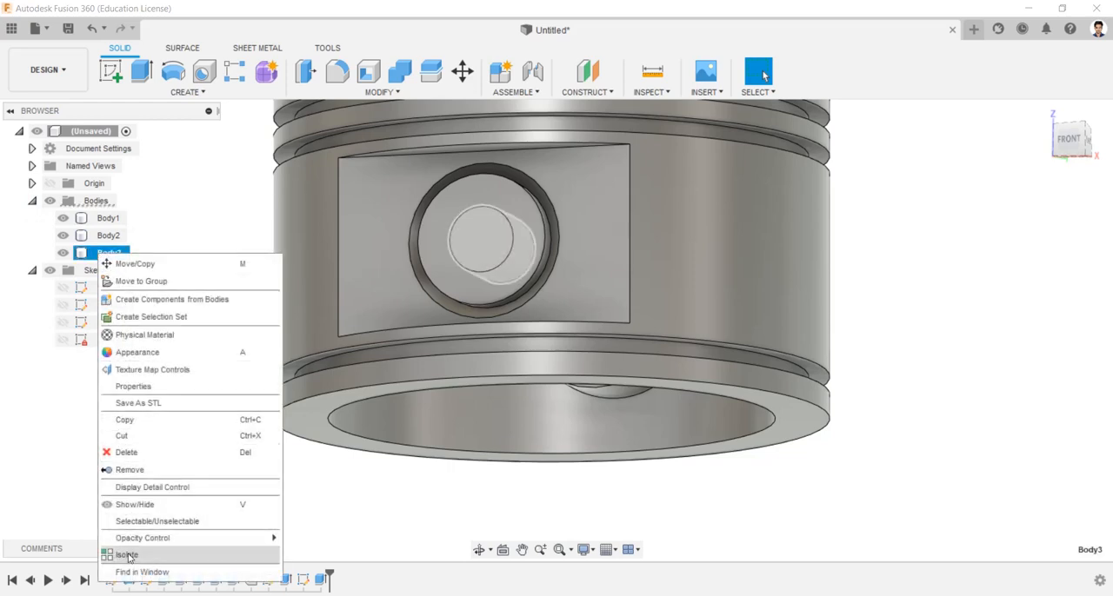
left_click(127, 554)
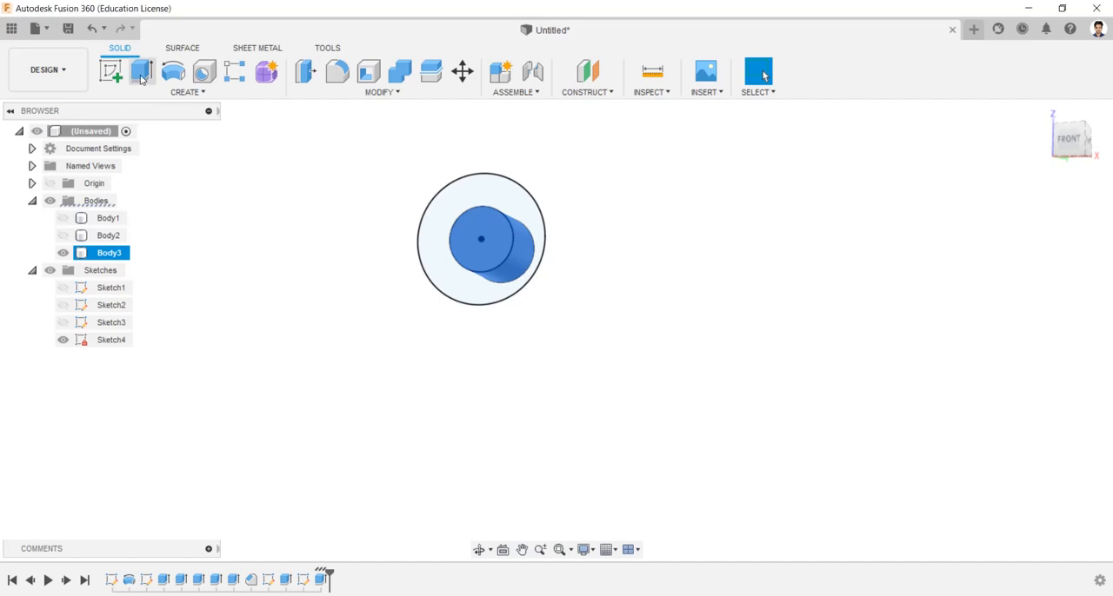
left_click(112, 71)
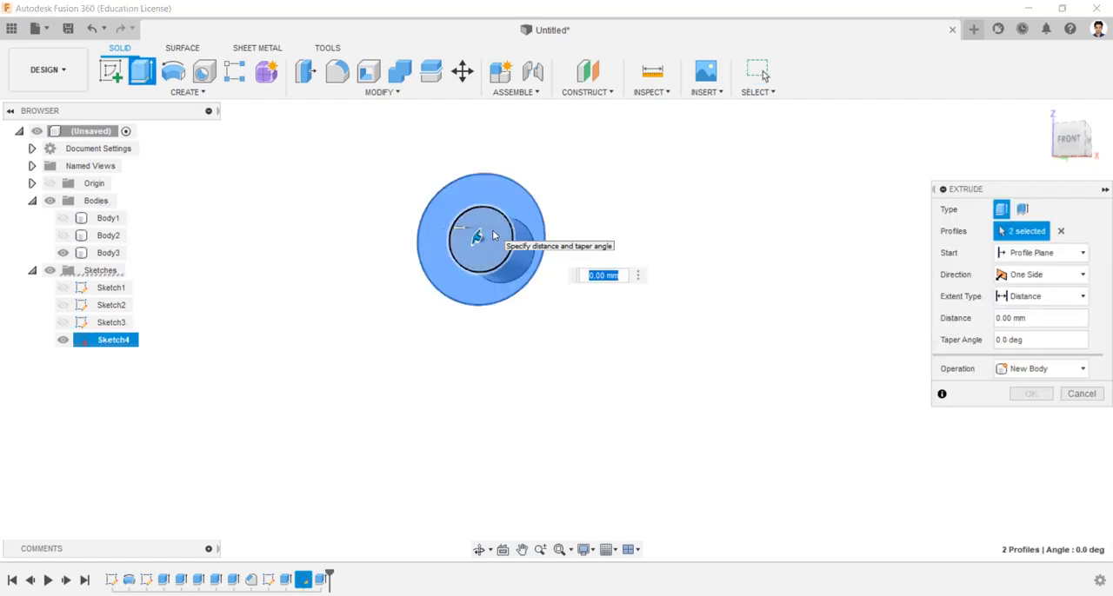
left_click(1081, 394)
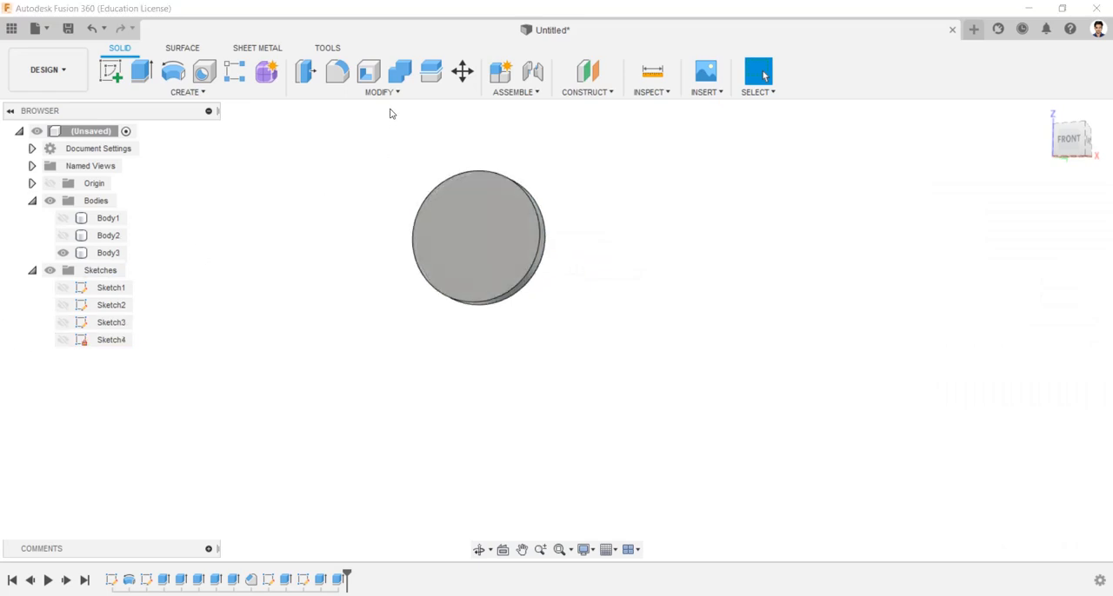
Fillet the cap's outer edge with a 3 mm radius
left_click(337, 71)
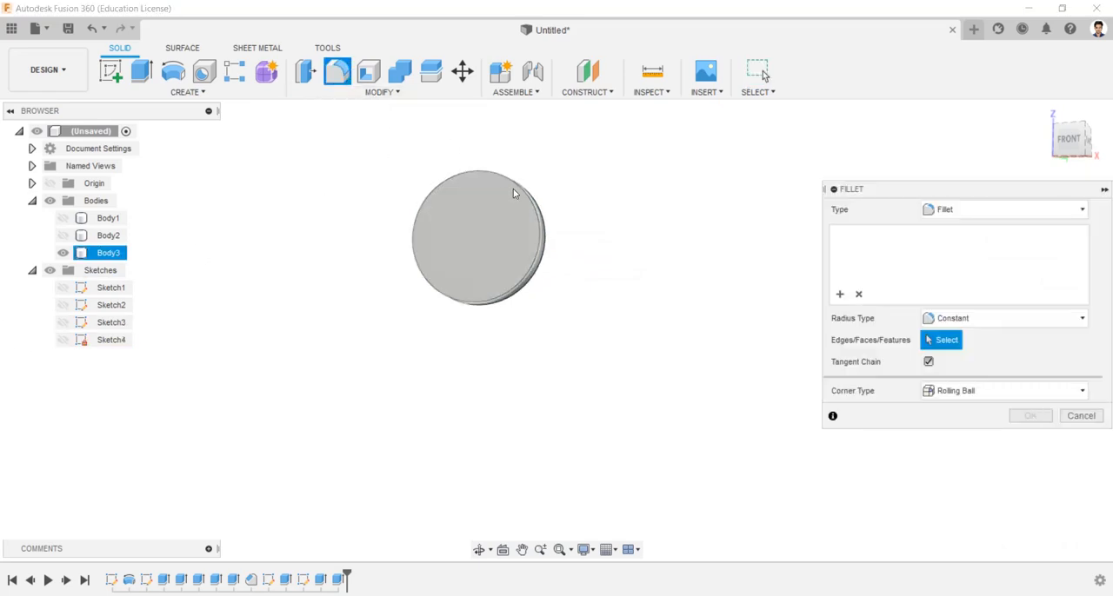
left_click(520, 184)
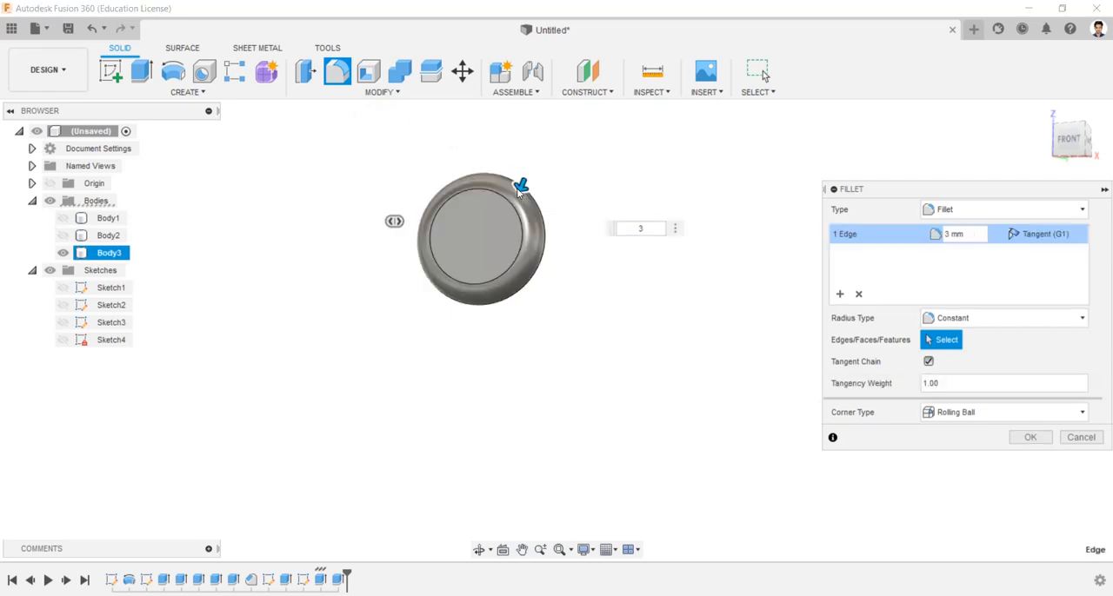
left_click(1029, 437)
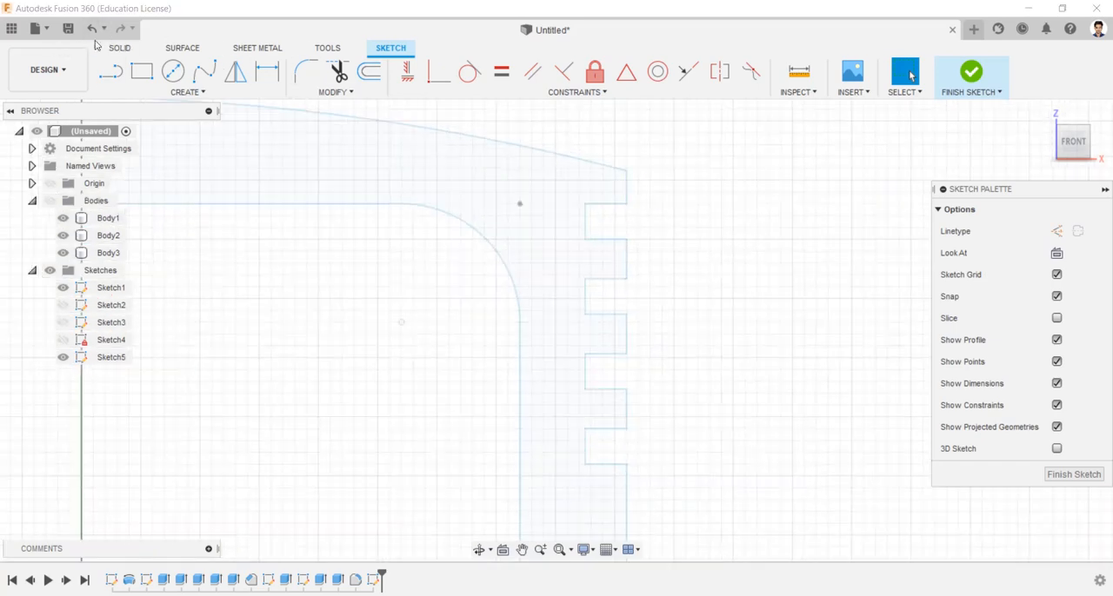
Draw a 4.5 × 3 mm rectangle at the piston's right edge near the ring grooves
left_click(142, 71)
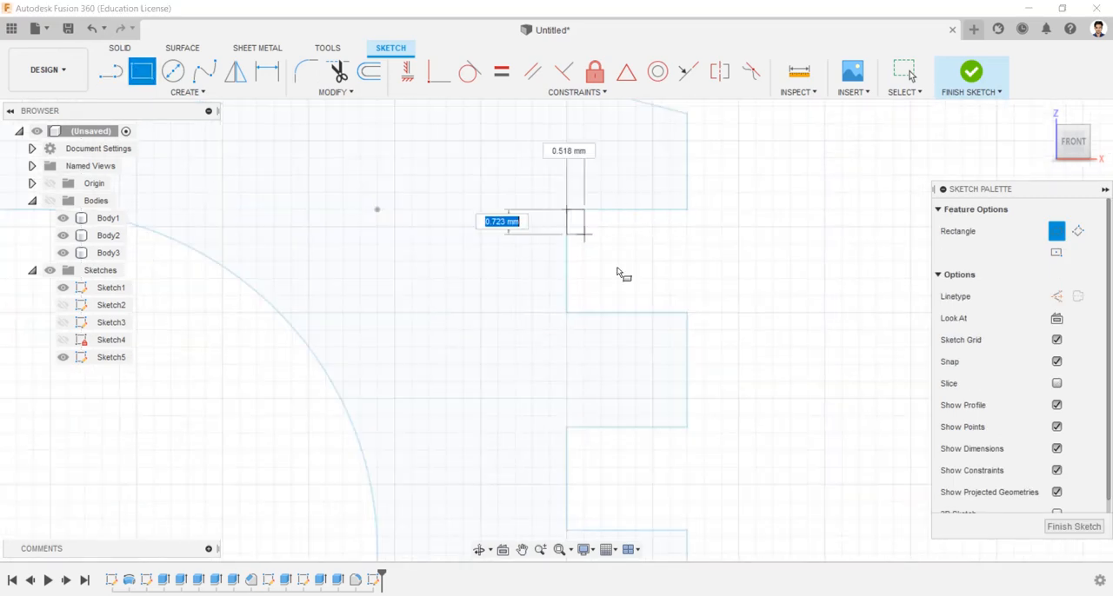
mouse_move(721, 313)
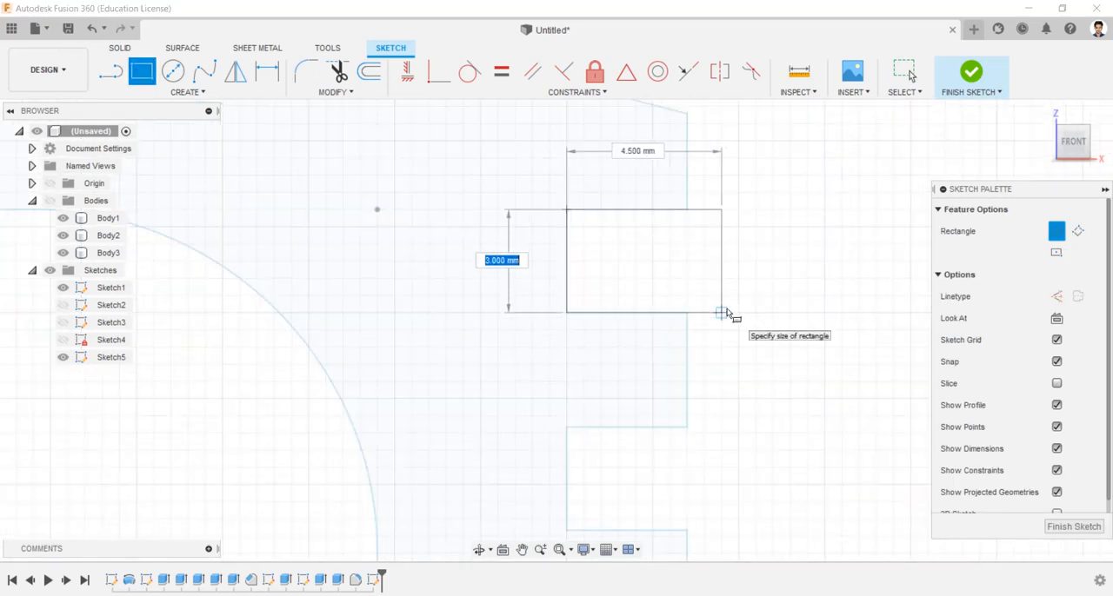
key("Tab")
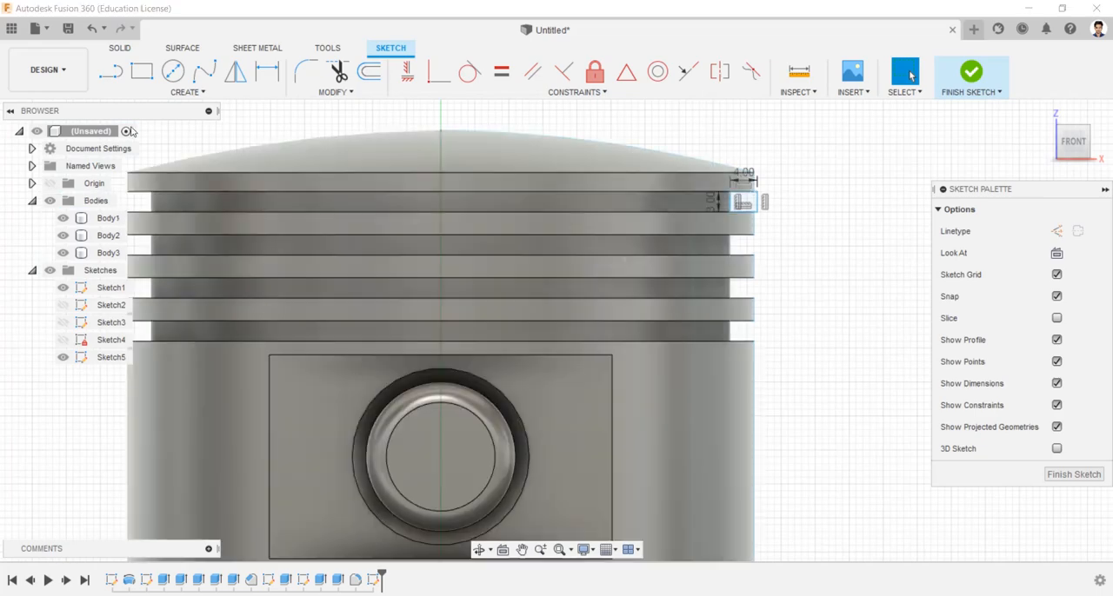
left_click(107, 217)
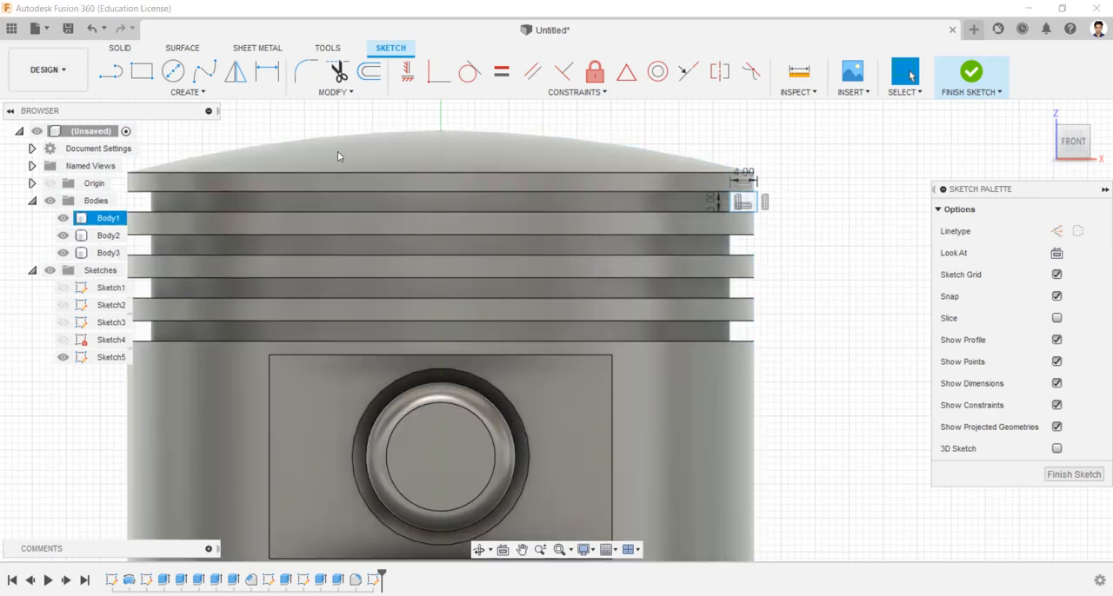
Revolve the rectangle around the piston's central axis into ring Body4, then isolate it
left_click(971, 71)
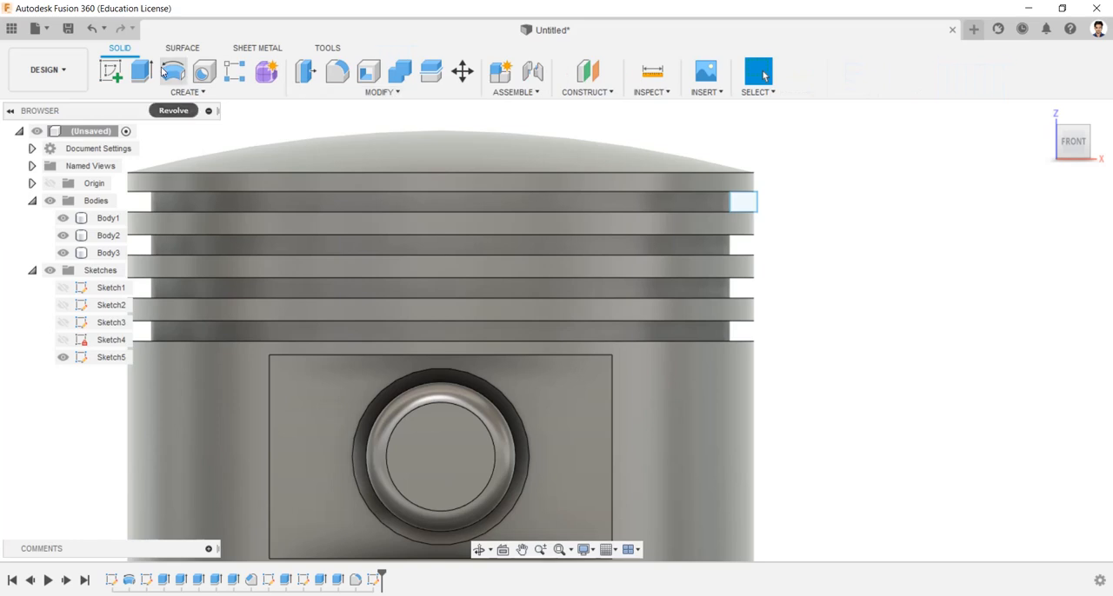
left_click(173, 70)
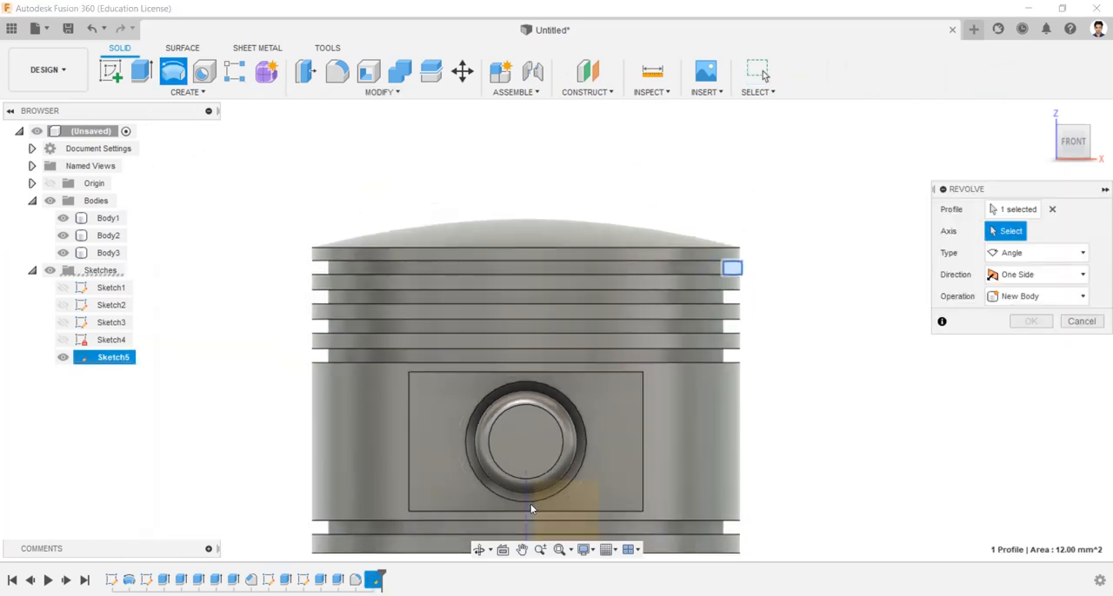
left_click(526, 487)
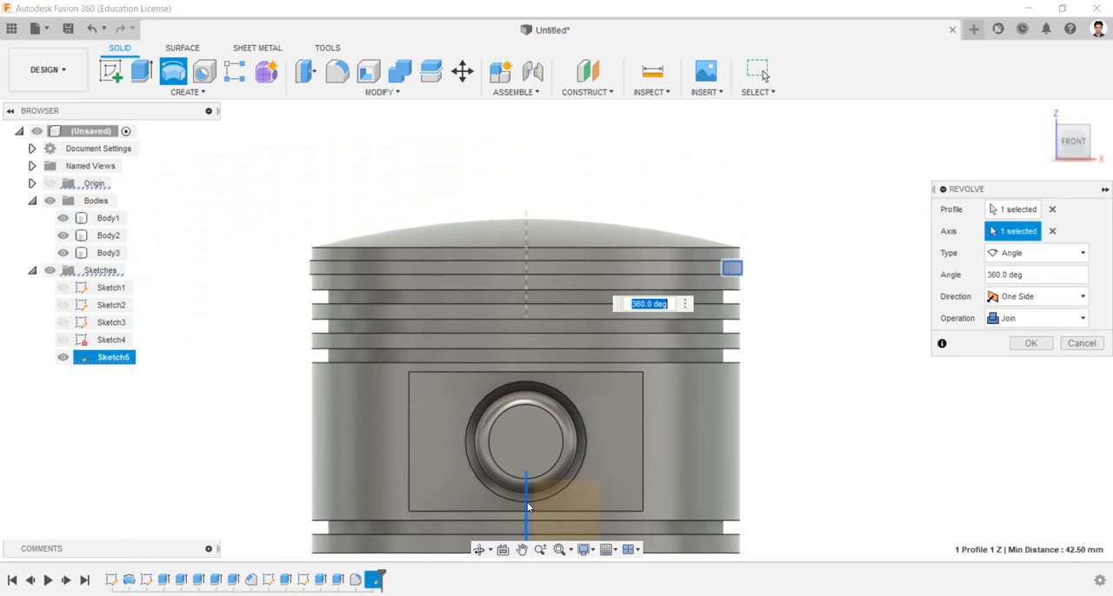
left_click(1035, 317)
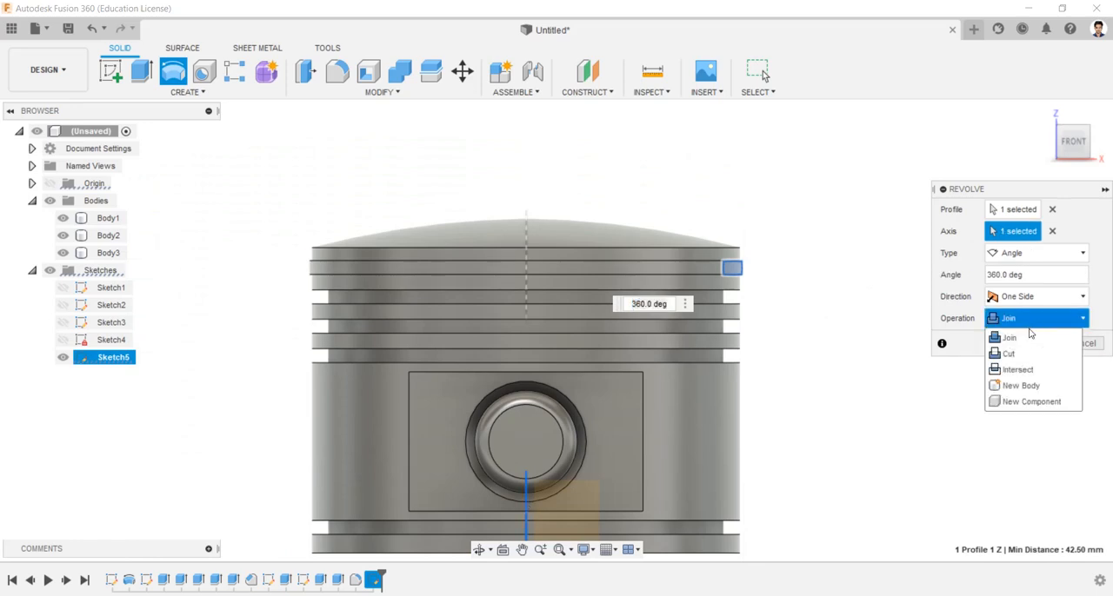
left_click(1023, 385)
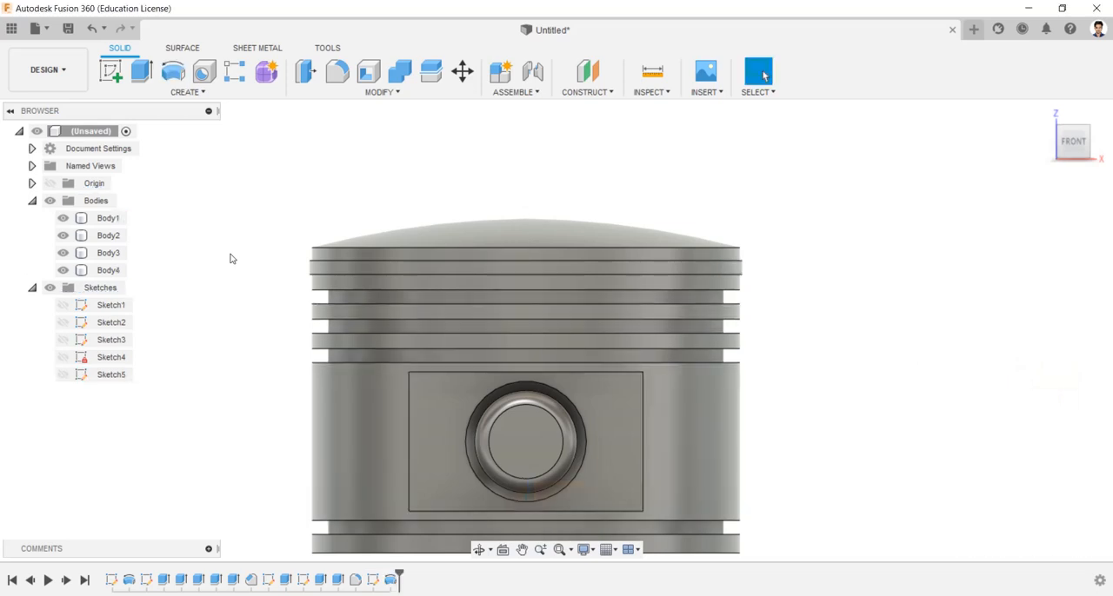
right_click(107, 270)
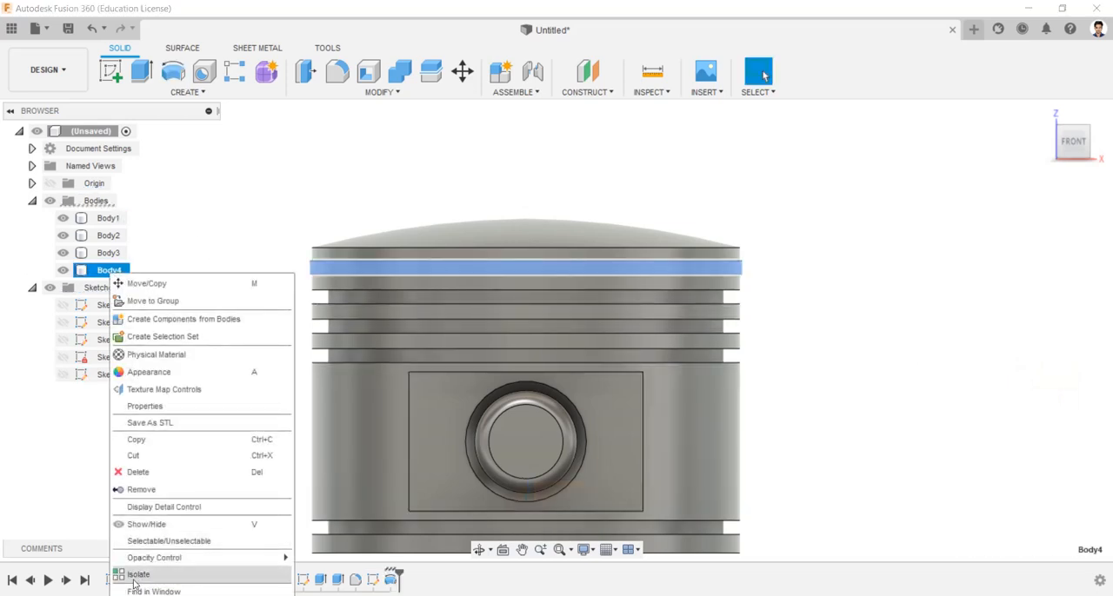
left_click(139, 574)
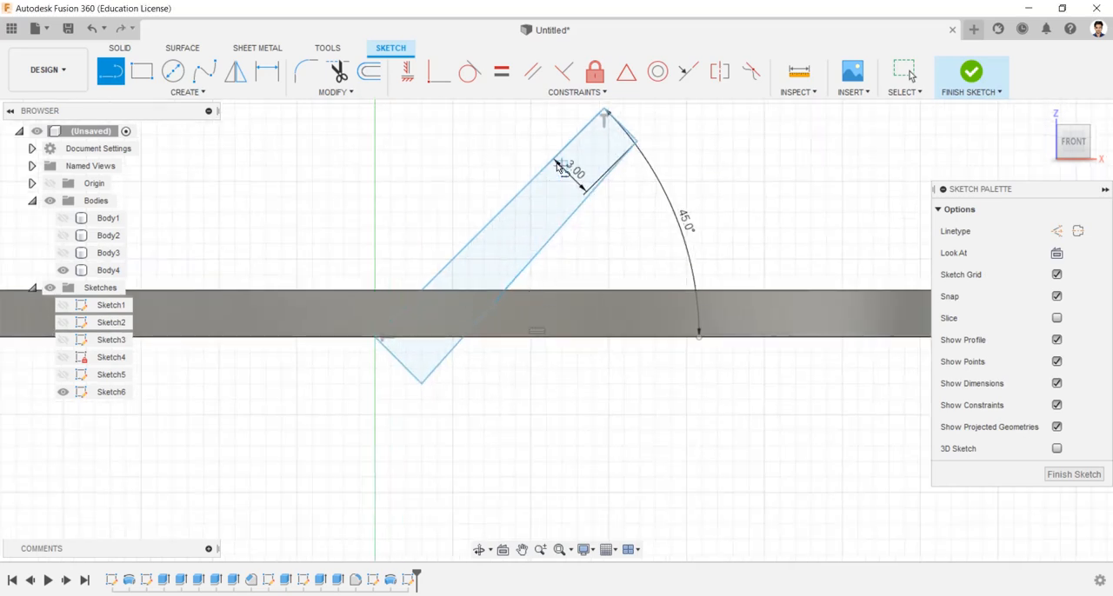
Sketch a 3.00 mm-wide strip at 45° across the ring and finish the sketch
left_click(532, 72)
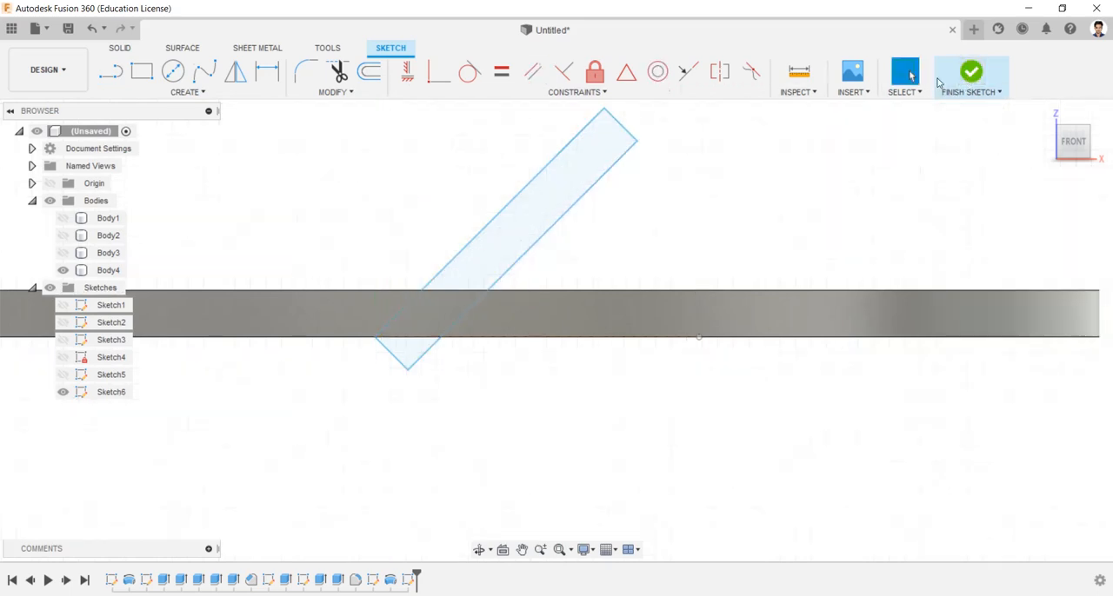
left_click(970, 73)
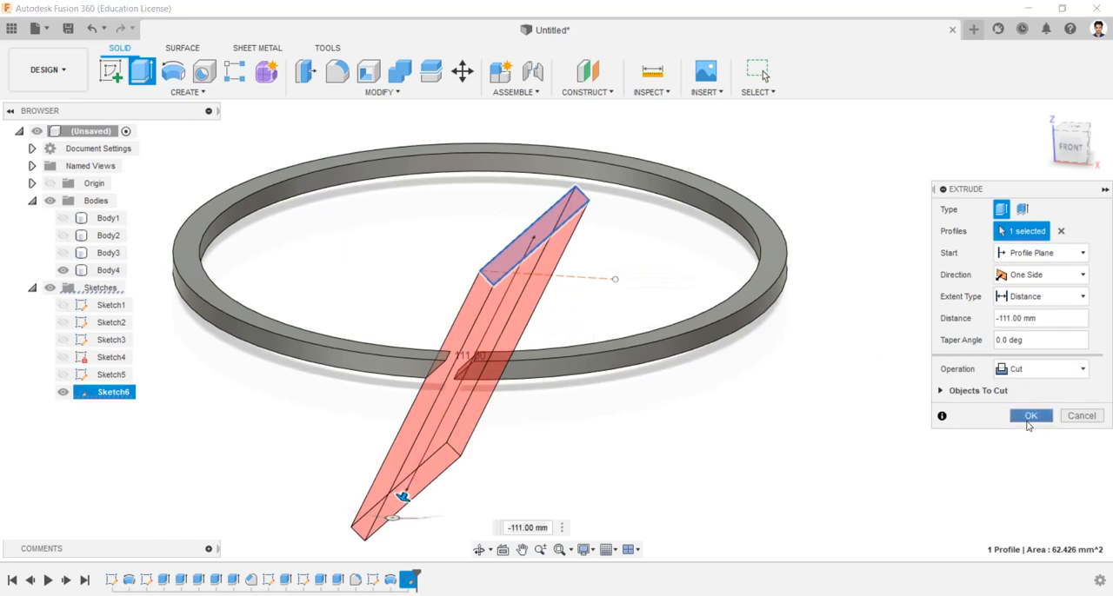
Cut the angled strip -111 mm through the ring to form its gap
left_click(1030, 416)
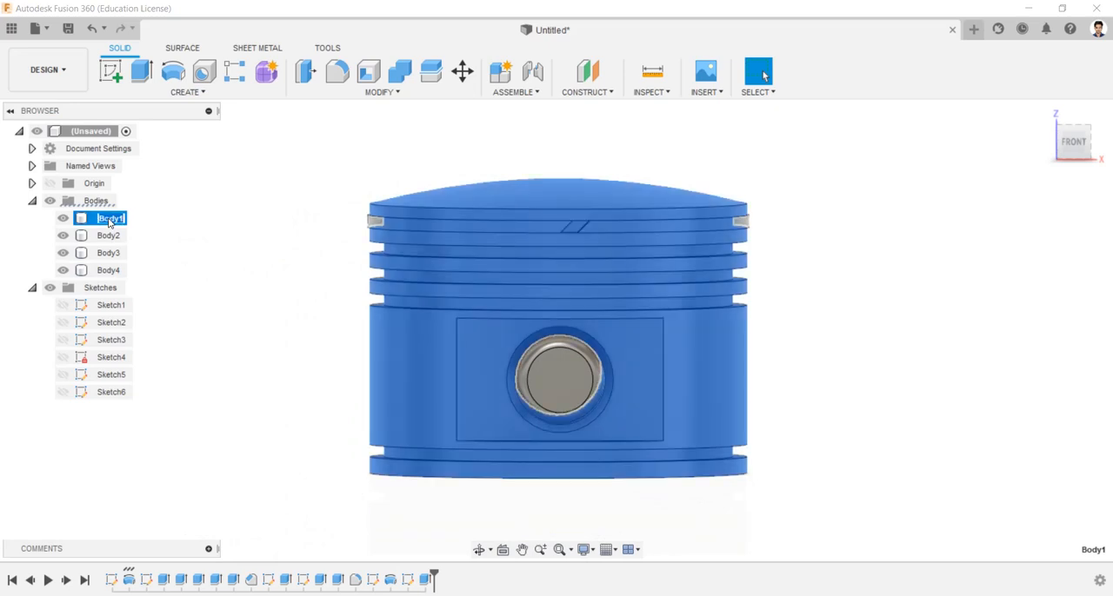
Rename Body1–Body4 to piston, Piston pin, piston pin plug and pistion ring
type("piston")
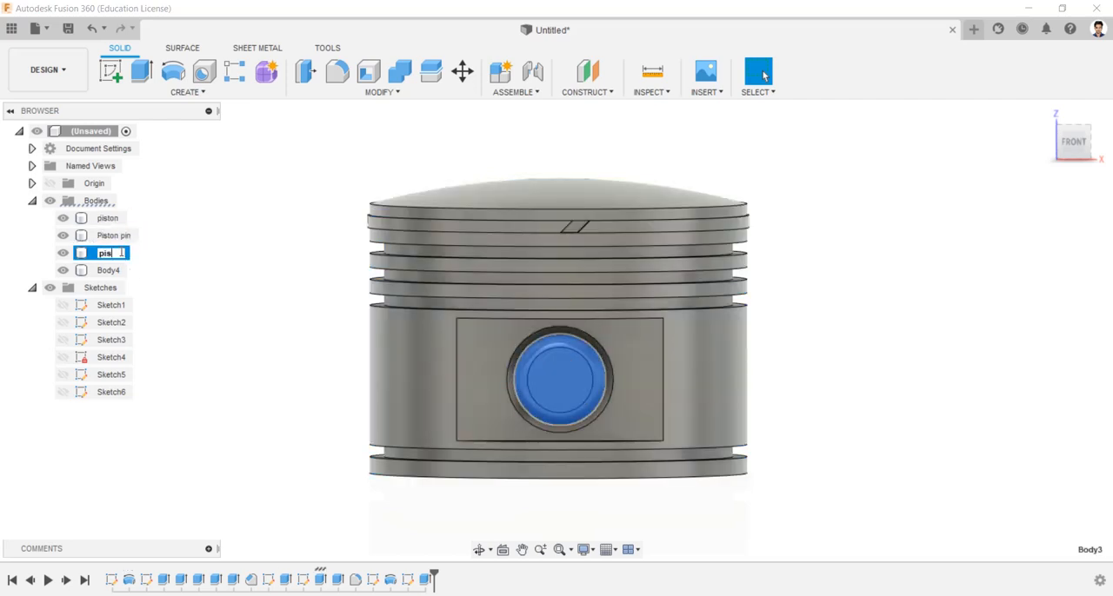
type("piston pin plug")
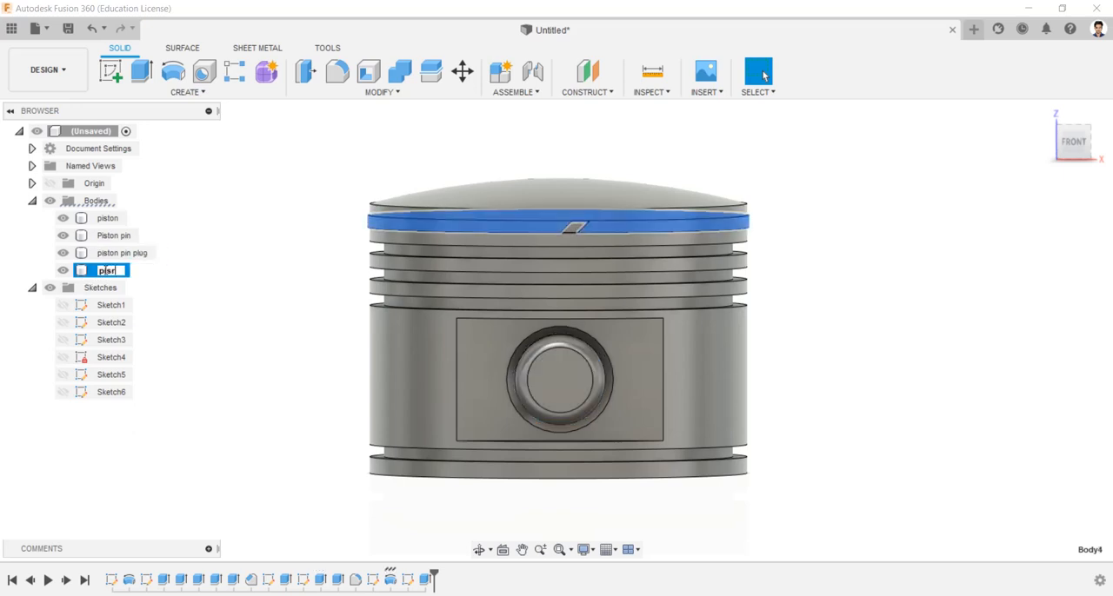
type("piston")
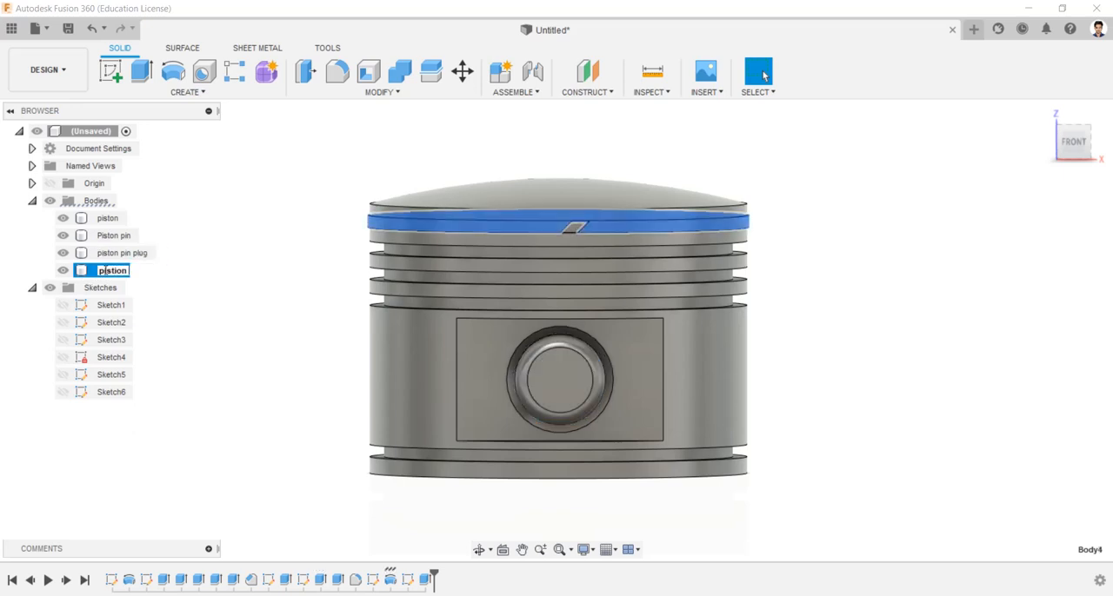
type("piston ring")
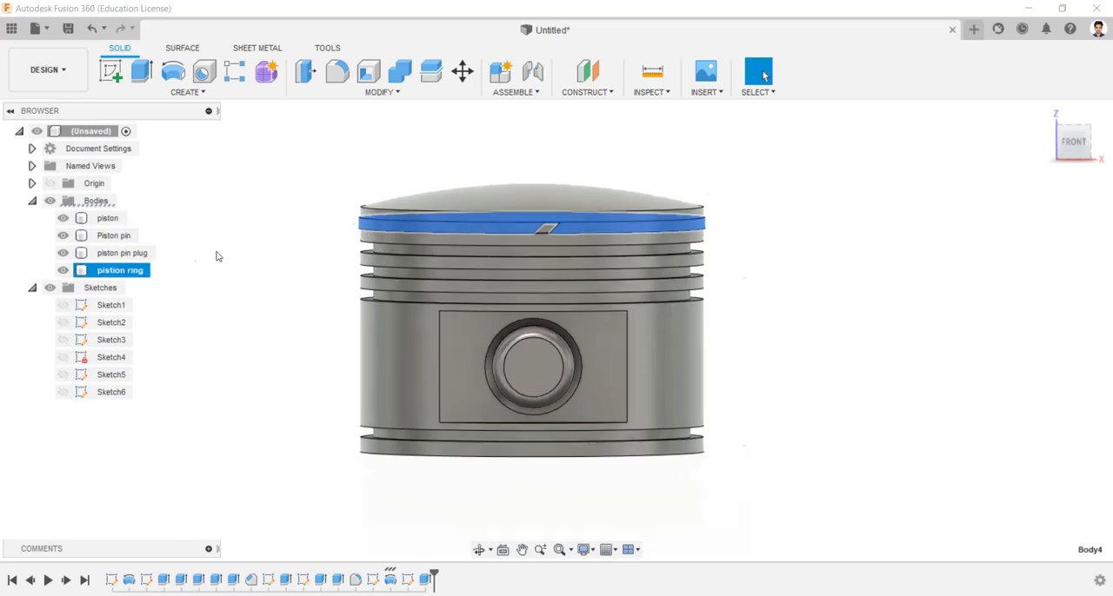
left_click(113, 236)
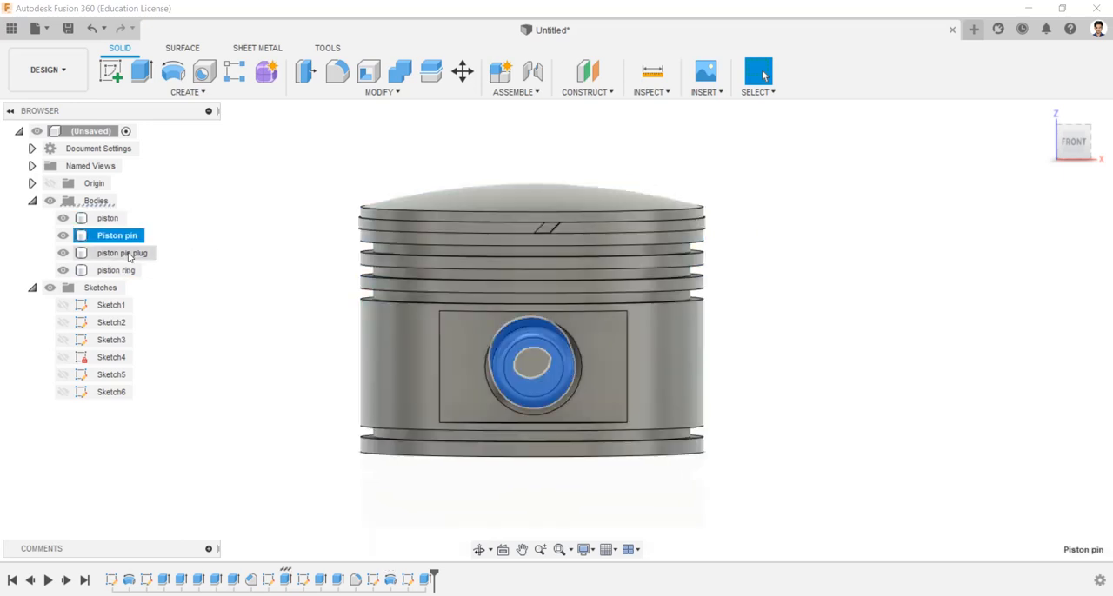
Convert the four selected bodies into components using Create Components from Bodies
right_click(122, 253)
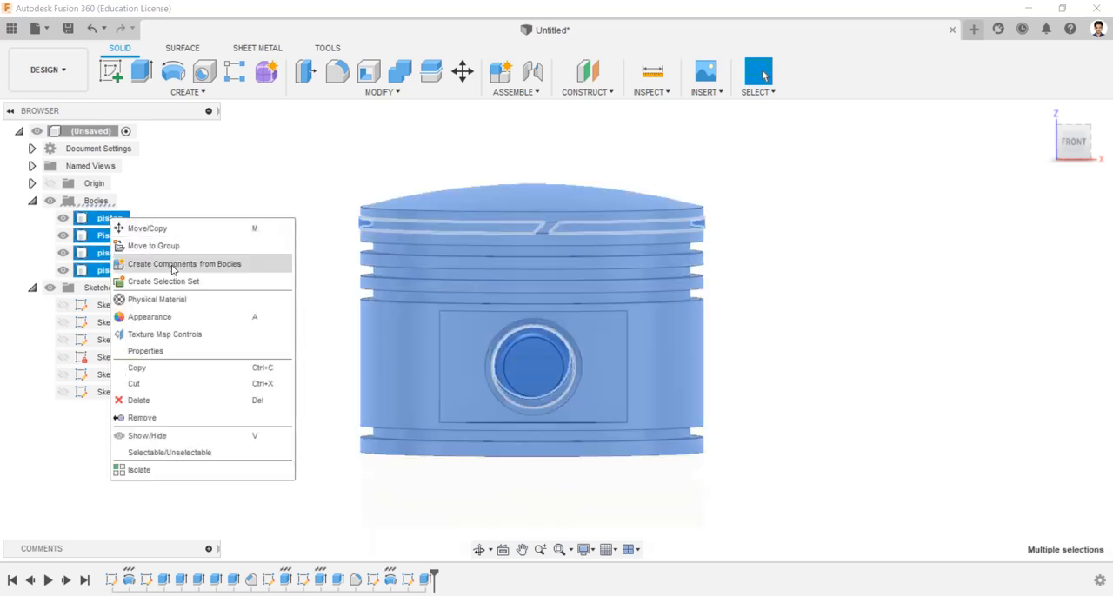
left_click(184, 264)
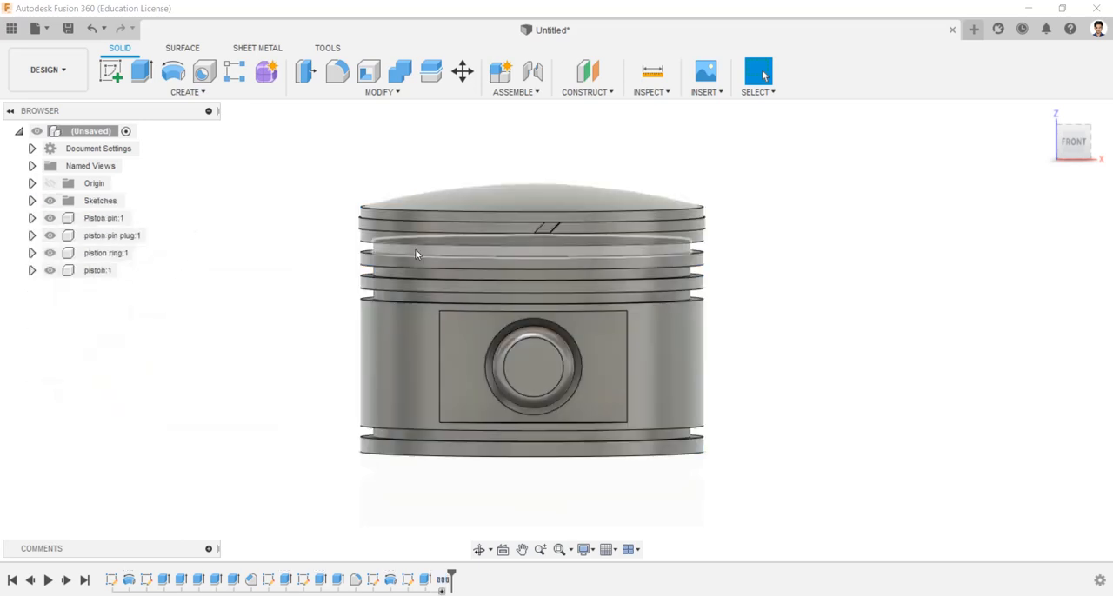
mouse_move(174, 104)
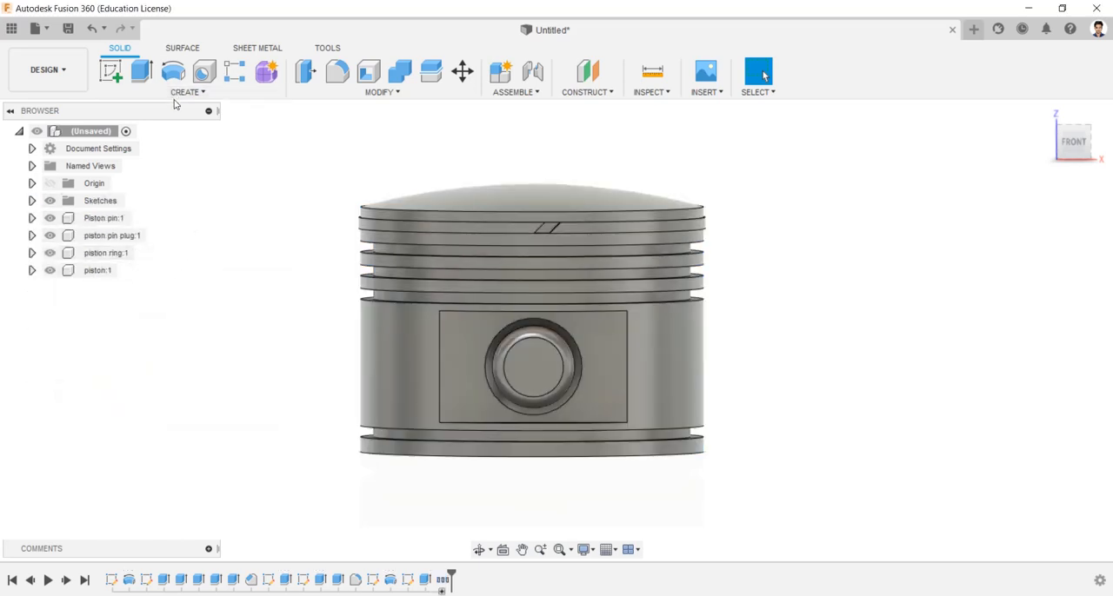
left_click(186, 92)
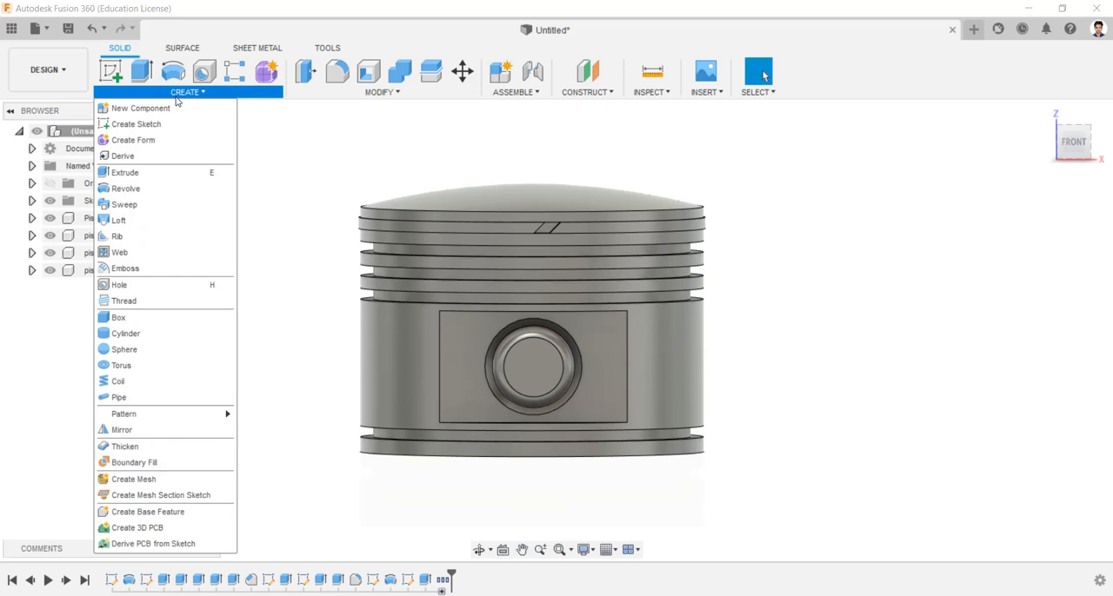
mouse_move(165, 414)
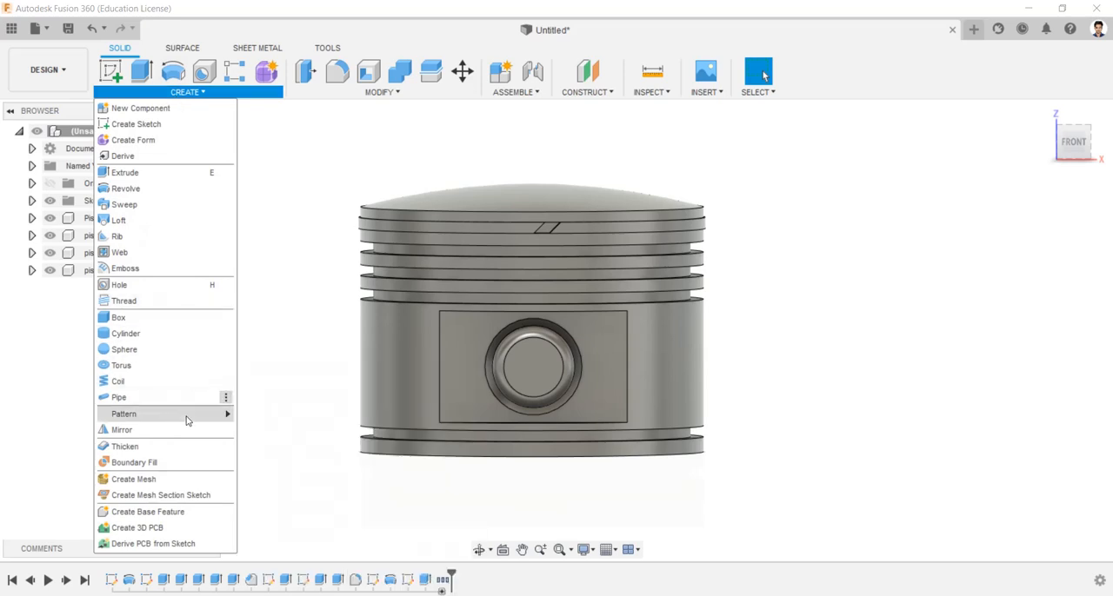
Rectangular-pattern pistion ring:1 downward: quantity 4, 19 mm spacing
left_click(123, 413)
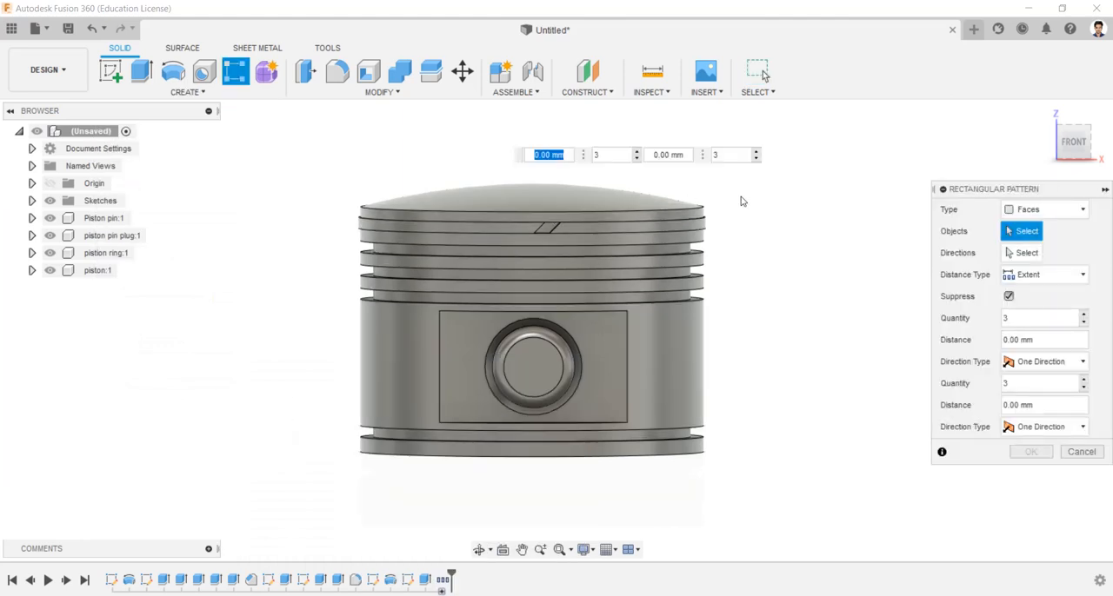
left_click(1043, 209)
type("19")
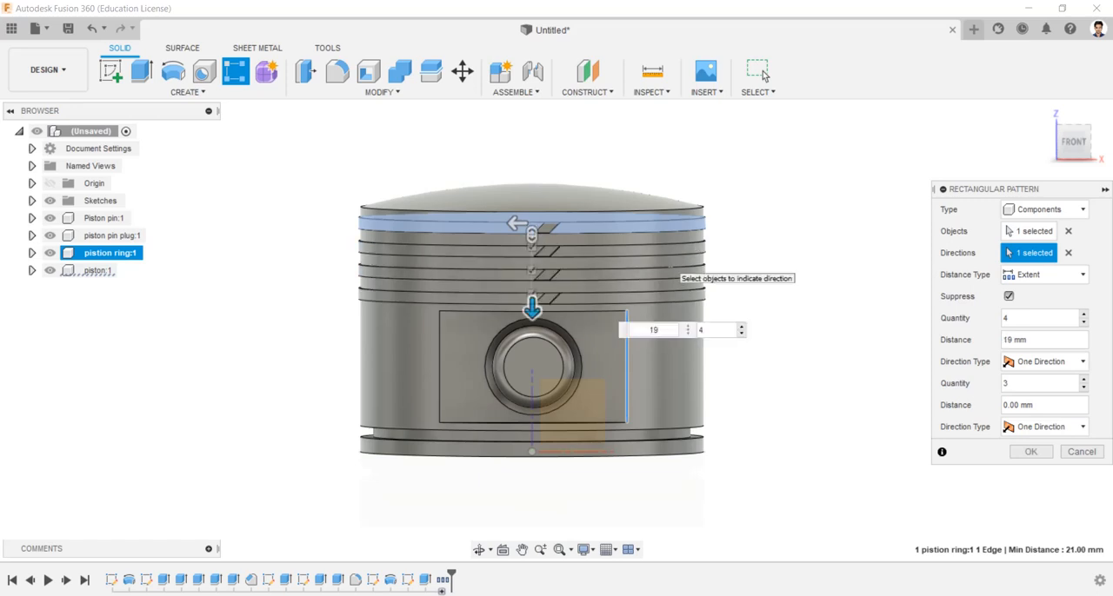
left_click(1030, 451)
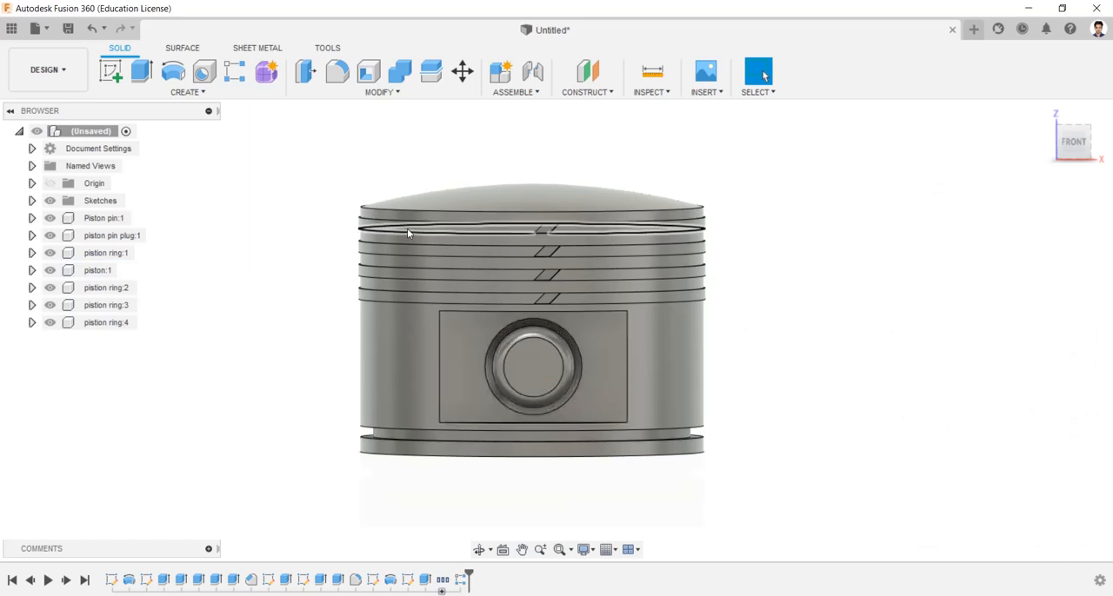
Copy a ring body 37 mm lower into the piston's bottom groove
left_click(462, 71)
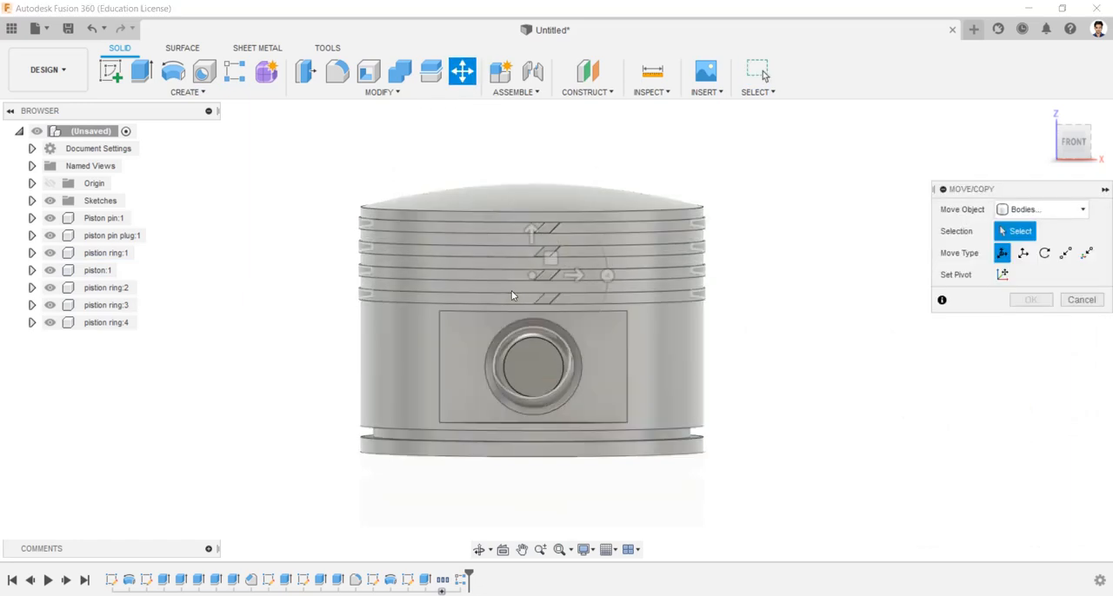
left_click(530, 292)
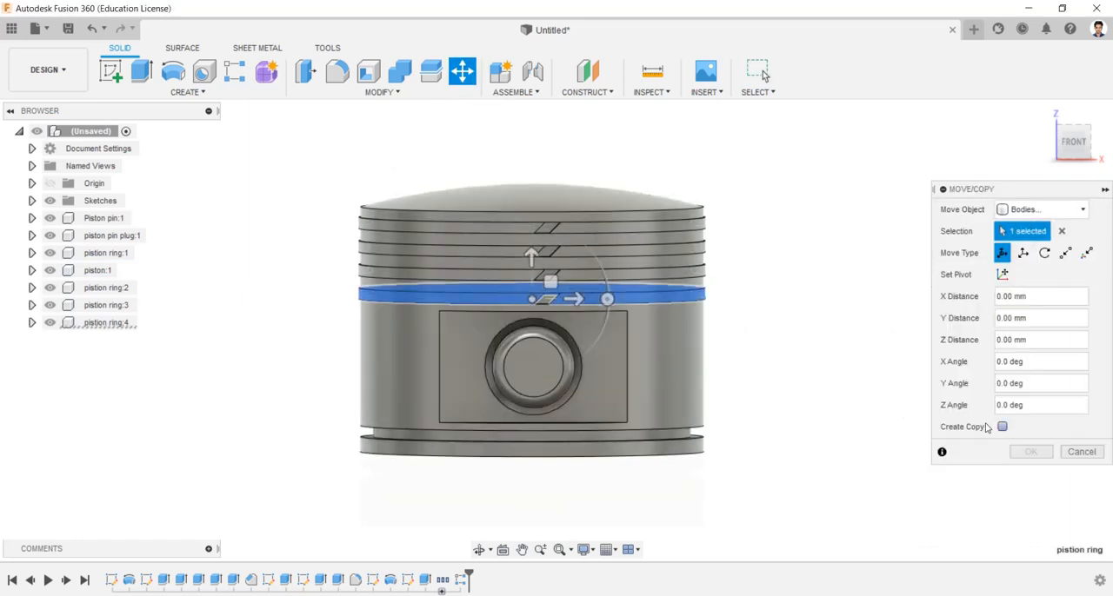
left_click(1002, 426)
type("-37")
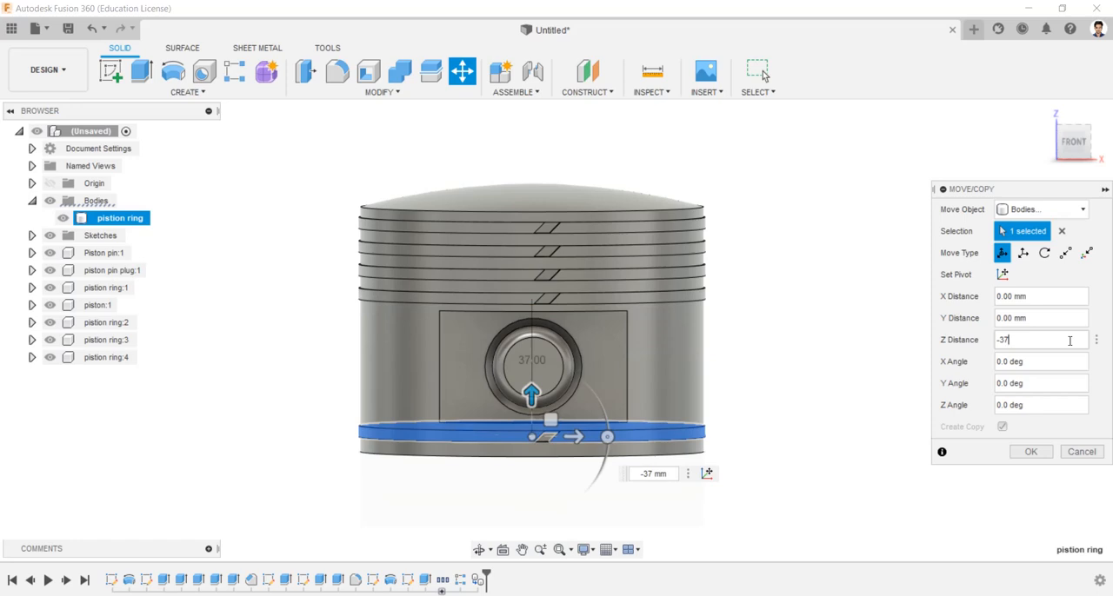
left_click(1030, 451)
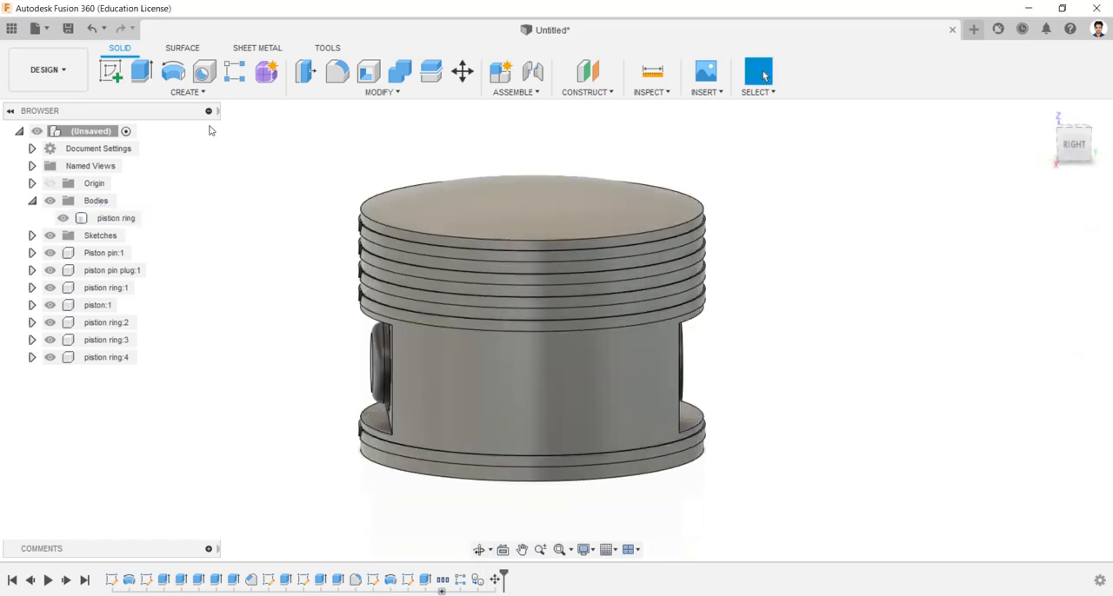
left_click(186, 91)
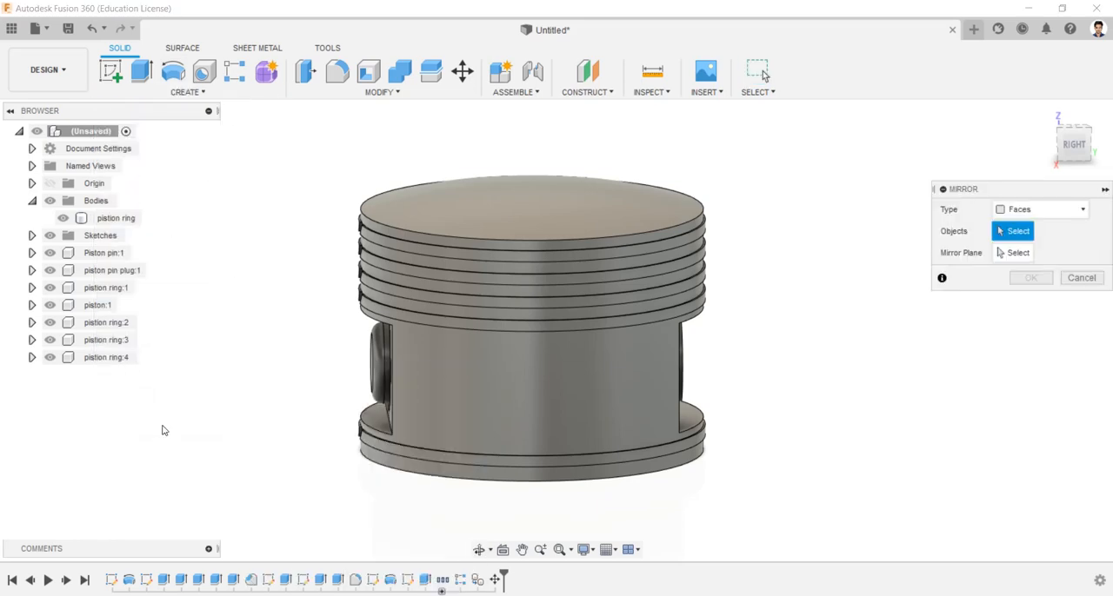
Mirror the piston pin plug across a plane, creating piston pin plug(Mirror):1
left_click_drag(531, 331, 530, 260)
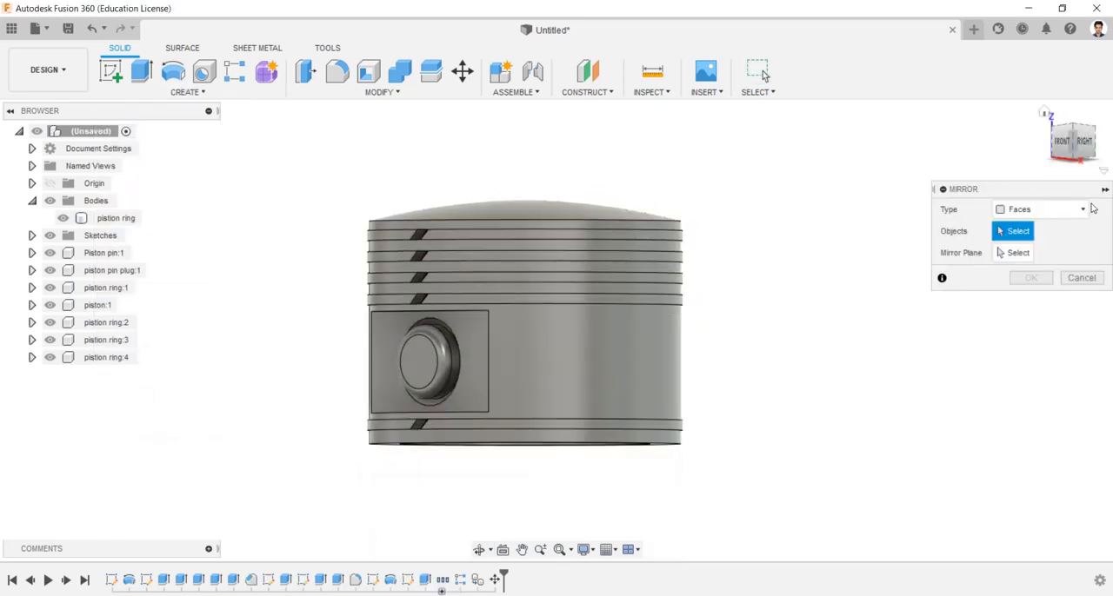
left_click(1038, 209)
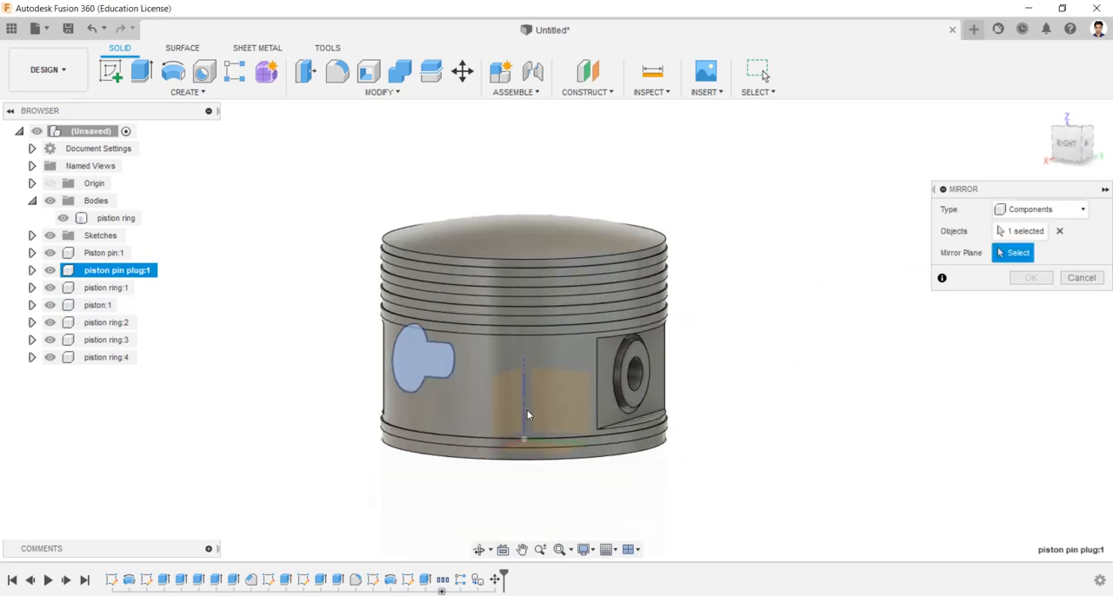
left_click(523, 399)
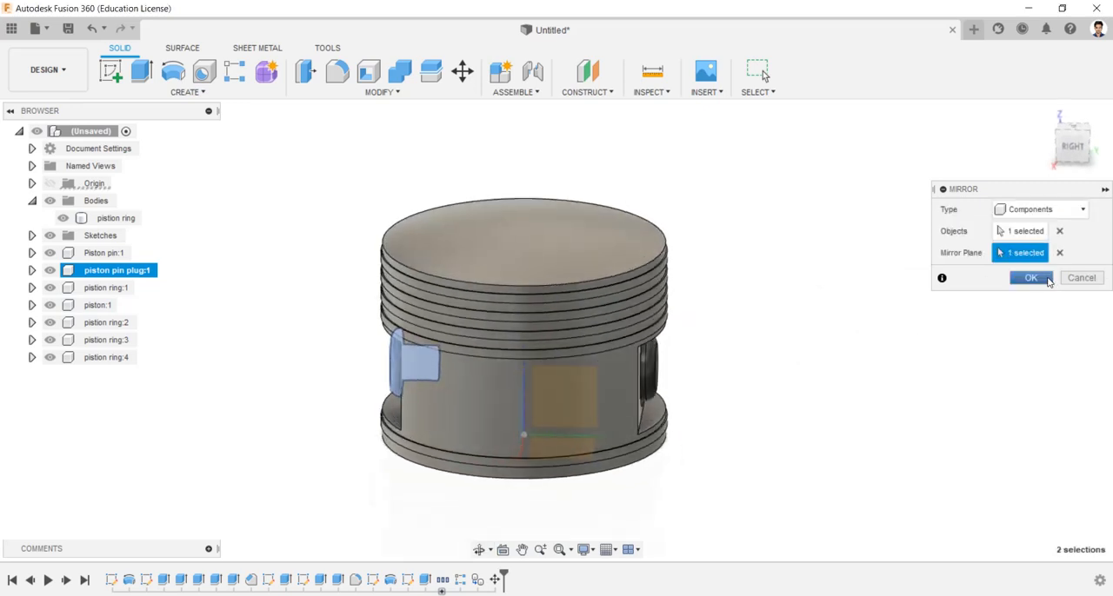
left_click(1030, 277)
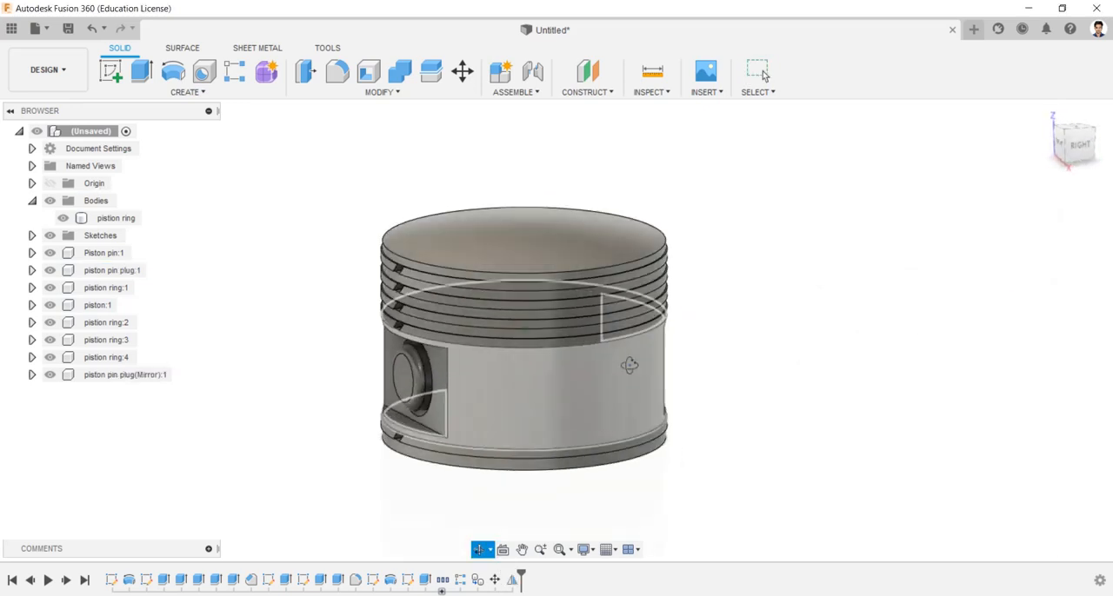
left_click_drag(521, 339, 539, 313)
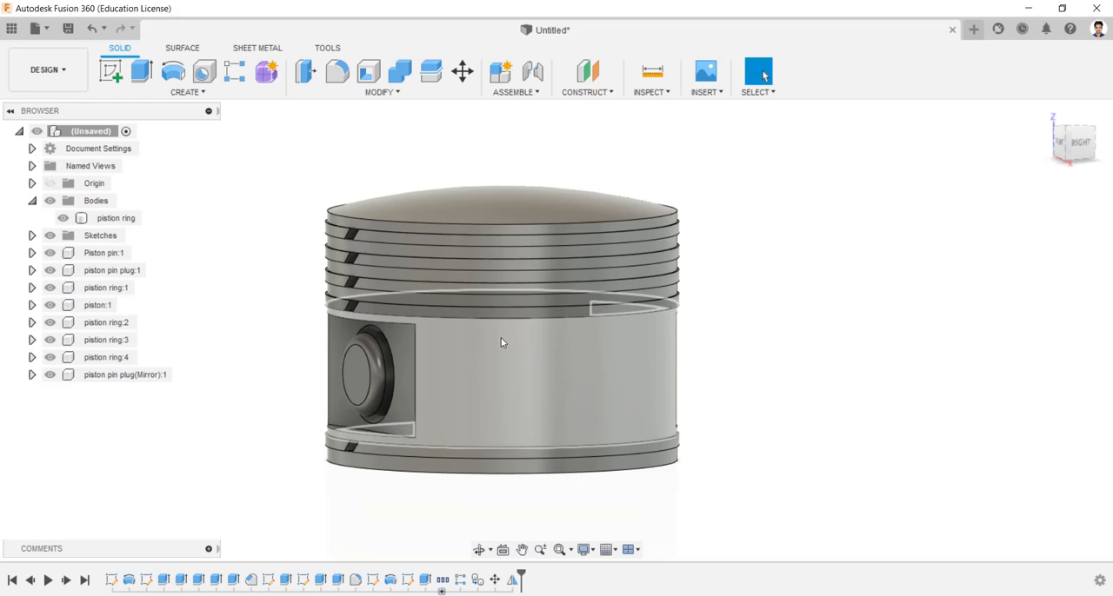
Open the Physical Material library and browse the steel grades
left_click(380, 91)
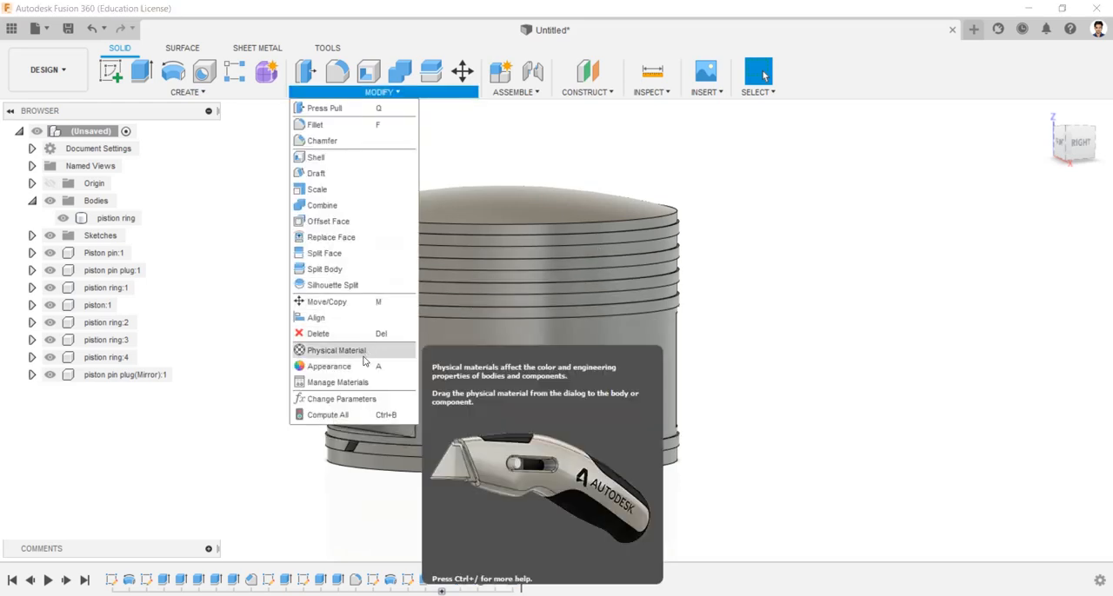
left_click(336, 350)
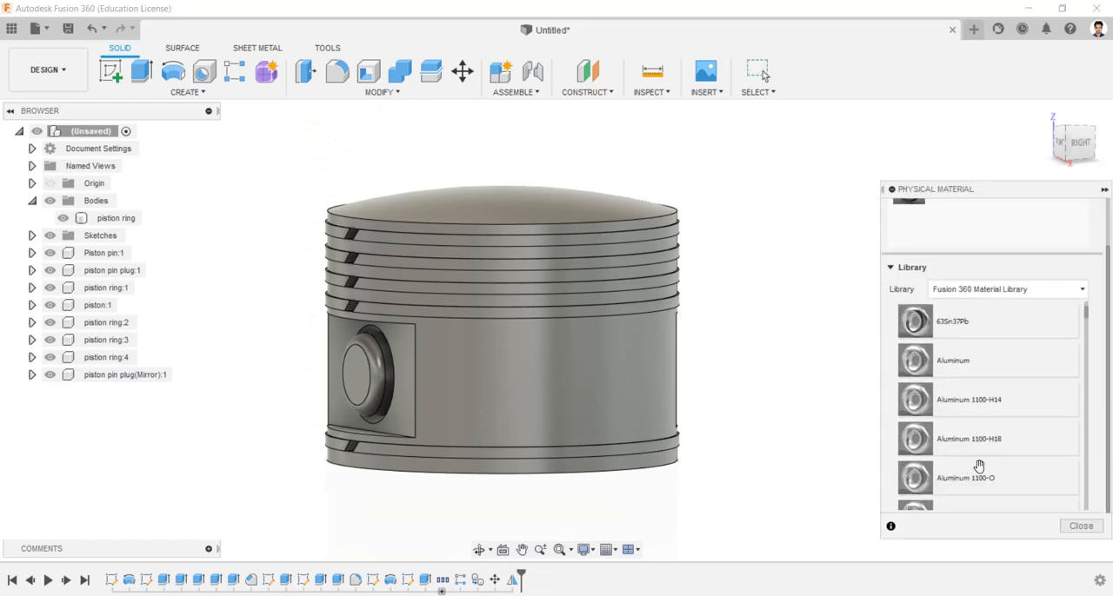
scroll("down", 3)
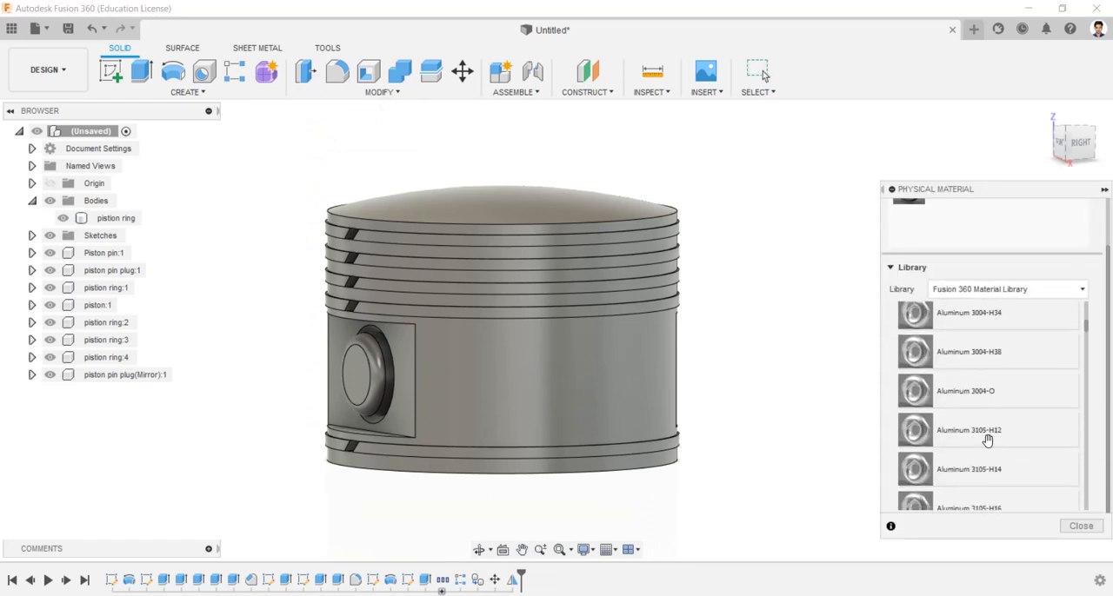
scroll("down", 3)
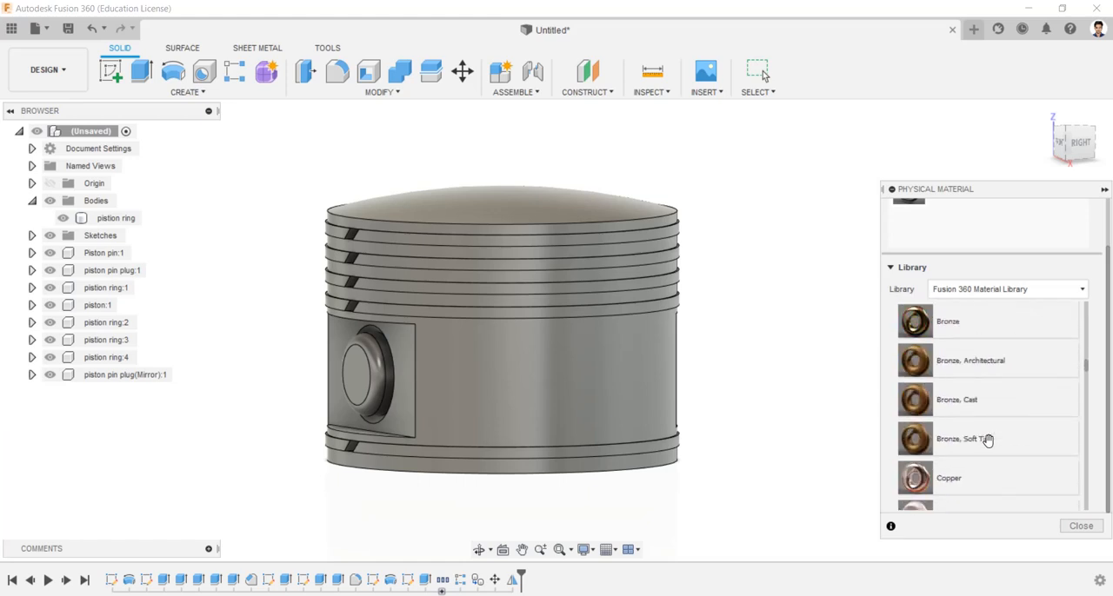
scroll("down", 3)
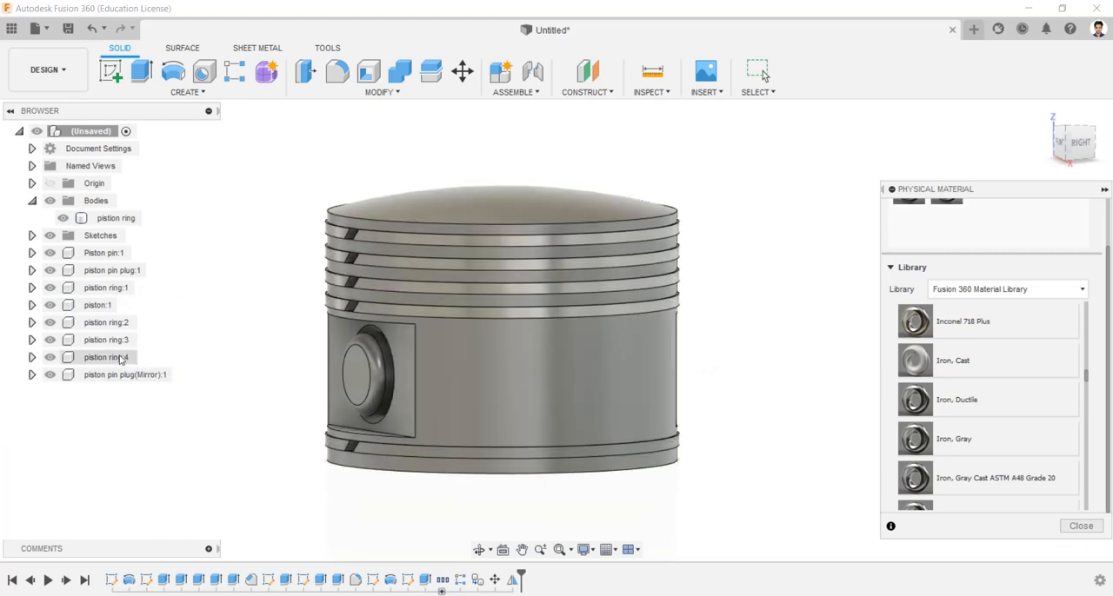
Convert the pistion ring body into component pistion ring (1):1 and browse aluminium grades
left_click(125, 374)
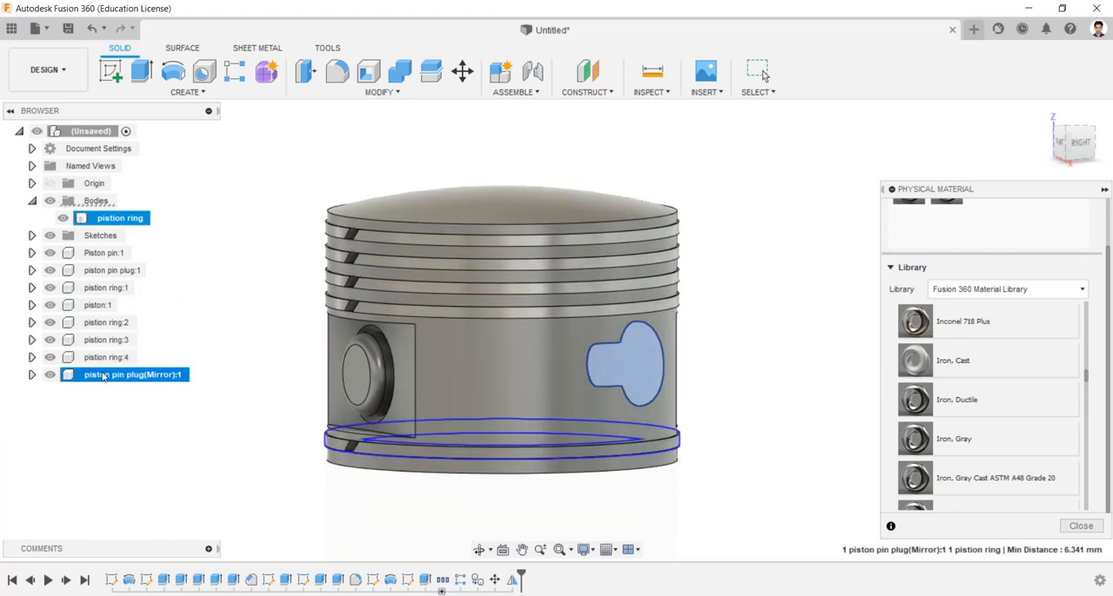
right_click(119, 218)
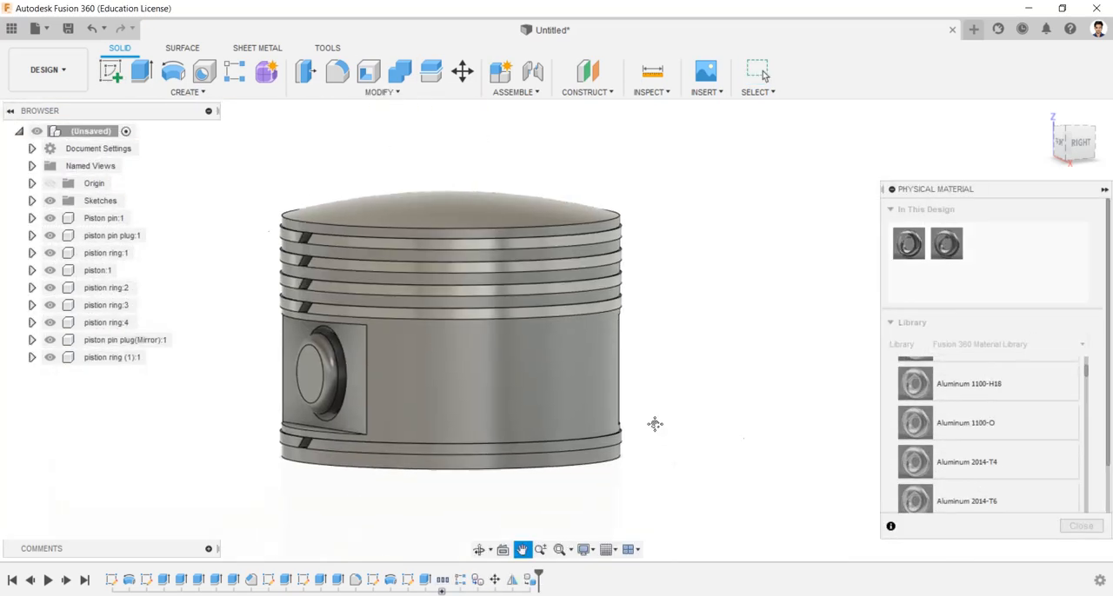
scroll("down", 3)
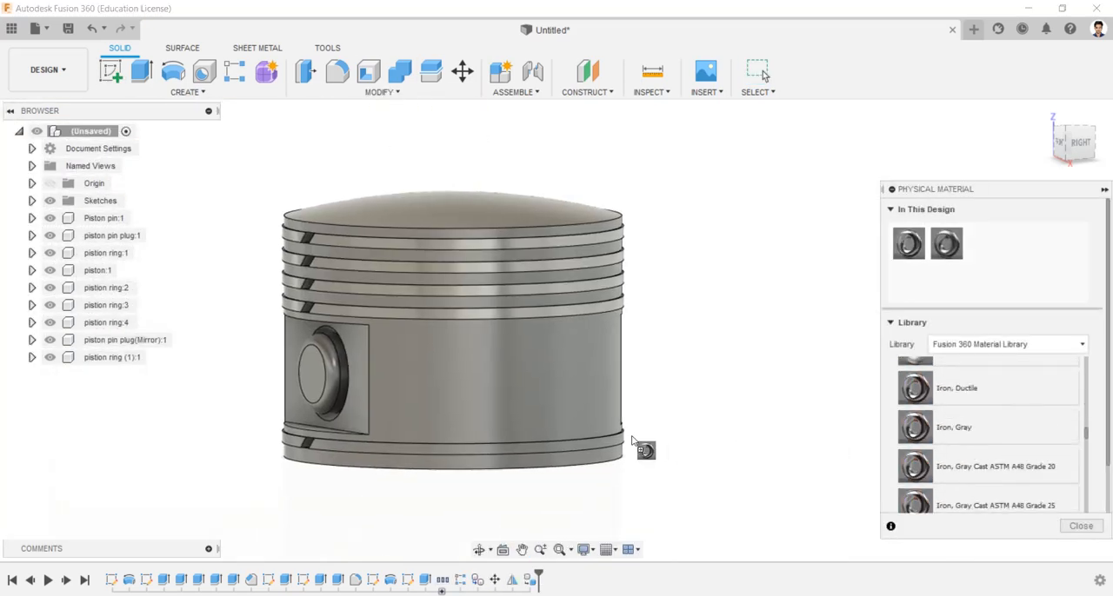
scroll("down", 3)
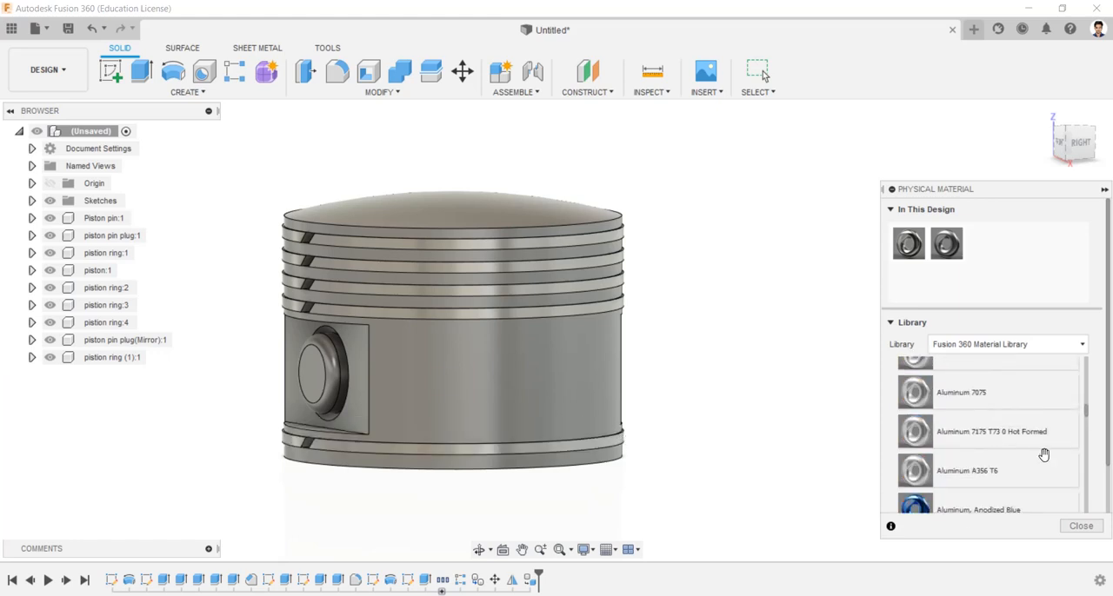
scroll("up", 3)
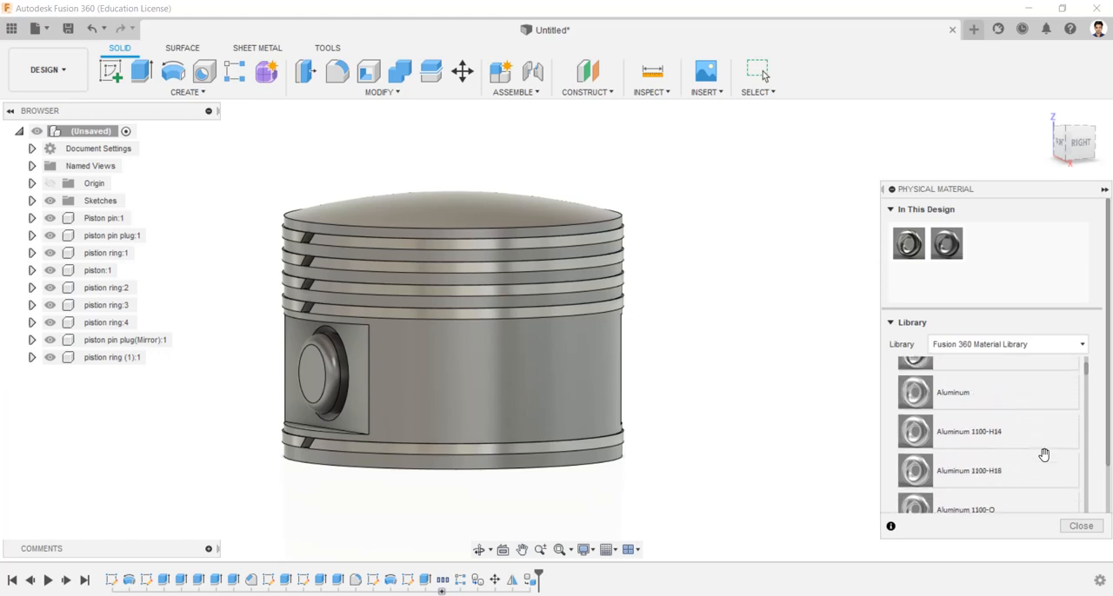
scroll("down", 3)
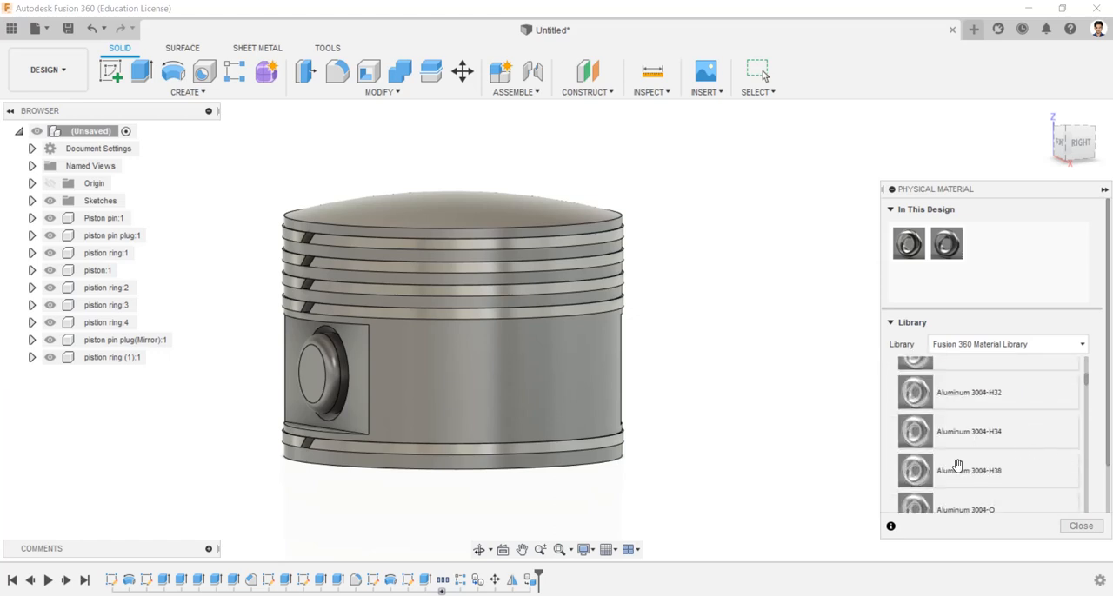
scroll("down", 3)
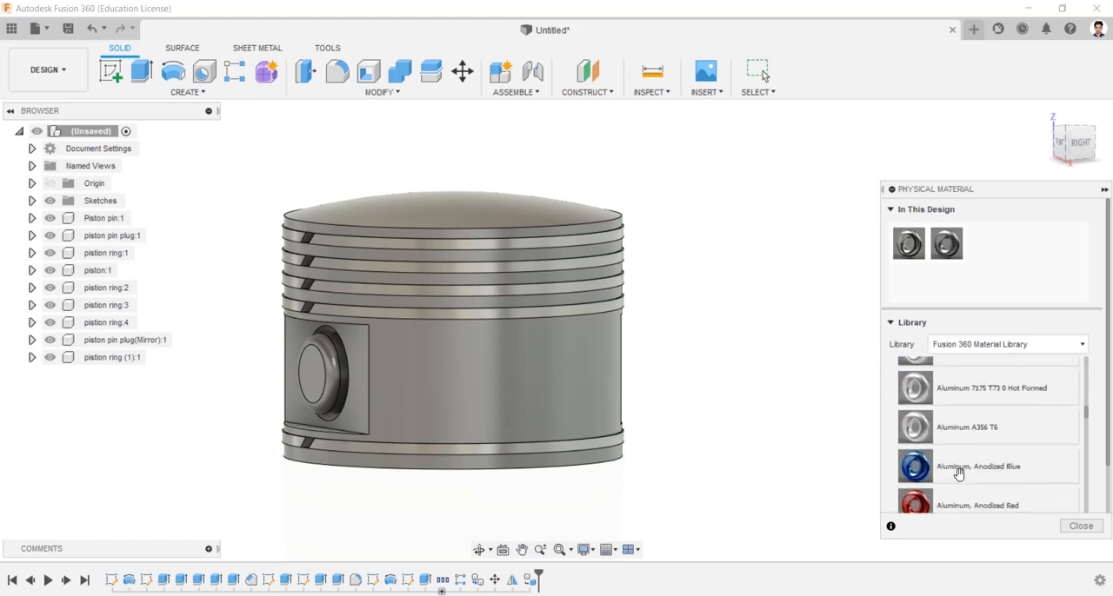
scroll("down", 3)
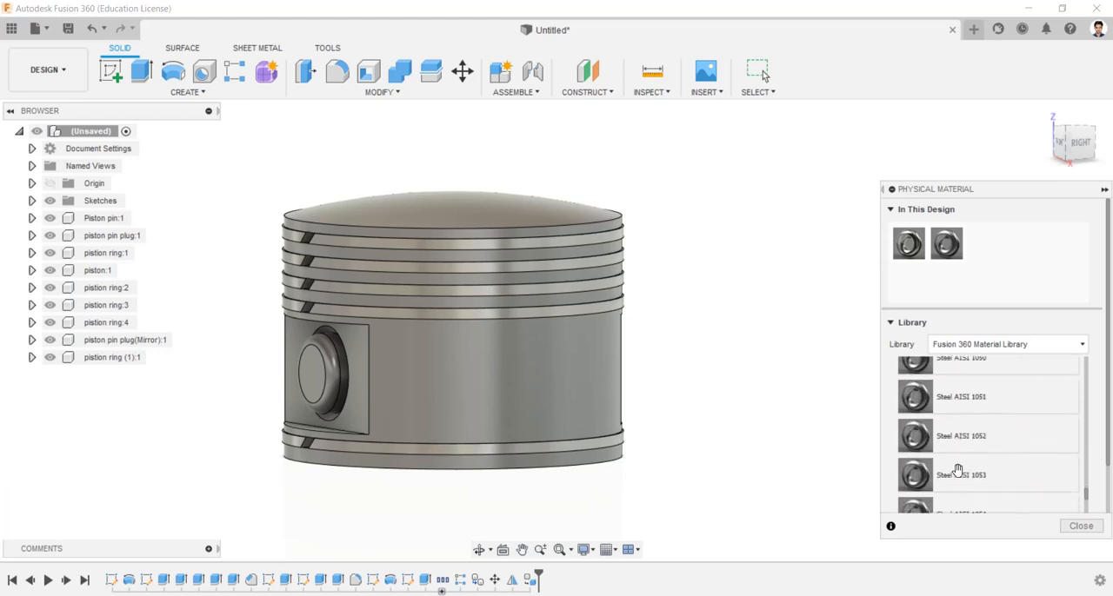
scroll("down", 3)
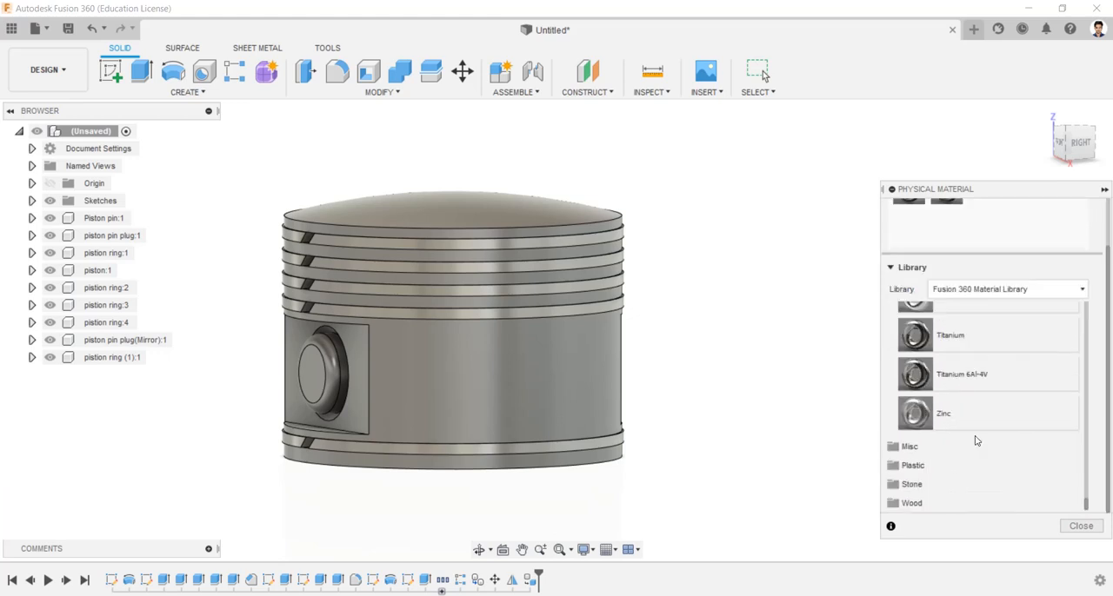
scroll("up", 3)
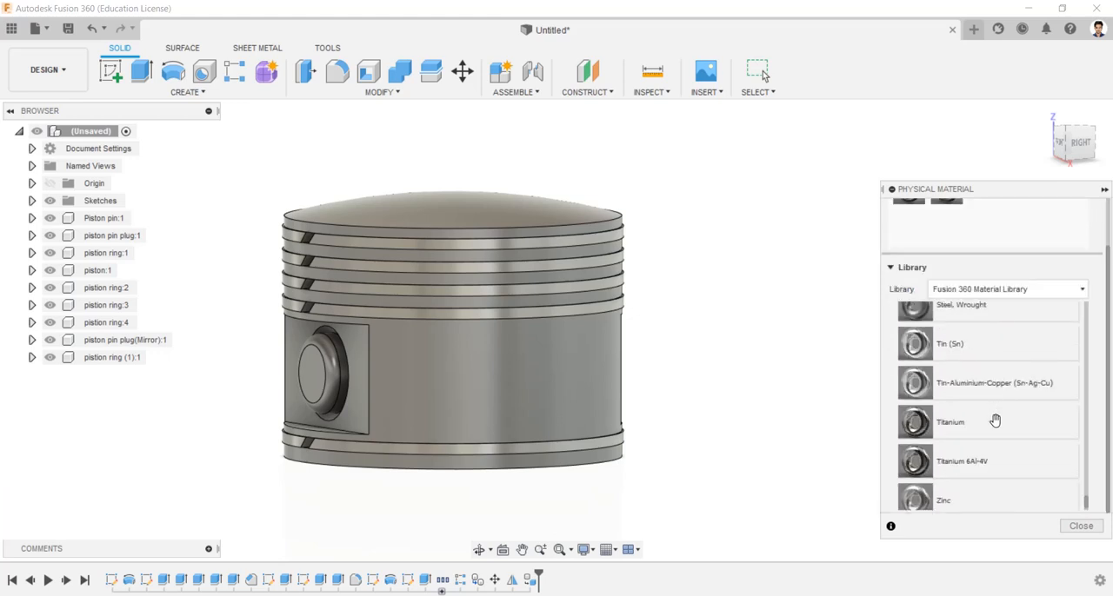
scroll("up", 3)
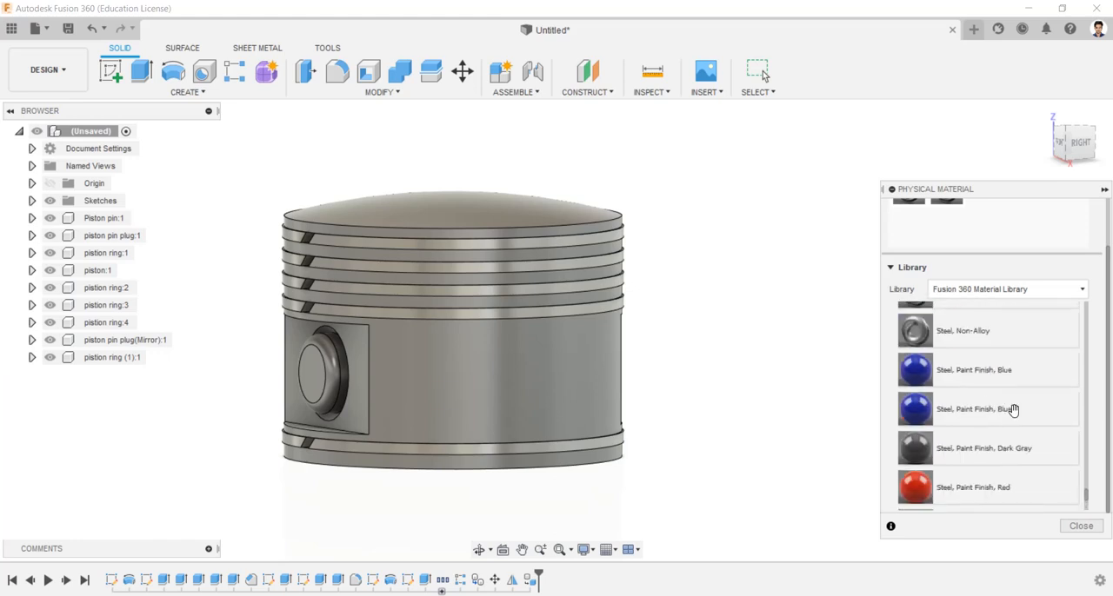
scroll("up", 3)
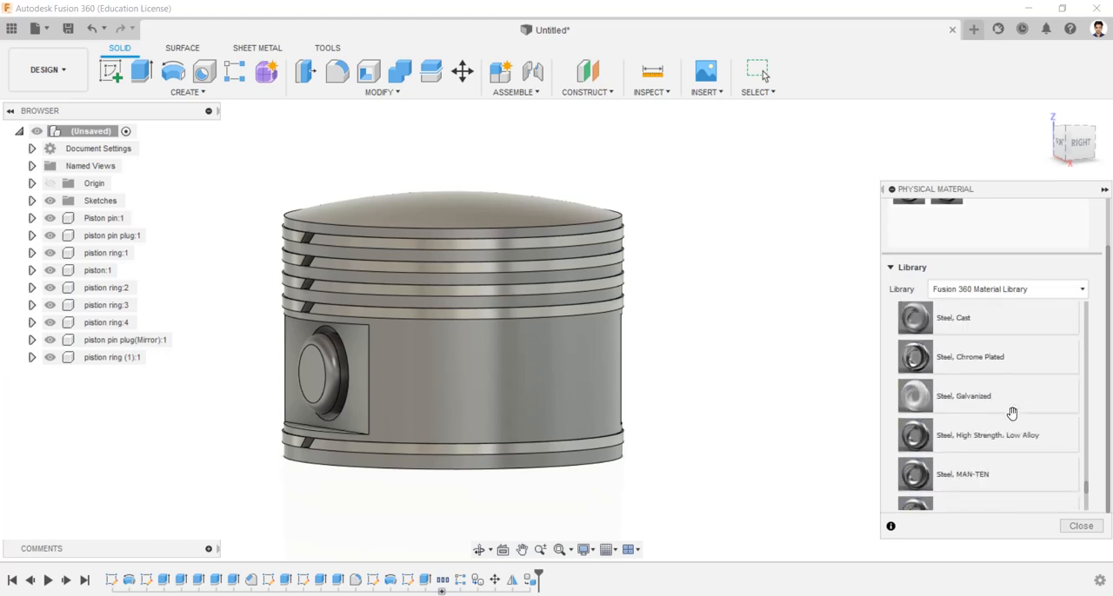
scroll("up", 3)
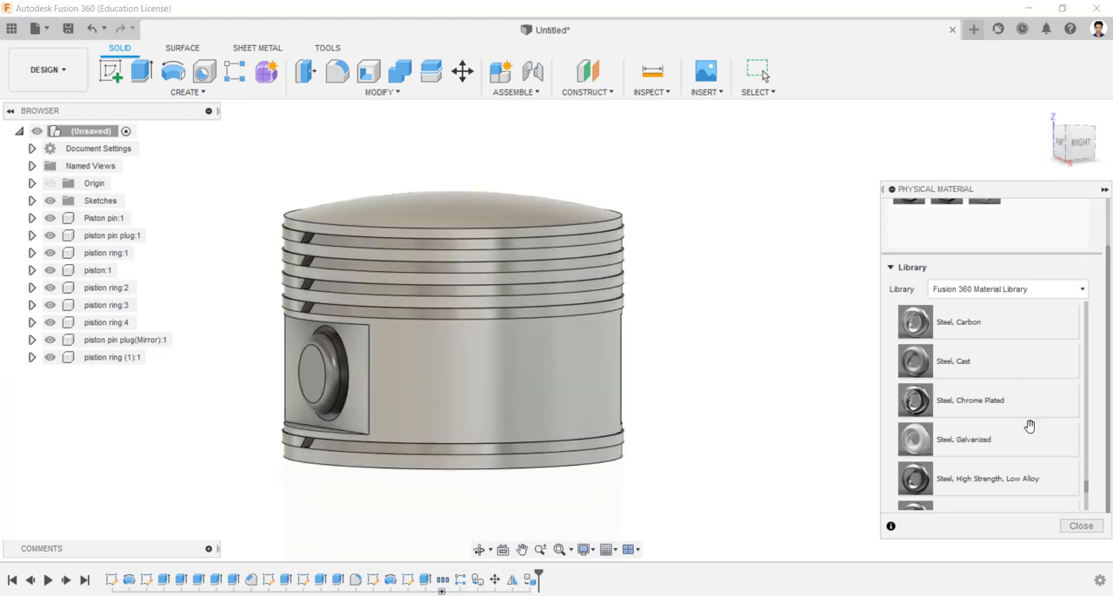
mouse_move(1055, 405)
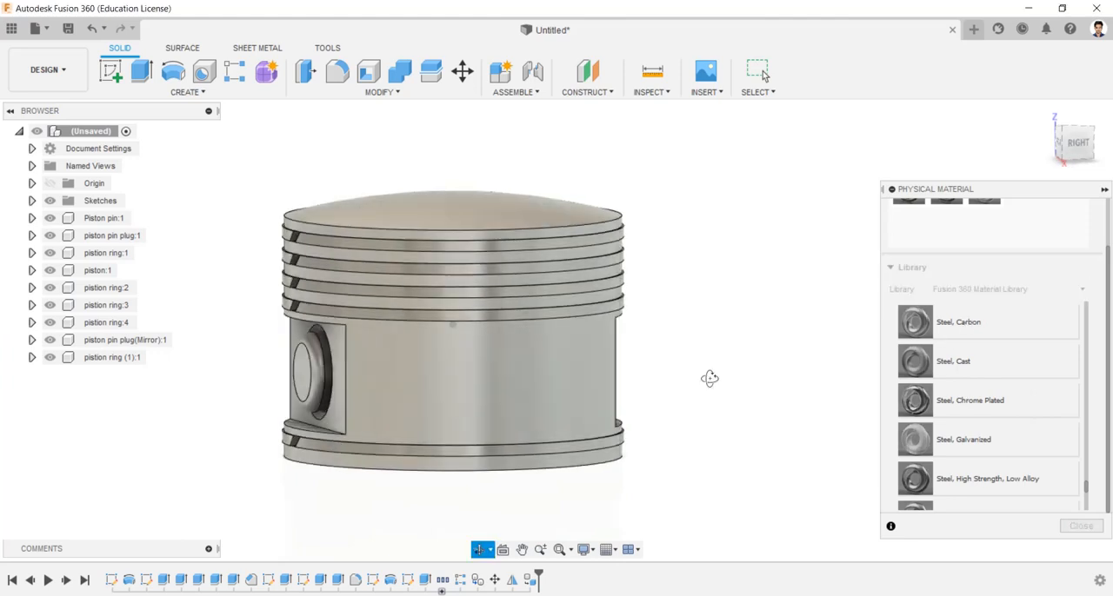
Orbit the piston, then return to an angled front-right view
left_click_drag(708, 379, 596, 361)
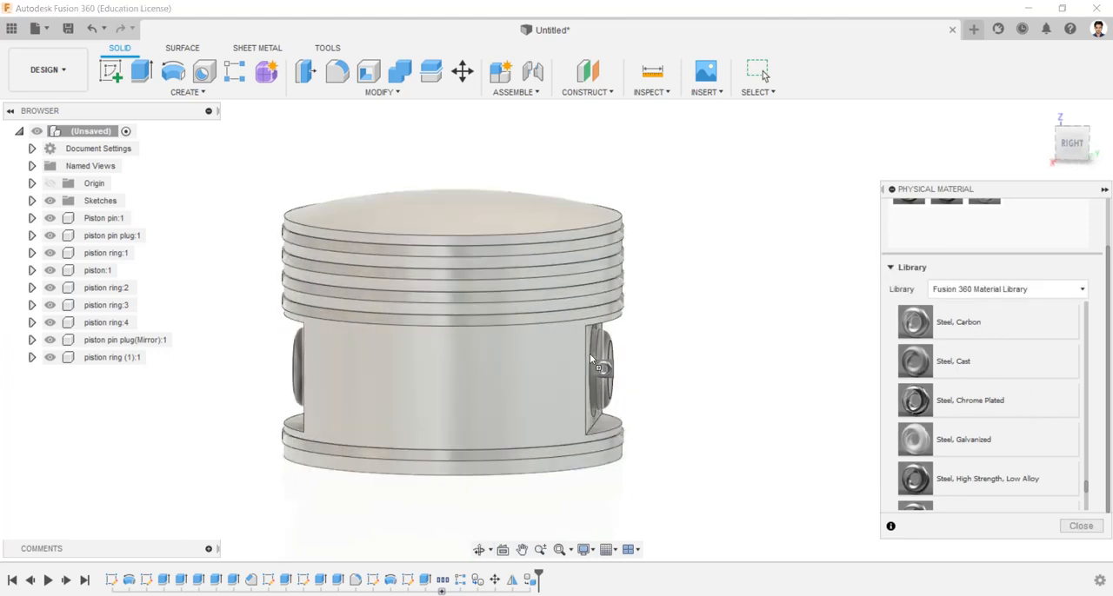
left_click(106, 252)
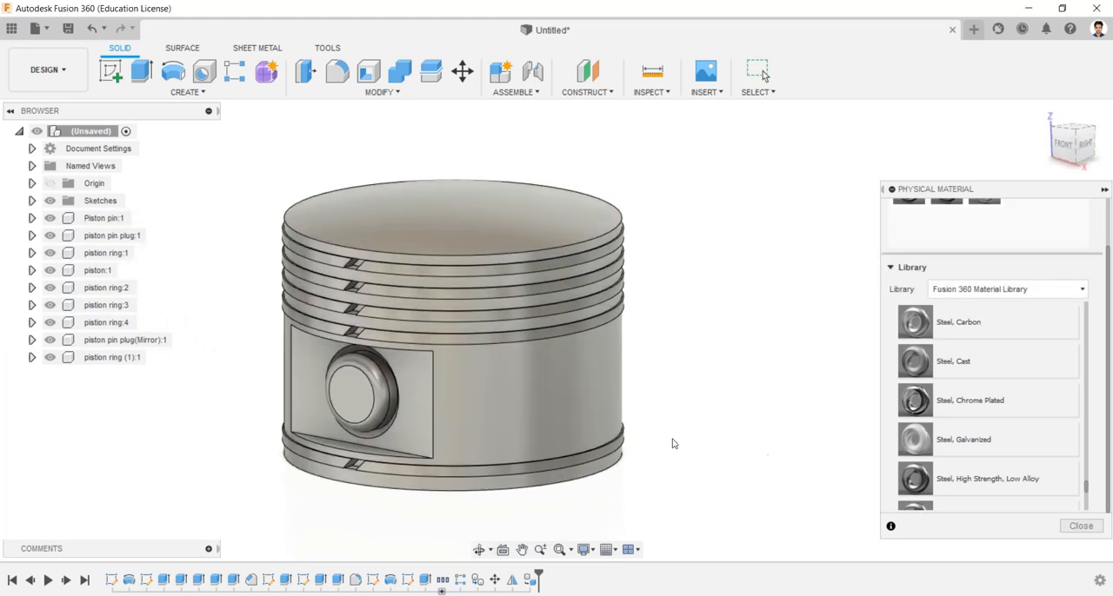
scroll("down", 3)
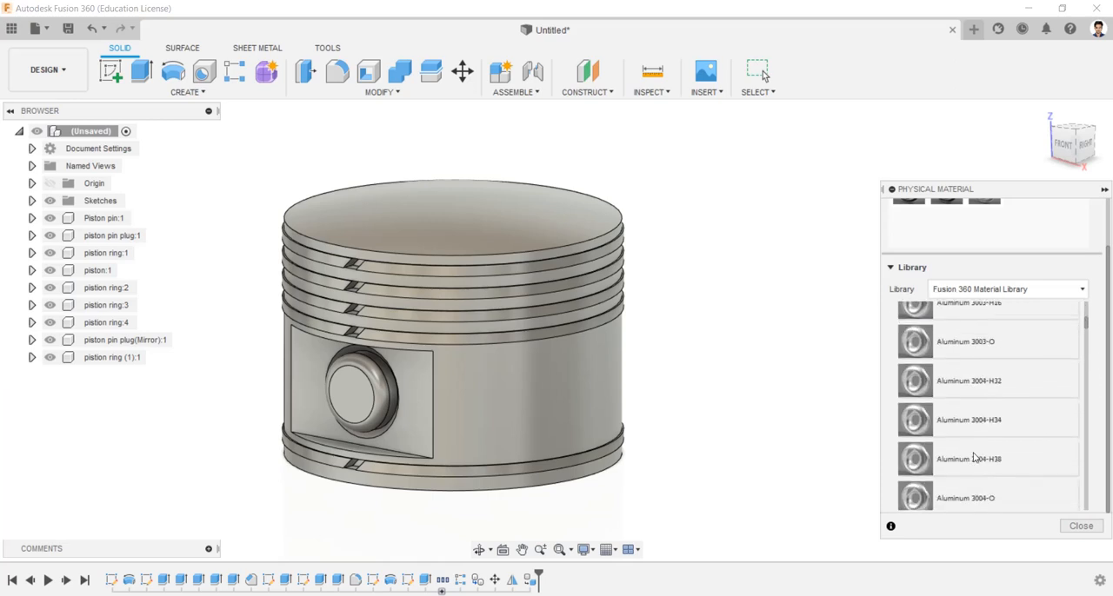
scroll("down", 3)
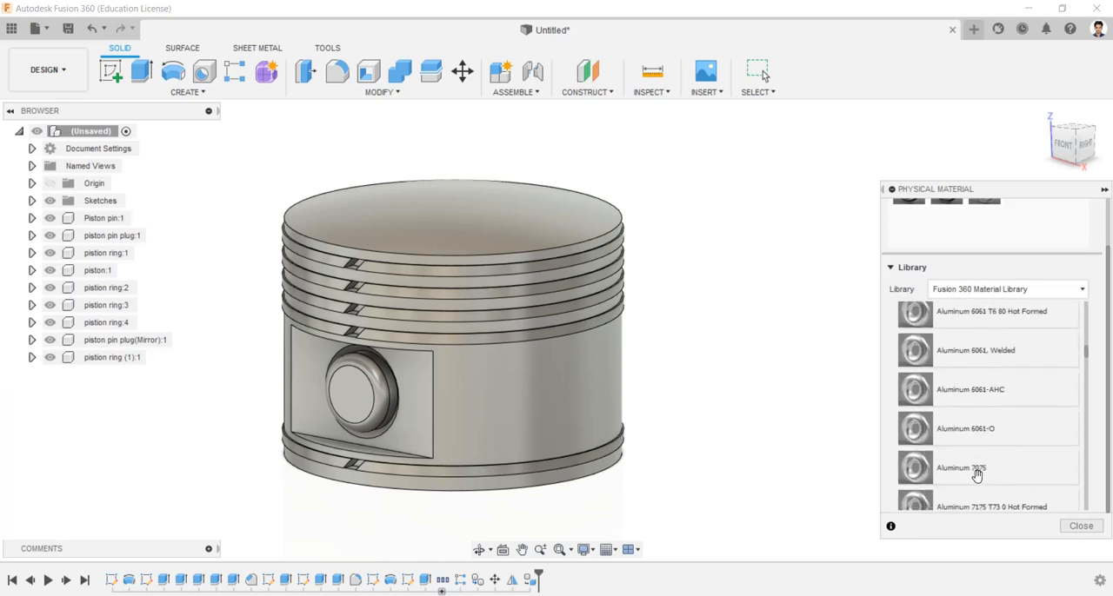
scroll("down", 3)
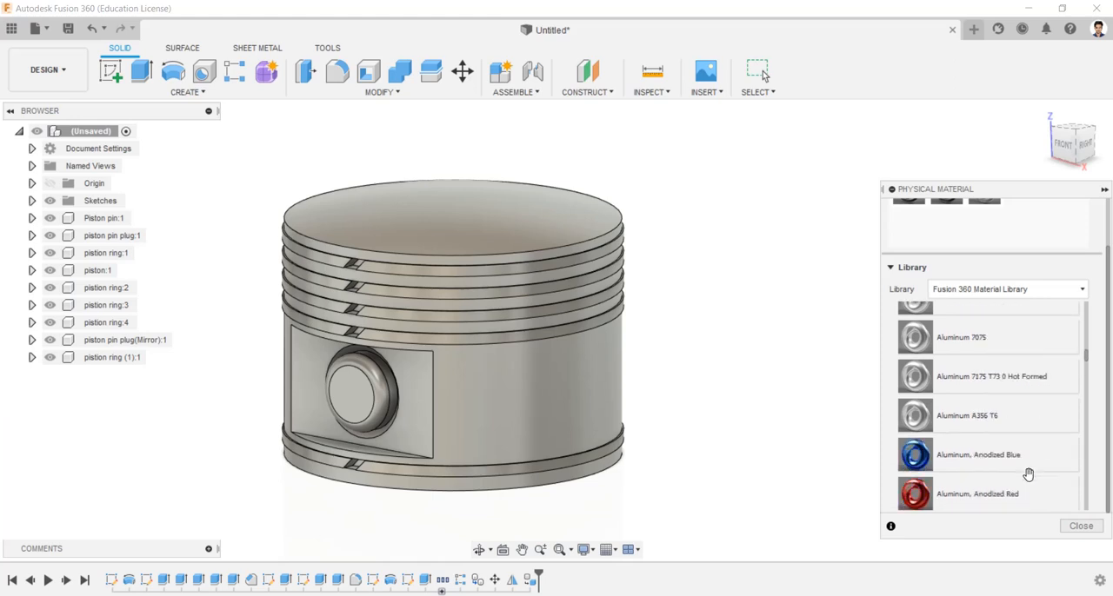
scroll("up", 3)
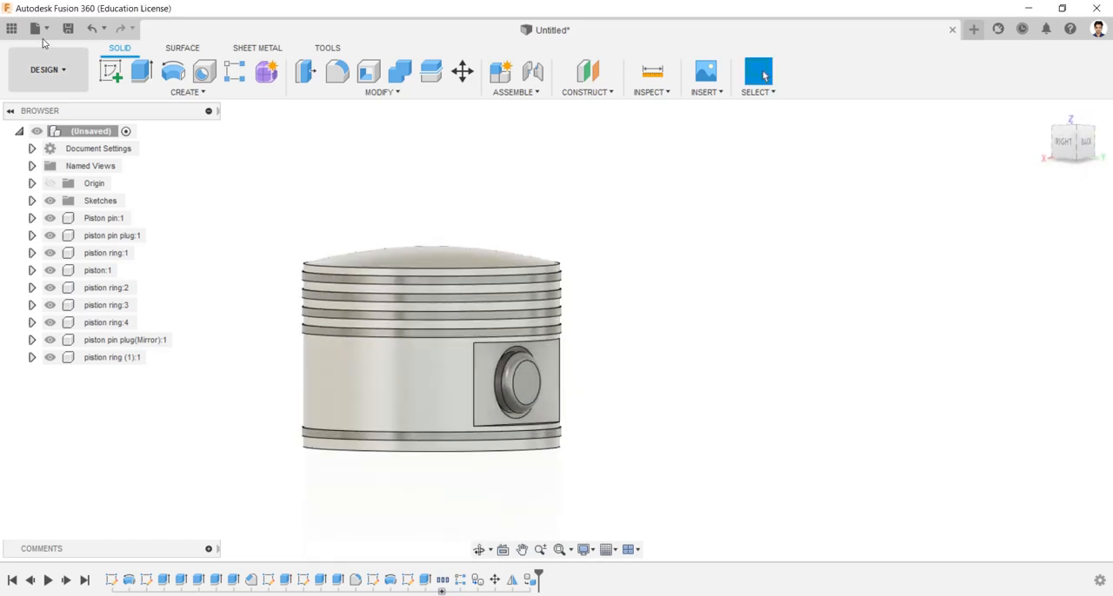
Save the design as 'piston' in the AU Exercise project
left_click(69, 29)
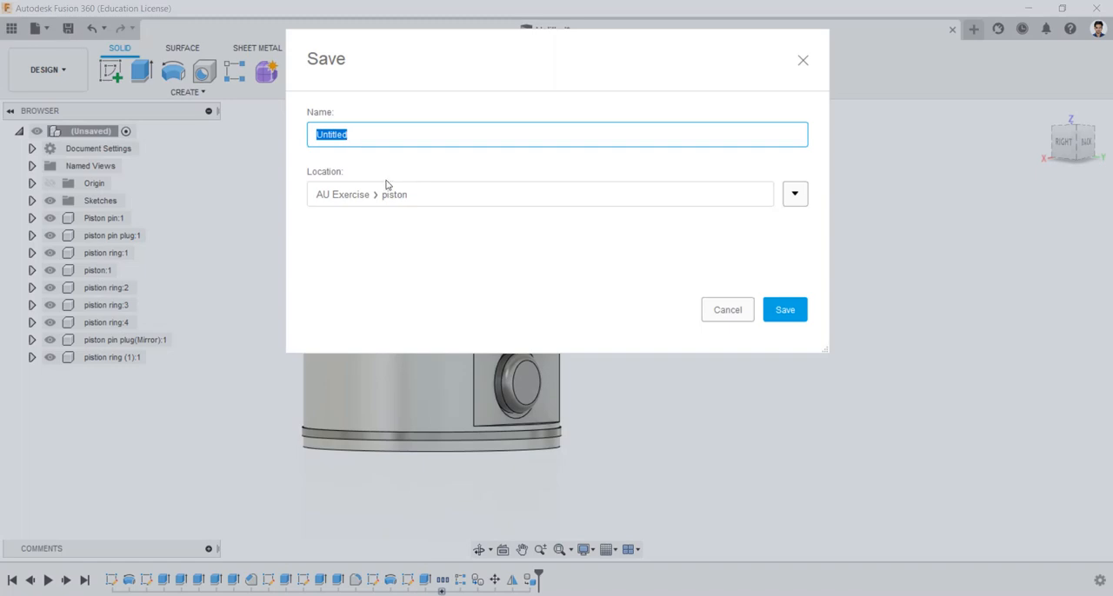
type("pis")
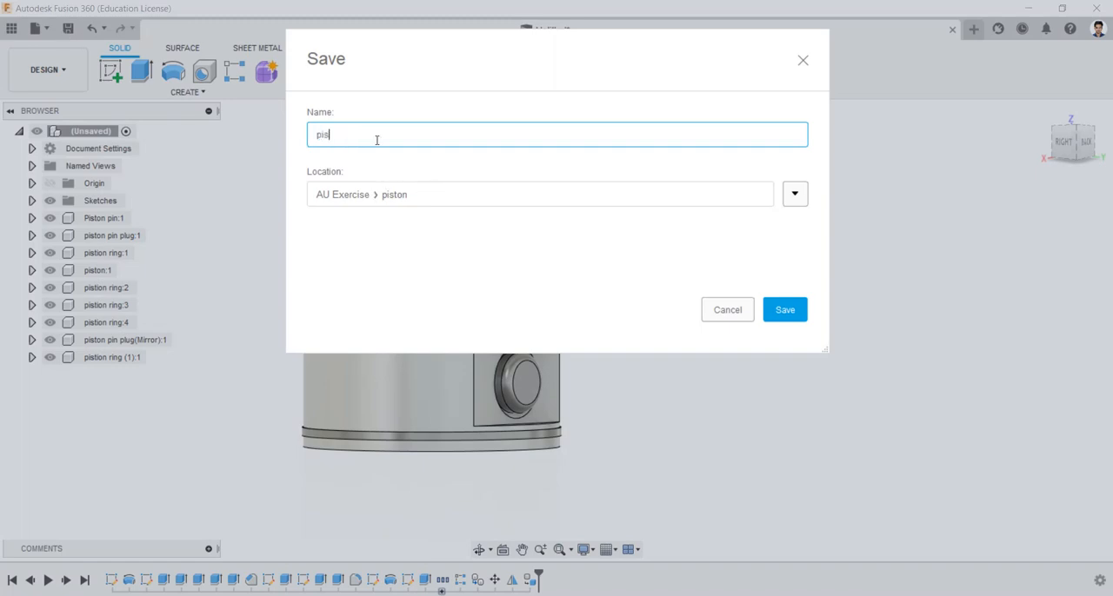
type("ton")
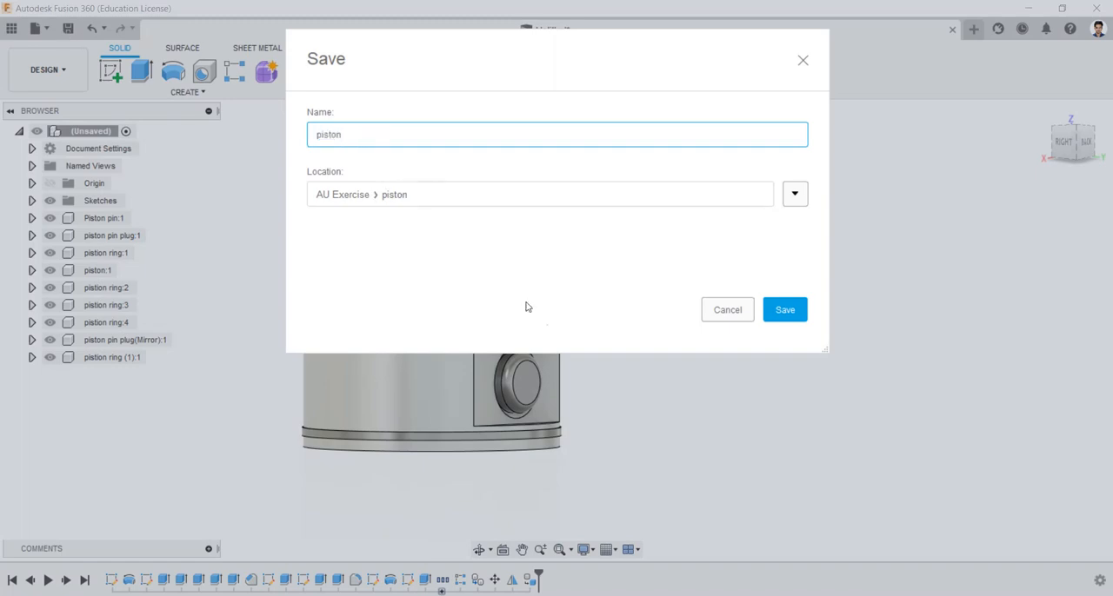
left_click(783, 309)
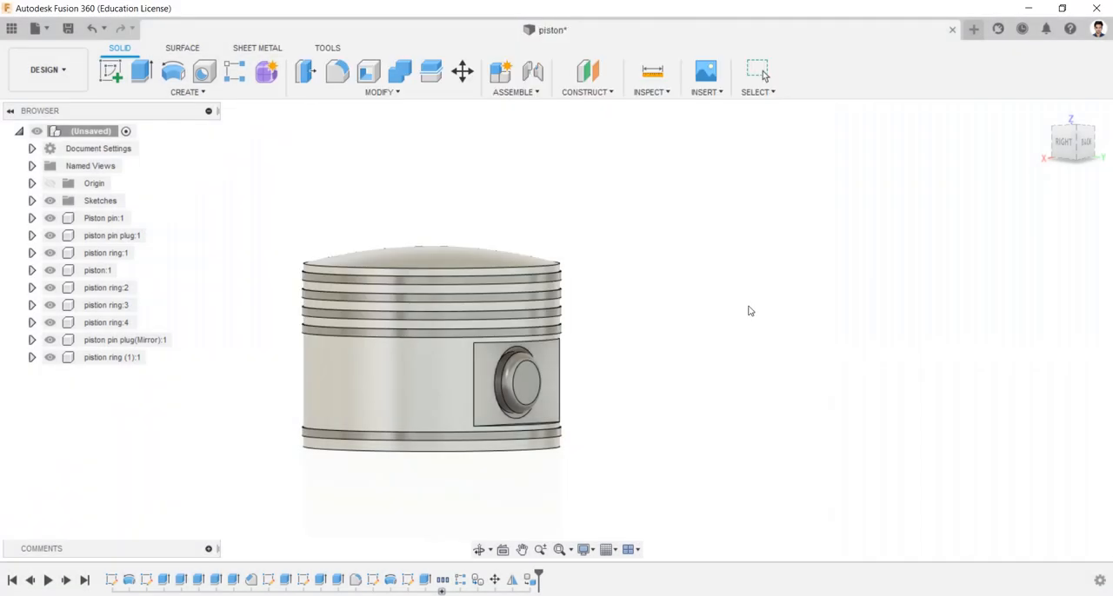
left_click(44, 69)
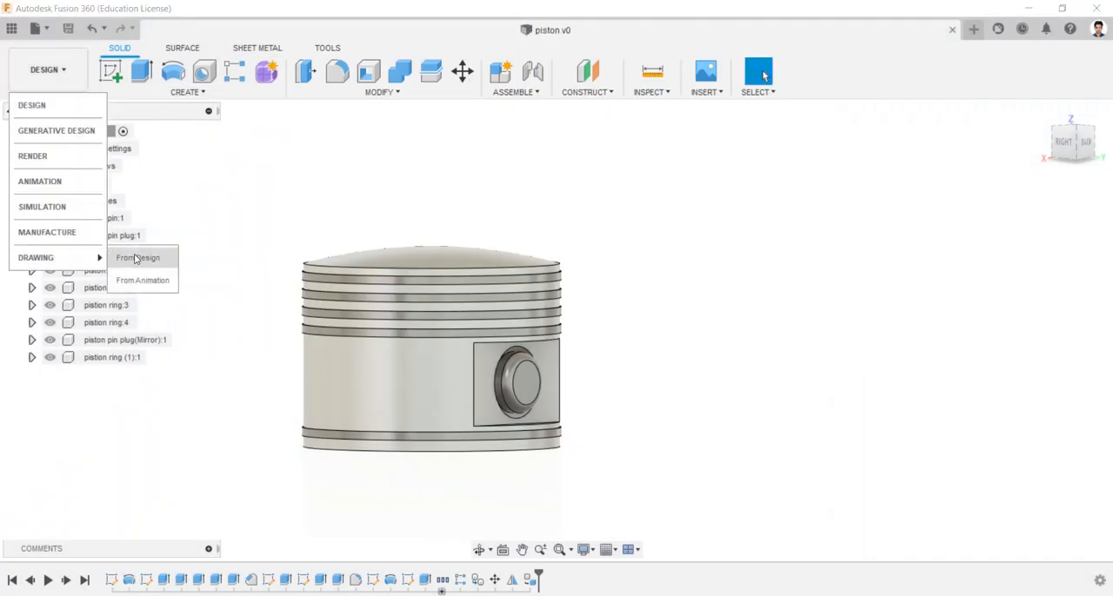
Create a full-assembly A3 ISO drawing with a 1:2 front base view showing hidden lines
left_click(138, 258)
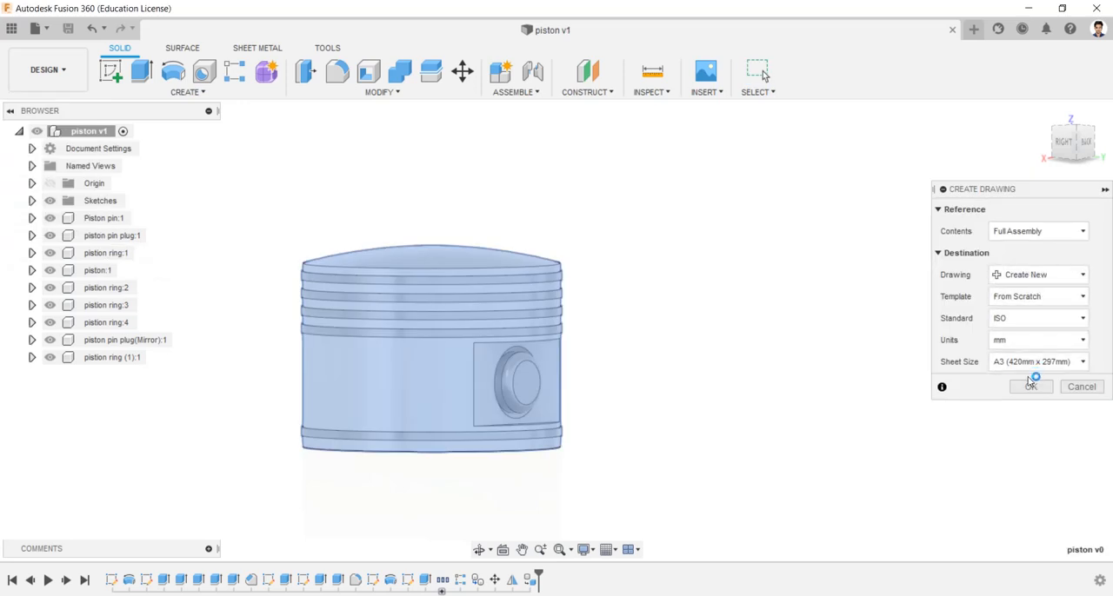
left_click(1030, 386)
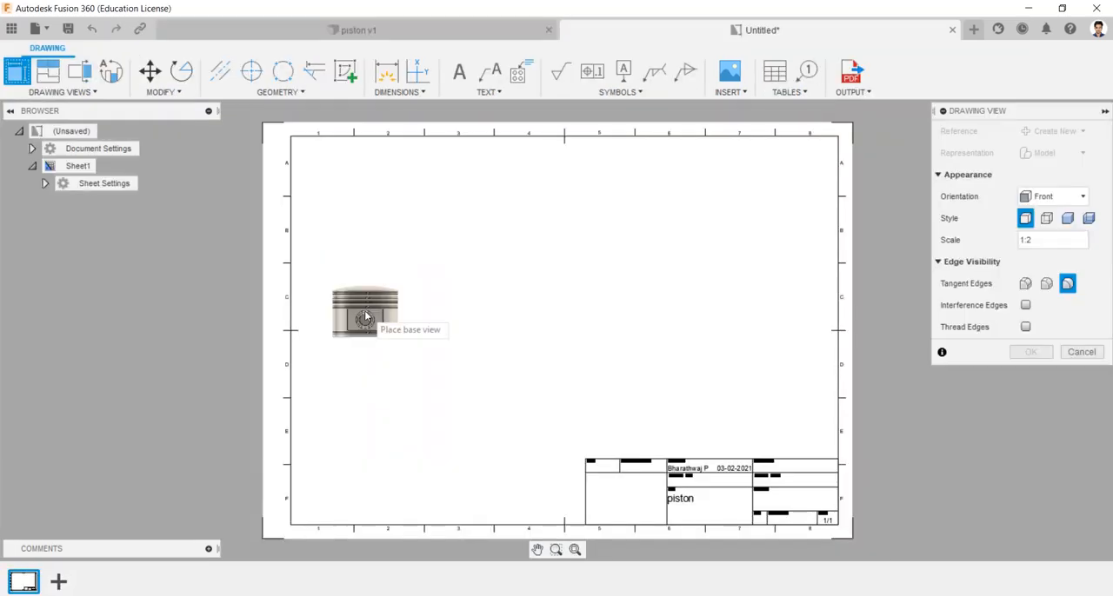
left_click(387, 221)
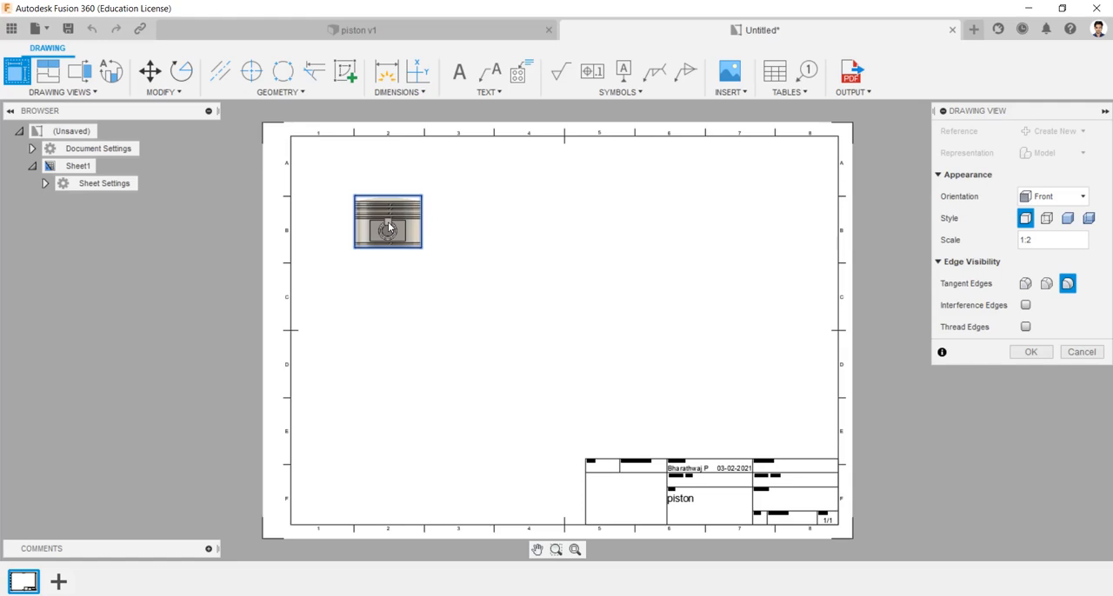
left_click(1046, 218)
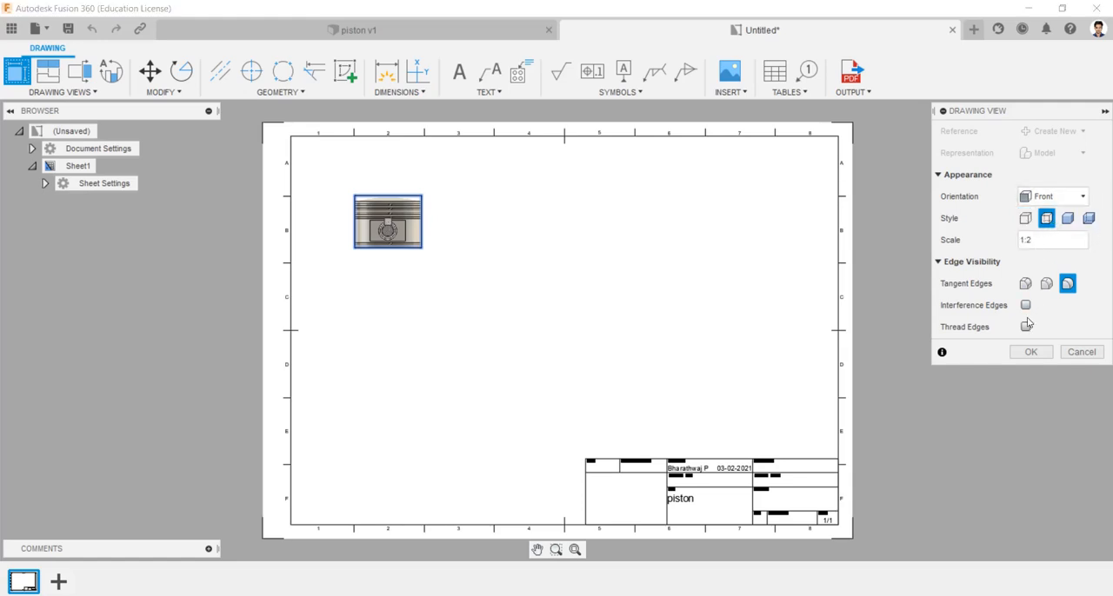
left_click(1030, 352)
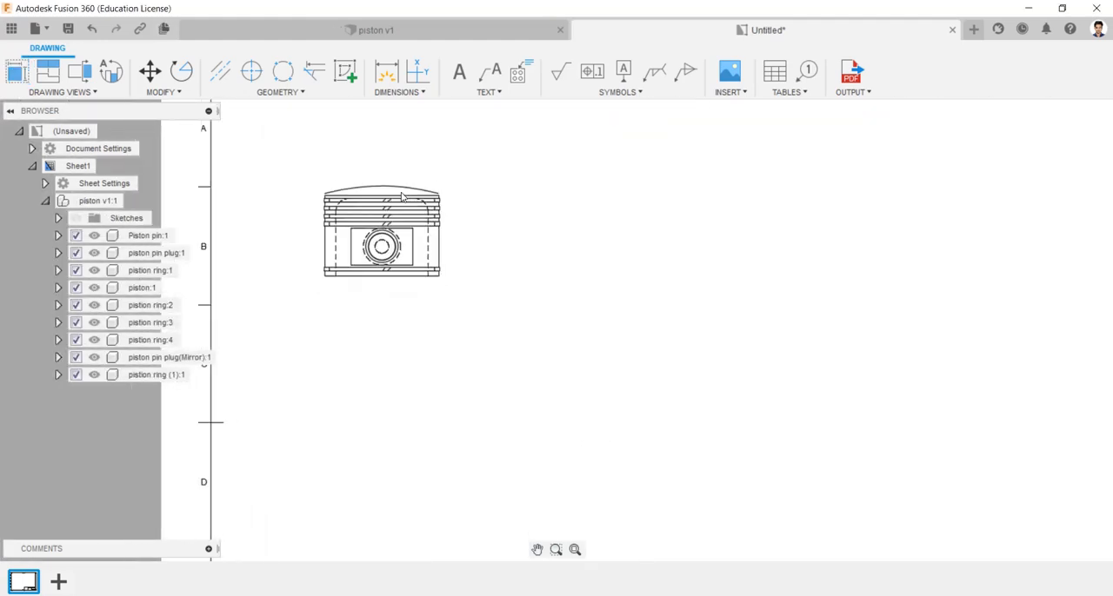
Project side, top and isometric views from the front base view
left_click(381, 231)
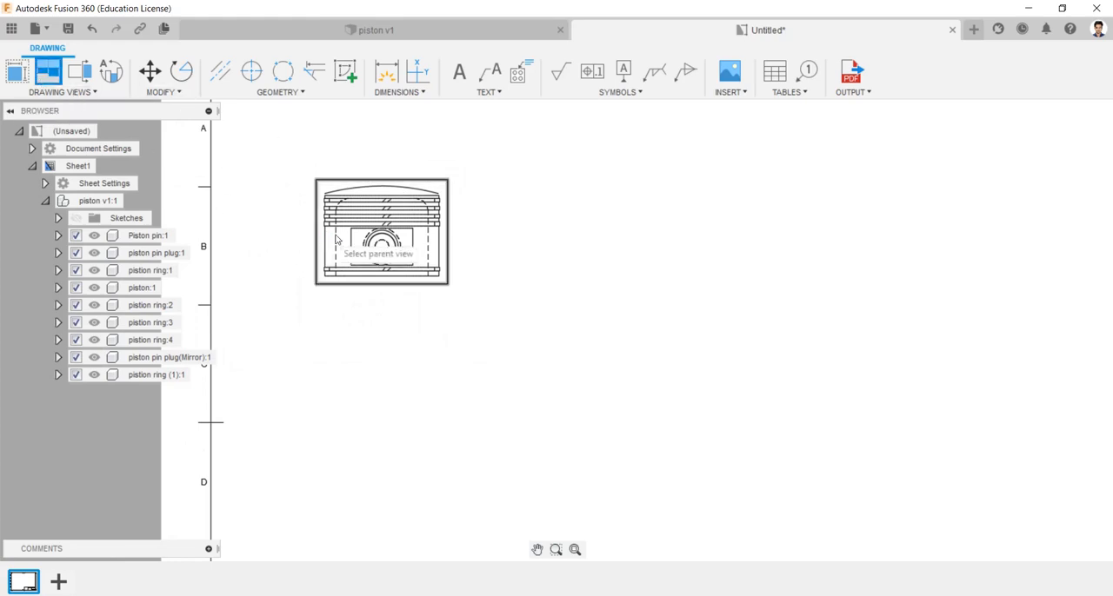
left_click(380, 232)
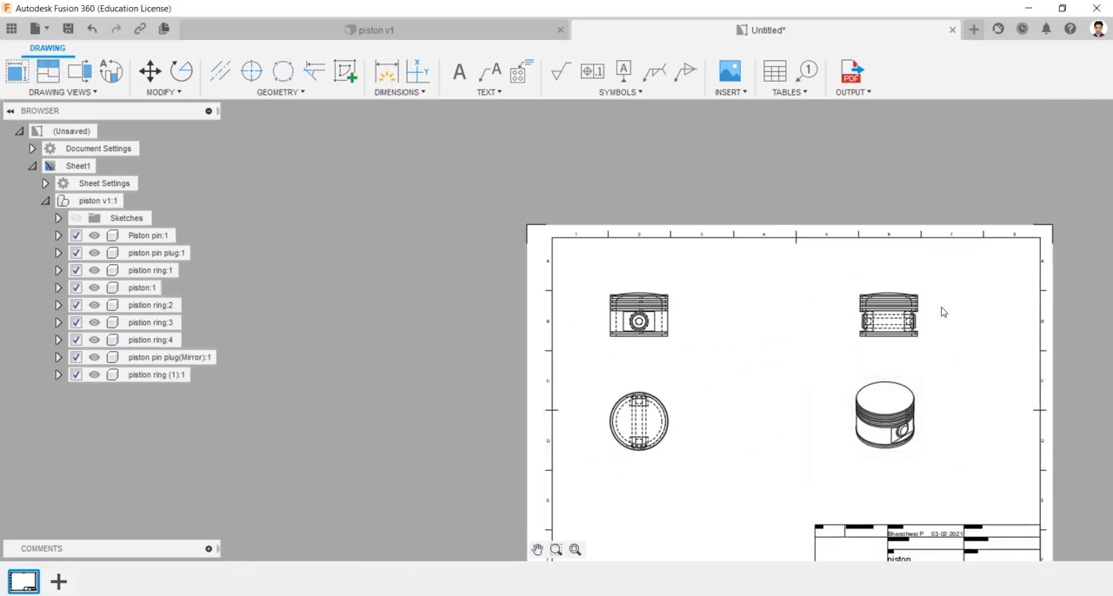
left_click(638, 421)
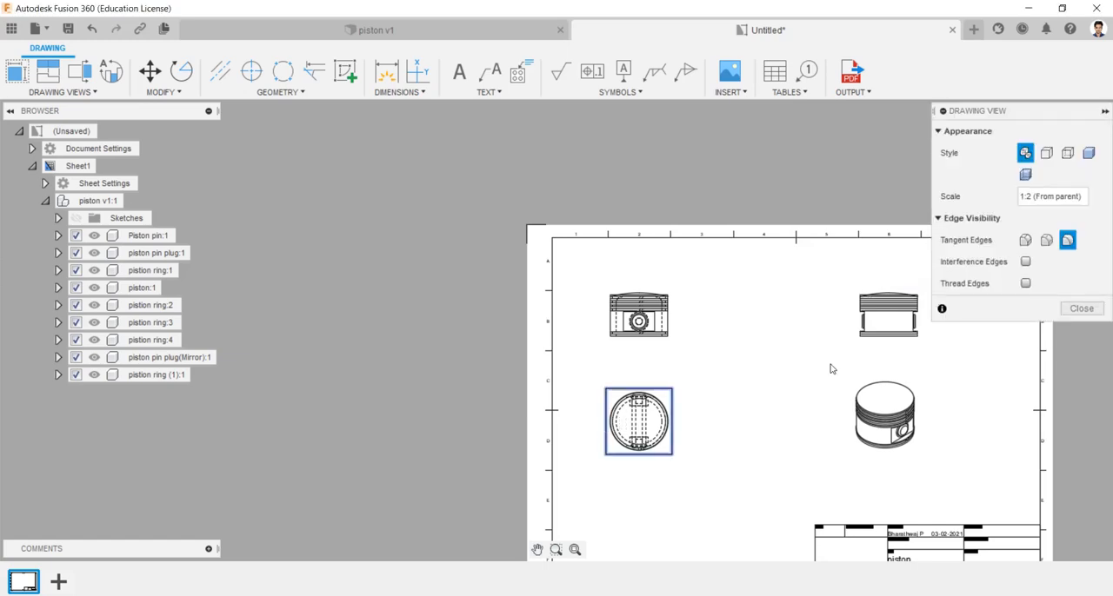
left_click(1082, 308)
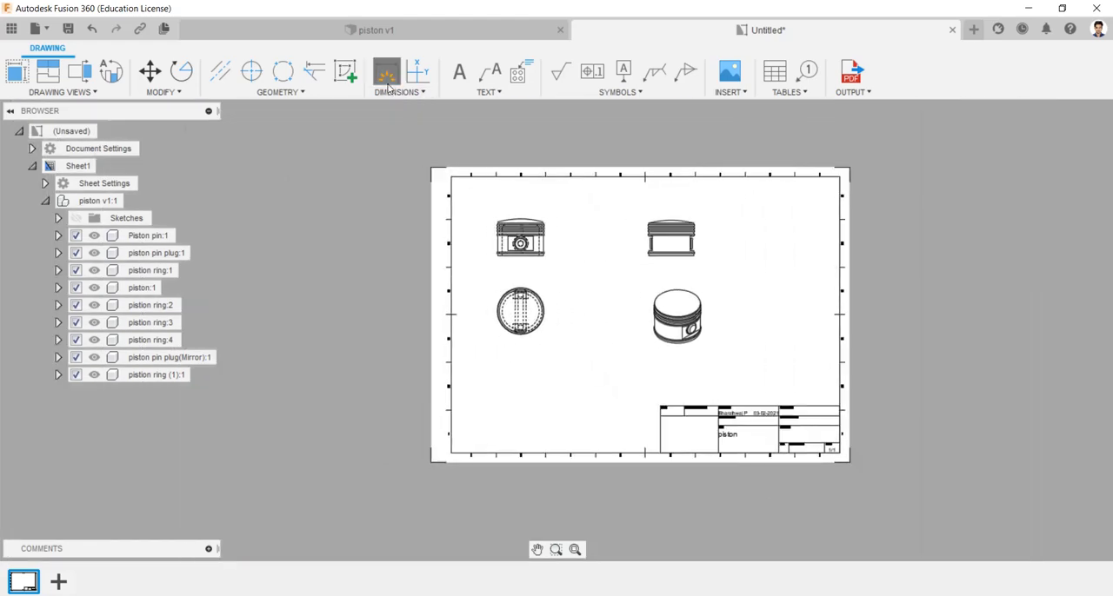
Dimension the views with 92 width, 72 height, groove spacing, R190 crown and Ø22 bore
left_click(399, 76)
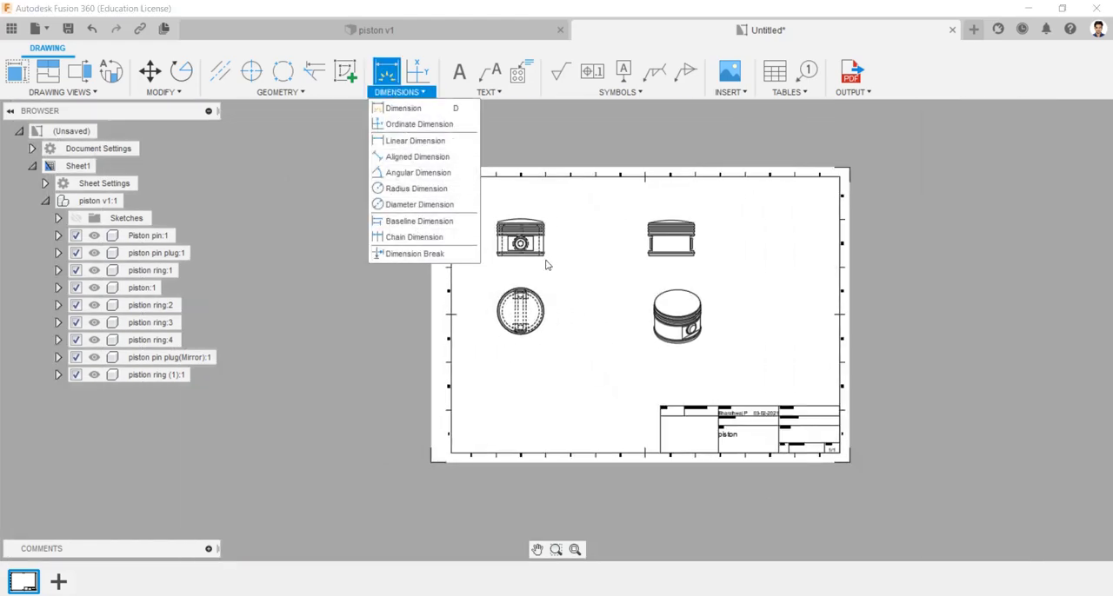
left_click(402, 107)
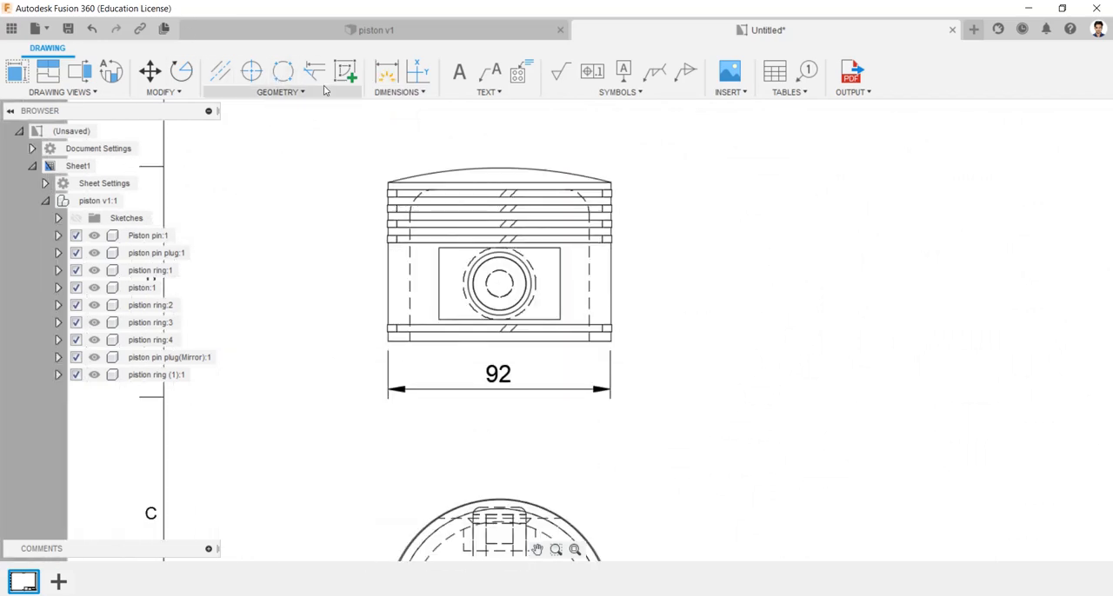
left_click(386, 72)
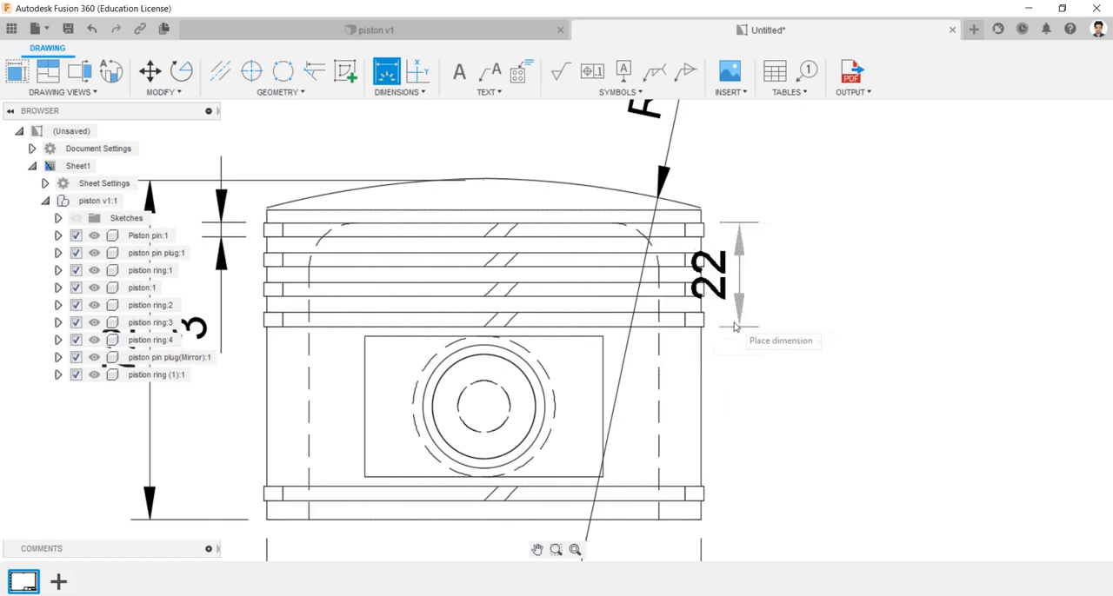
left_click(739, 335)
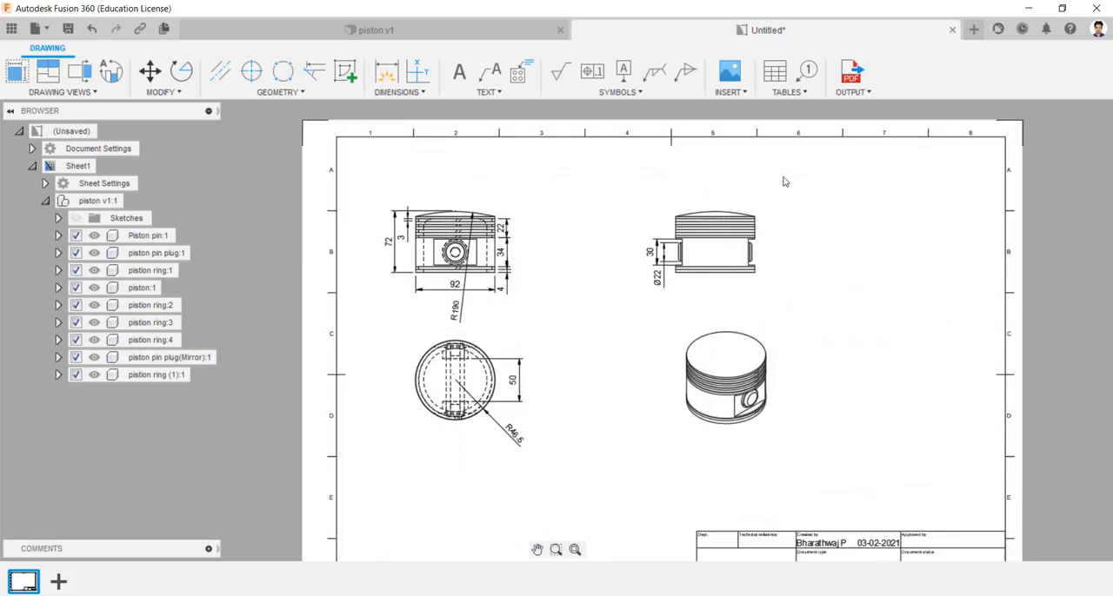
Insert a parts list with balloons 1–6 and remove its Description column
left_click(773, 71)
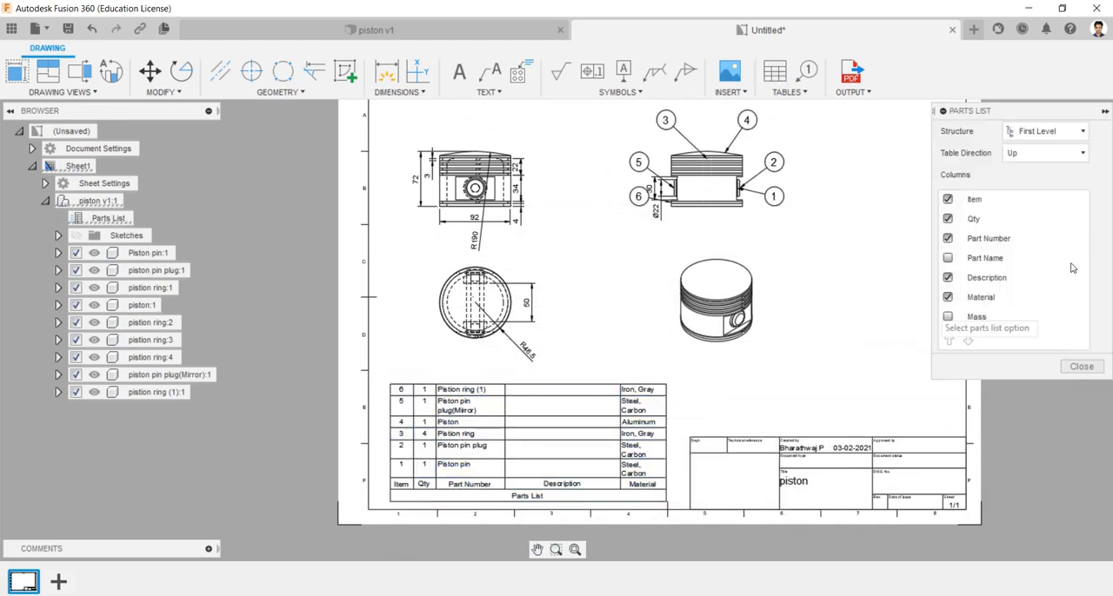
left_click(947, 277)
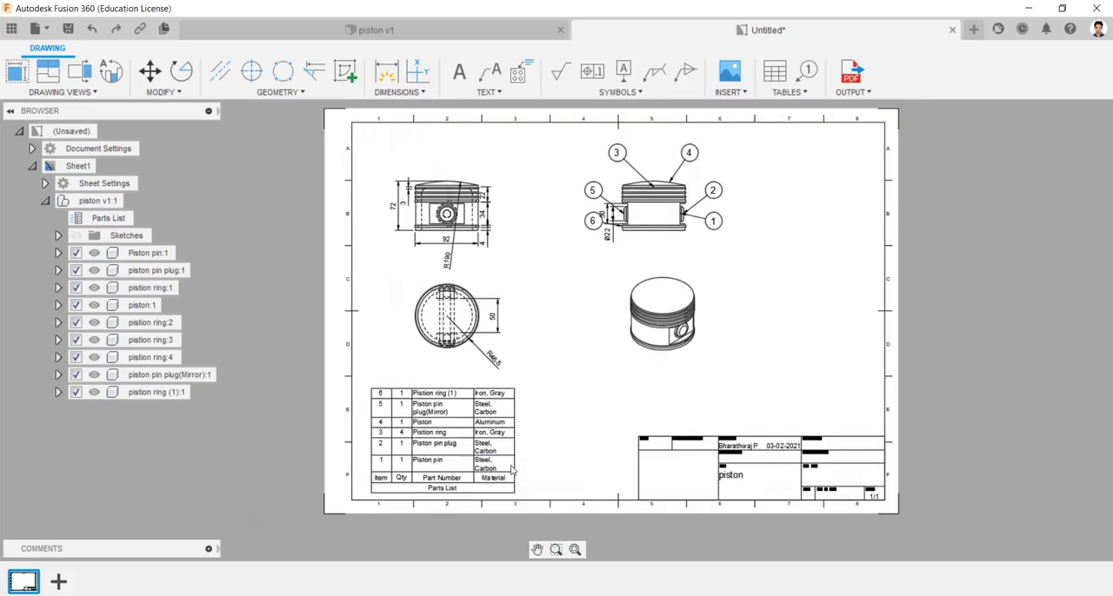
double_click(730, 475)
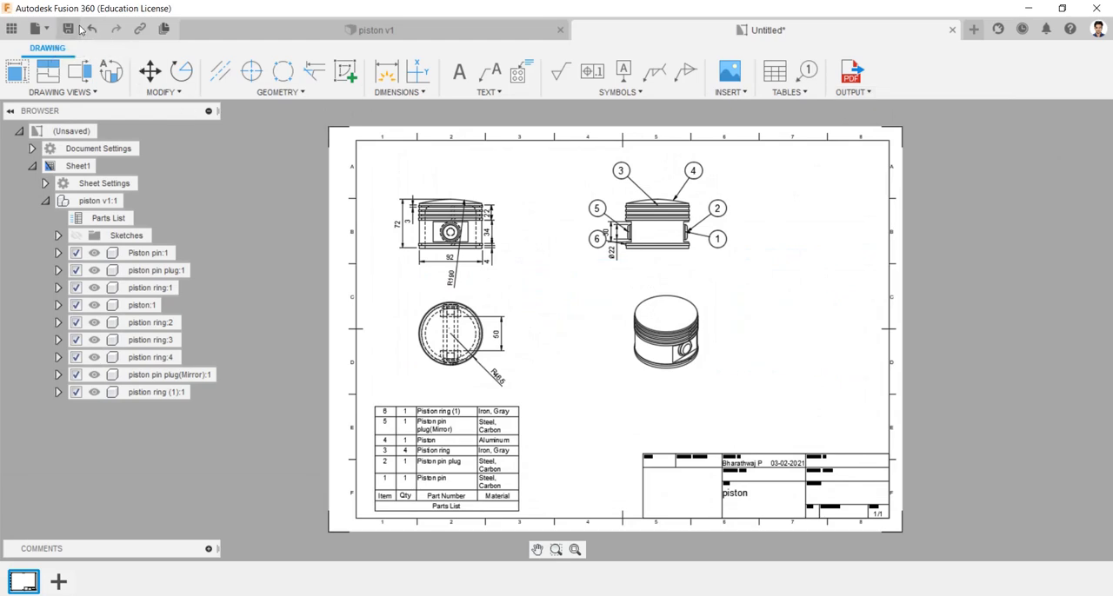
Save the drawing and export 'piston Drawing v1' as a PDF into the piston folder
left_click(68, 28)
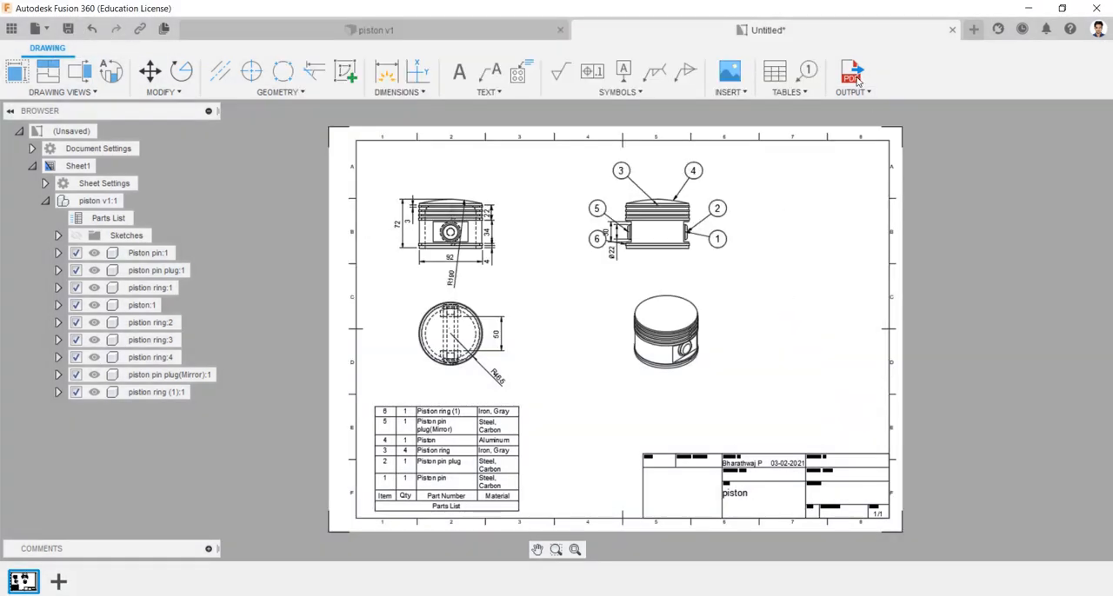
left_click(852, 72)
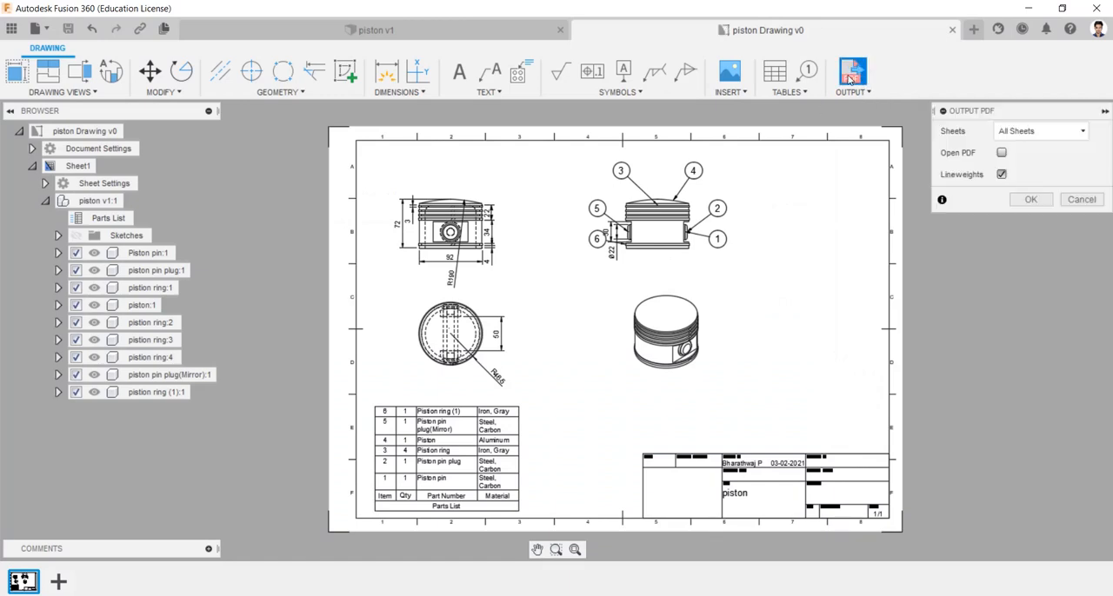
left_click(1001, 152)
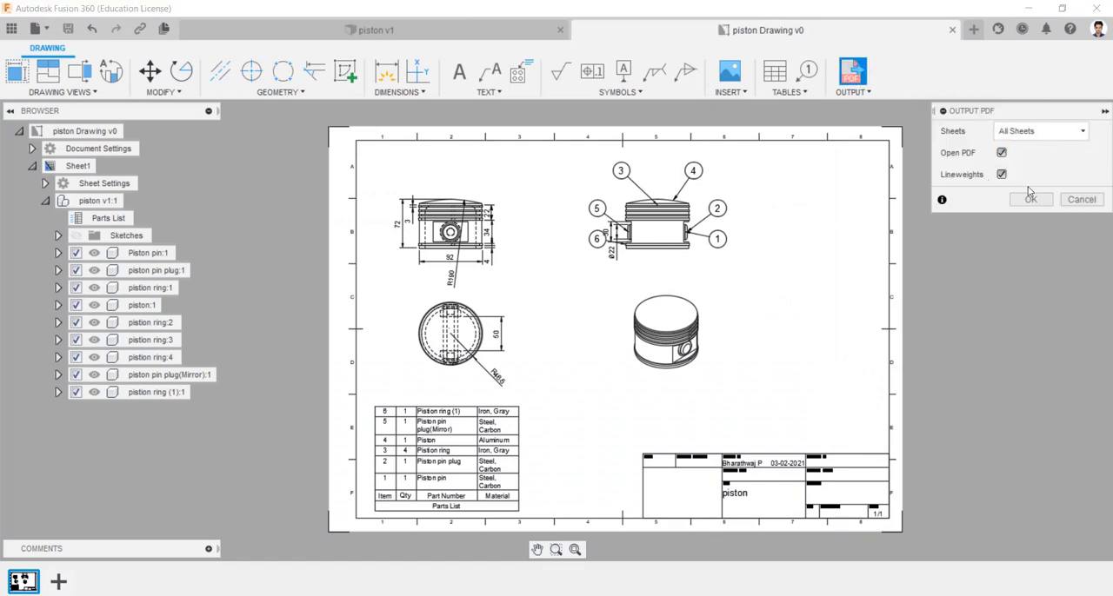
left_click(1031, 200)
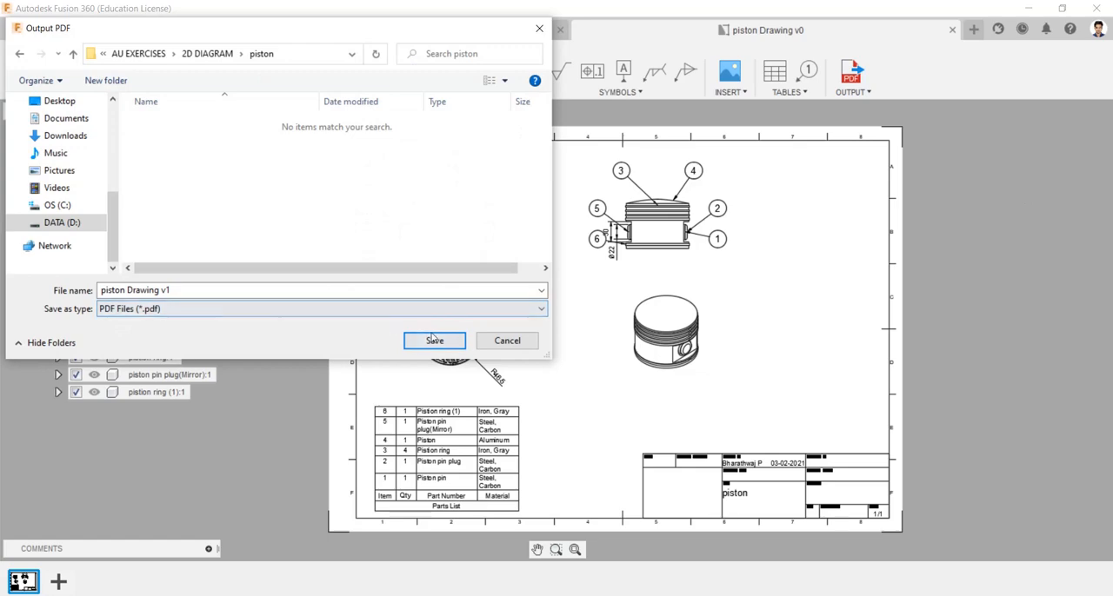
left_click(434, 340)
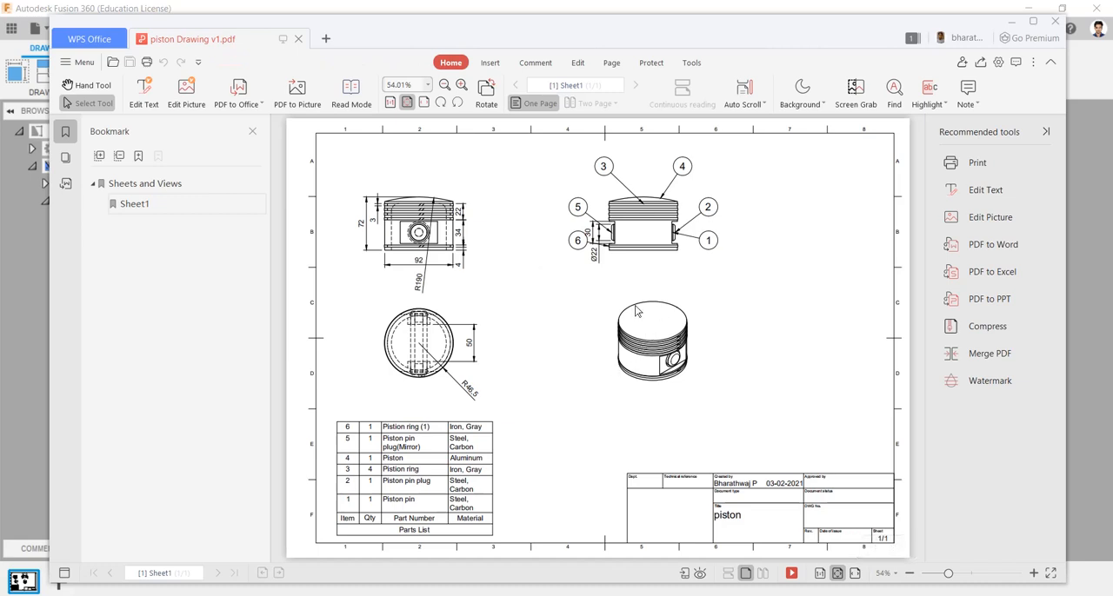
mouse_move(485, 426)
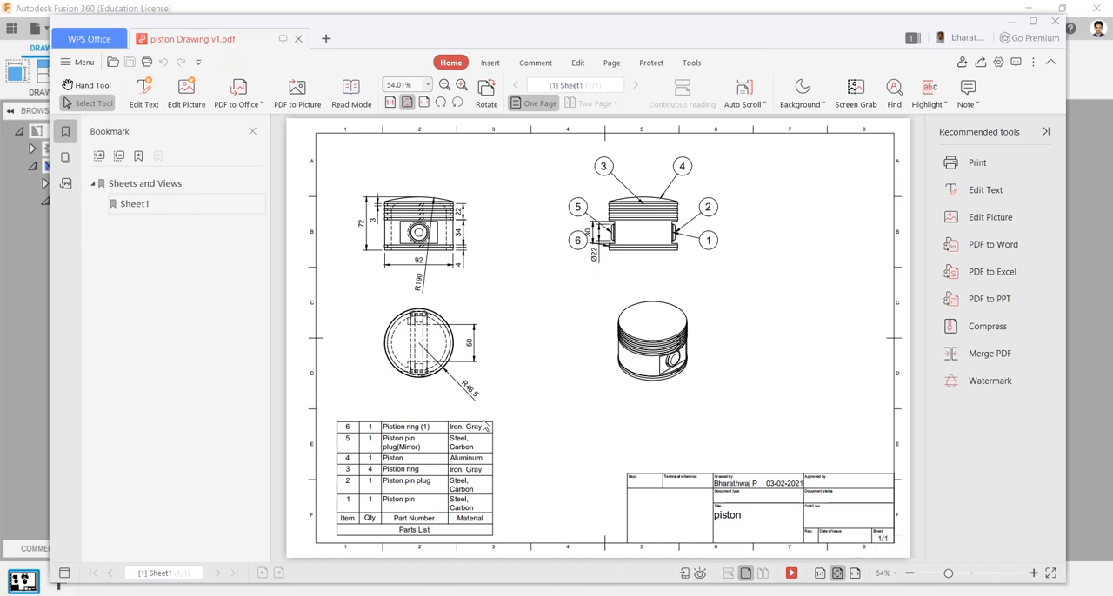
mouse_move(768, 201)
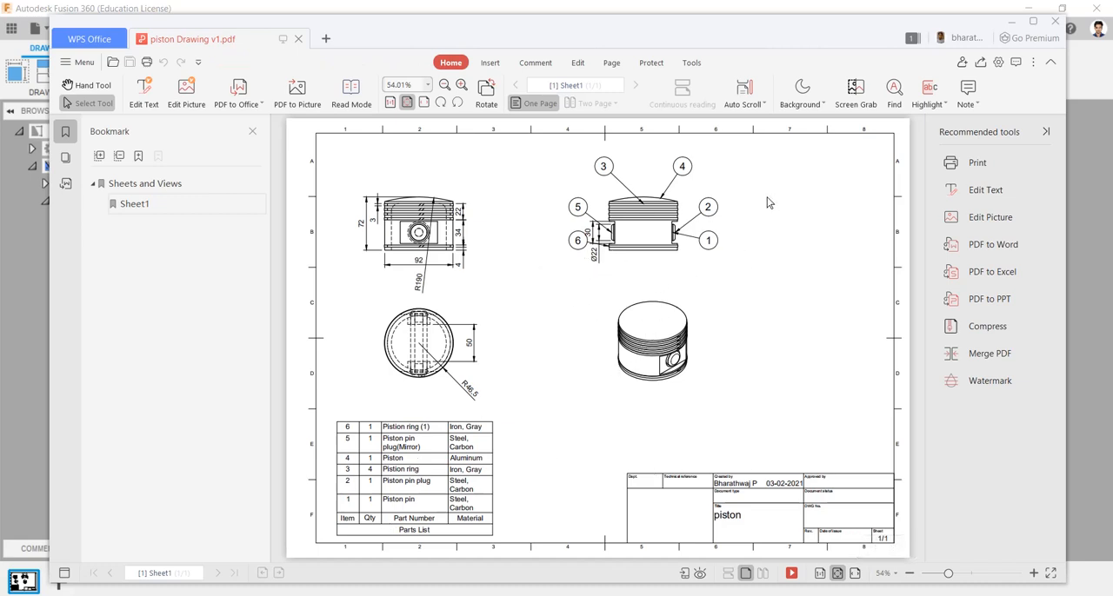